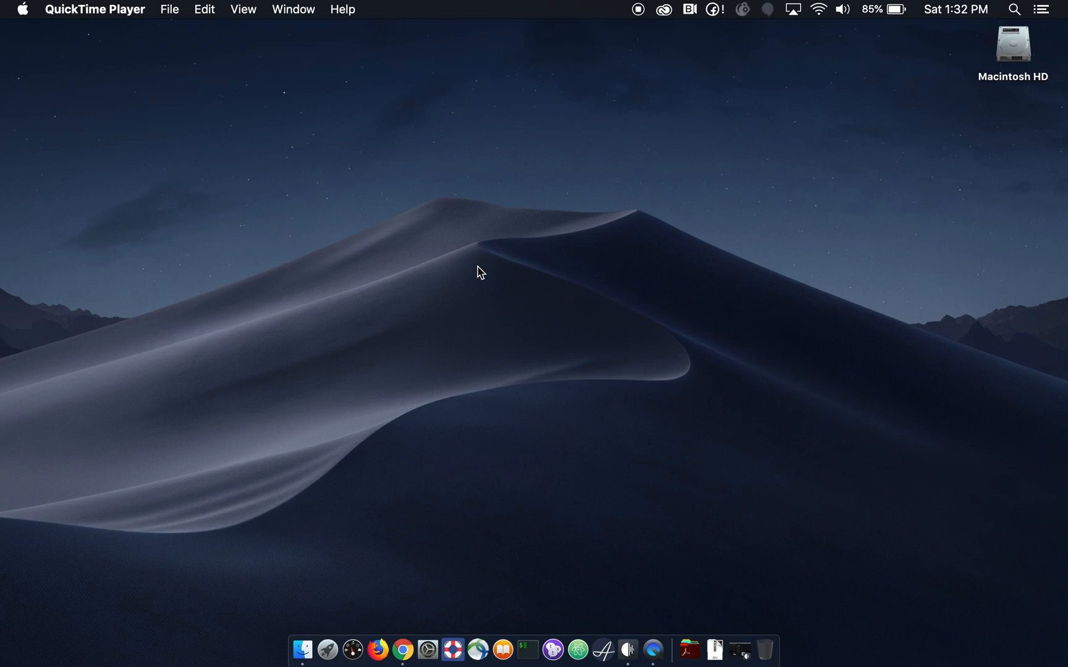
mouse_move(405, 623)
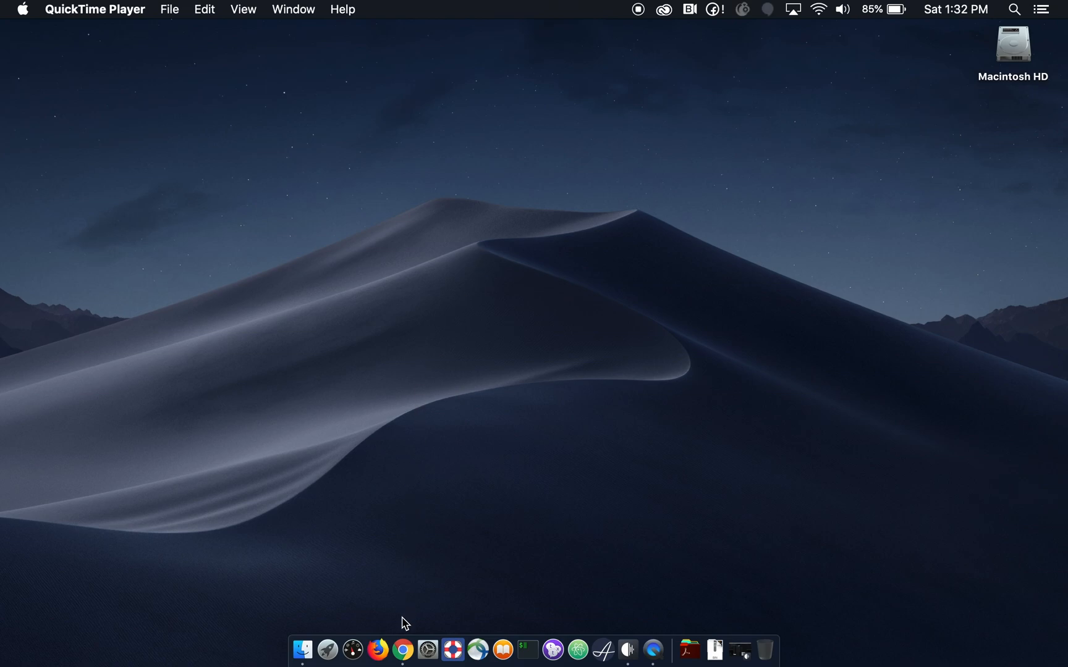
mouse_move(400, 627)
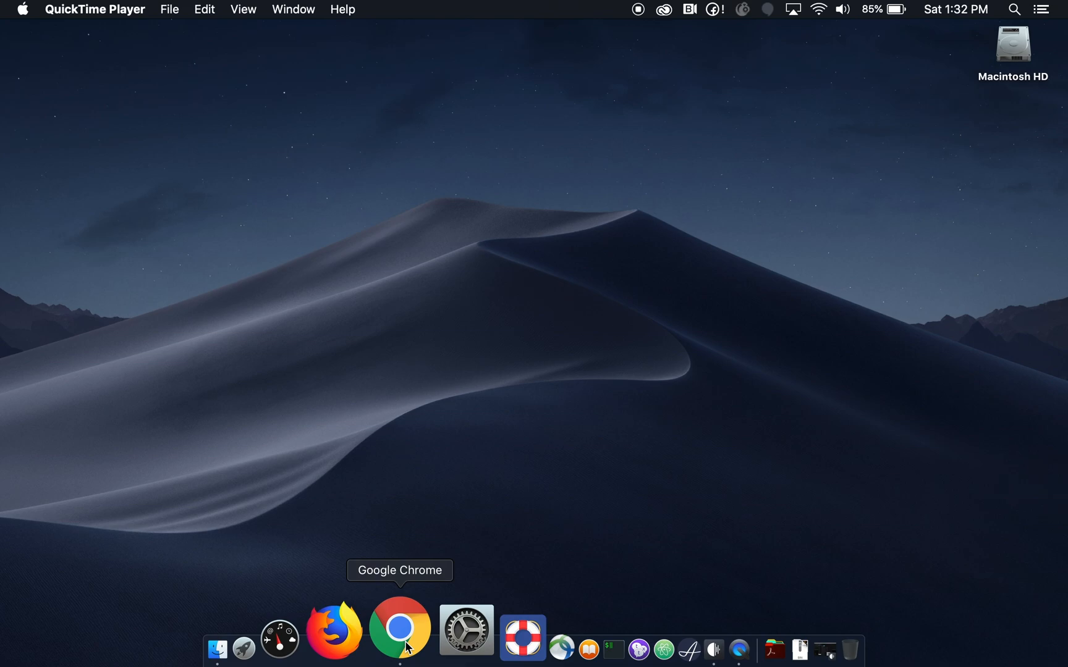
Launch Google Chrome from the Dock, showing the dietpi.com home page
left_click(400, 627)
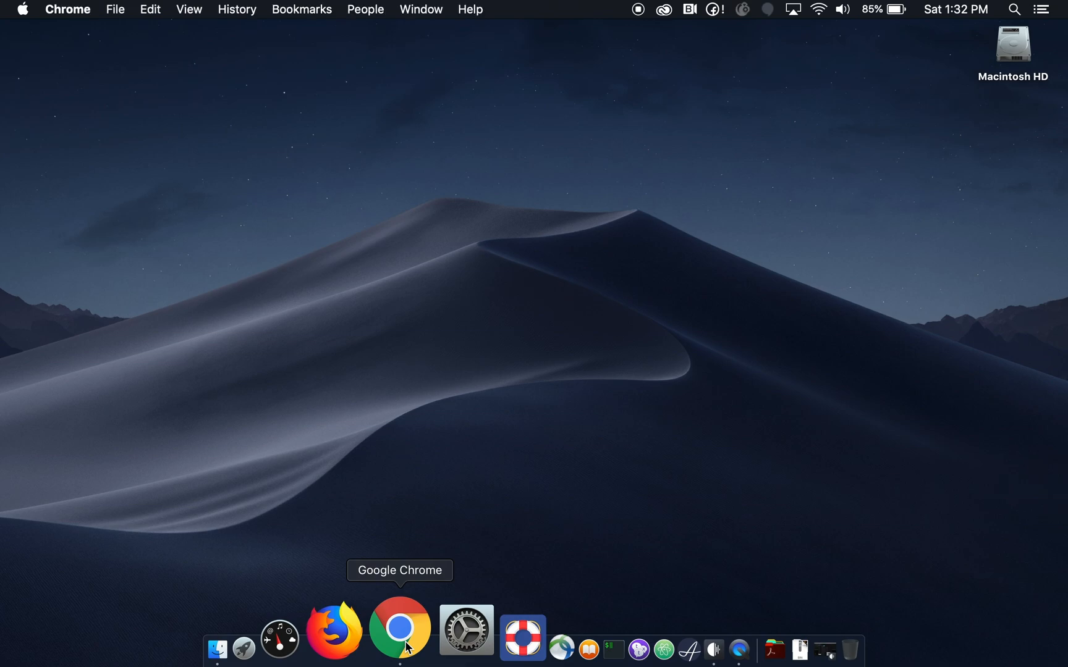
left_click(400, 627)
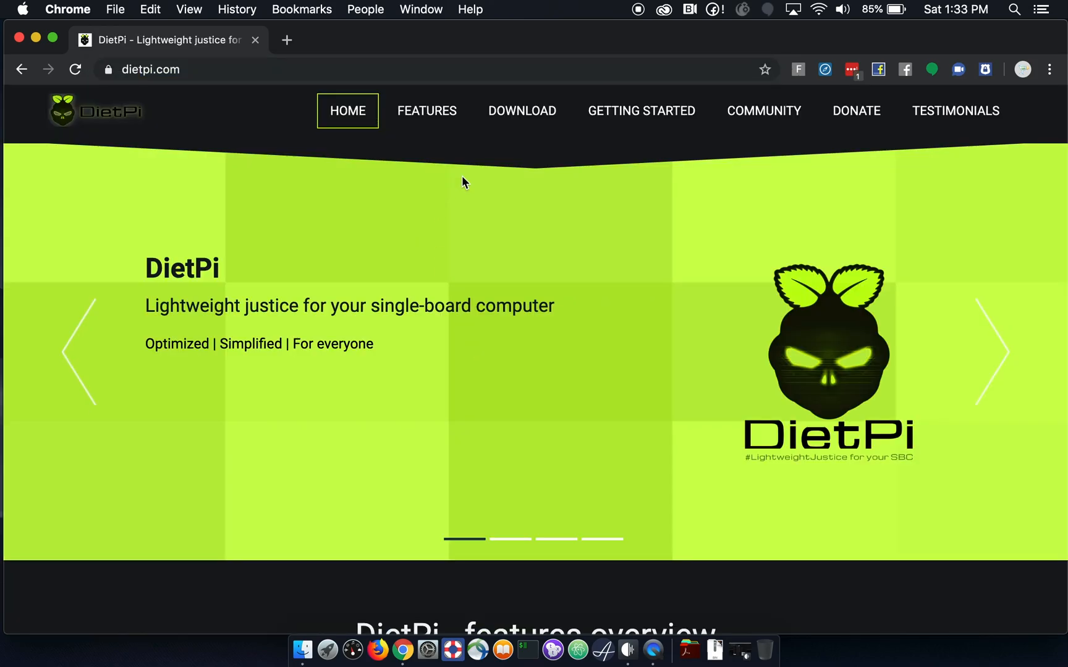
Download the Raspberry Pi image DietPi_RPi-ARMv6-Buster.7z to the Desktop
left_click(521, 111)
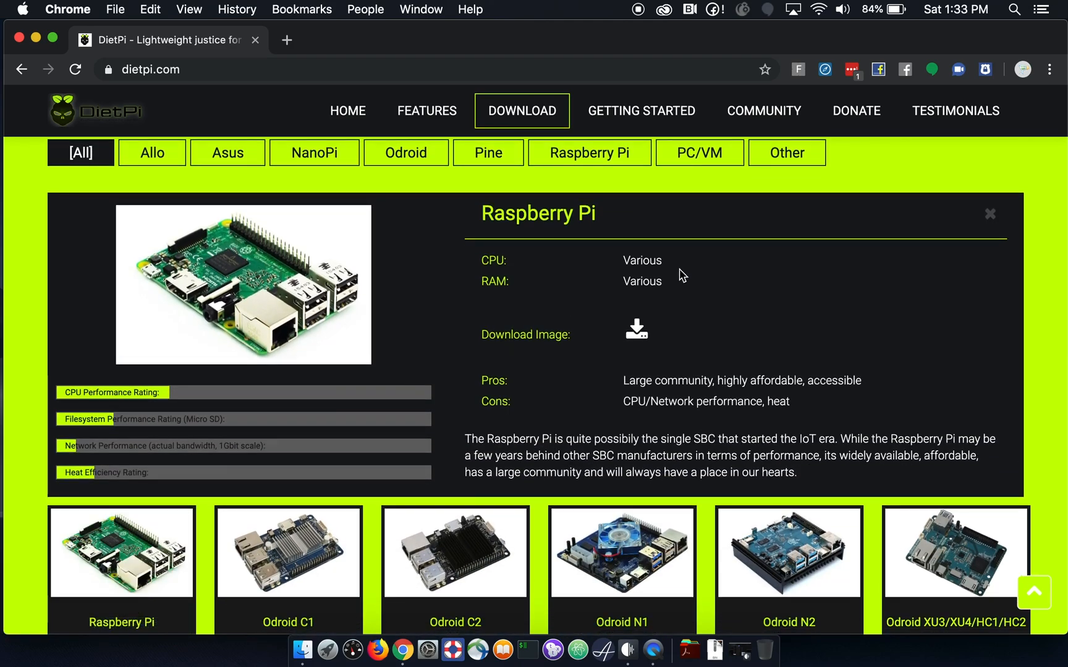
left_click(635, 329)
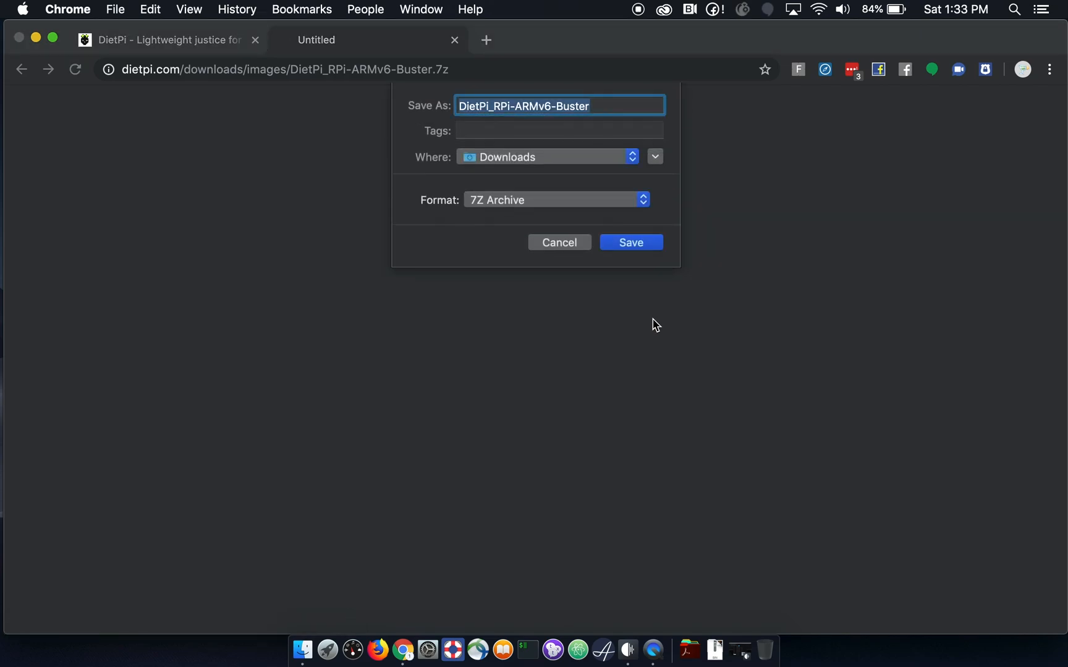
left_click(545, 157)
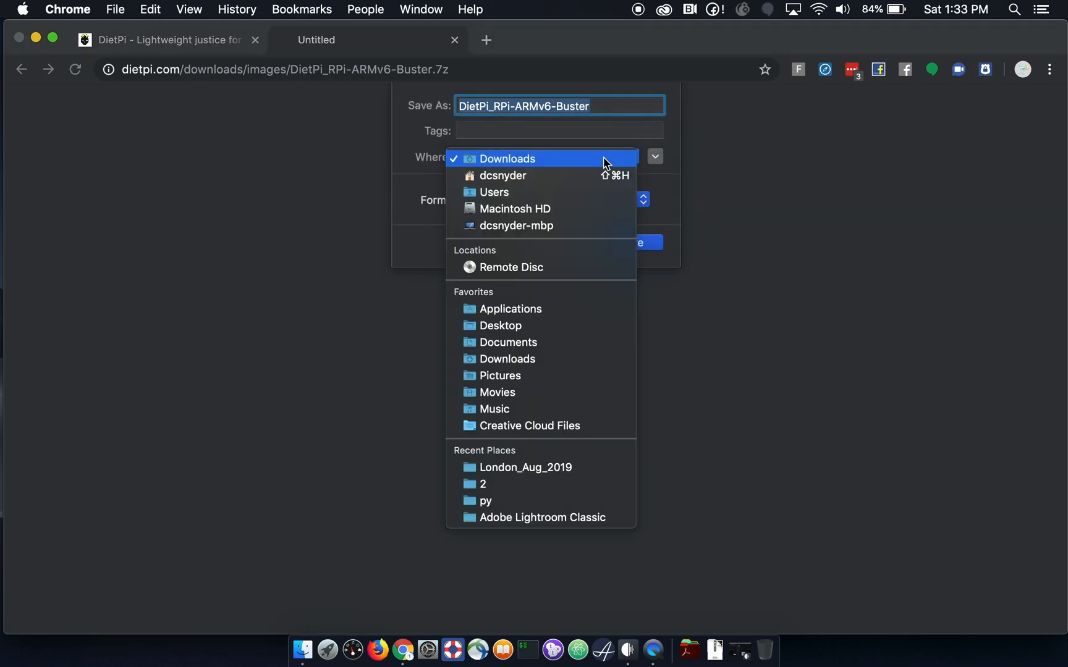
left_click(500, 326)
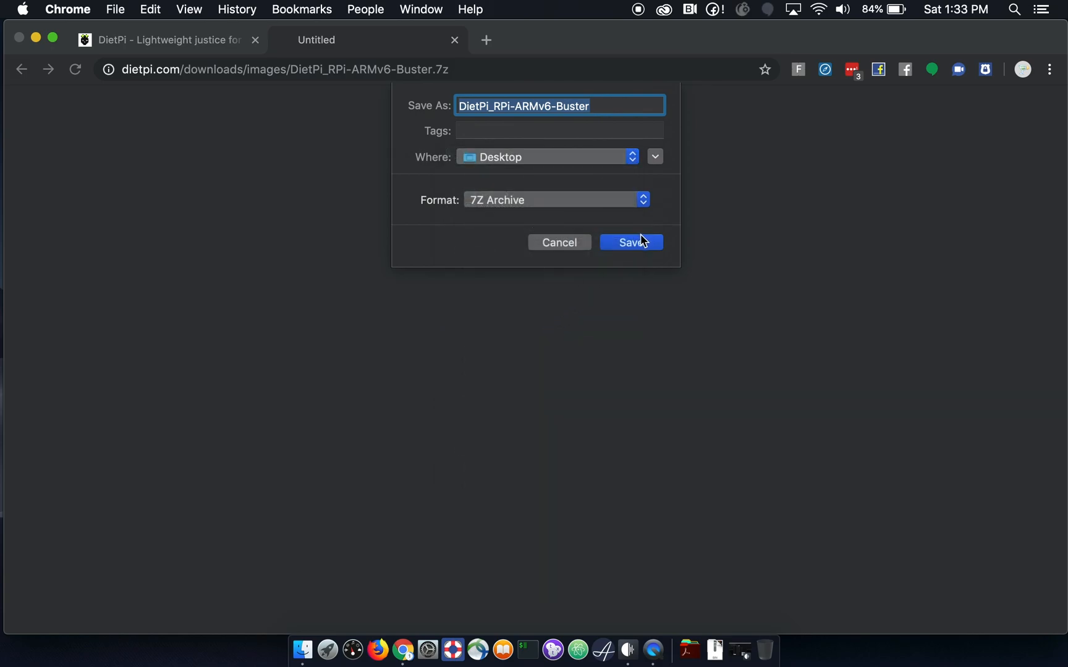
left_click(629, 242)
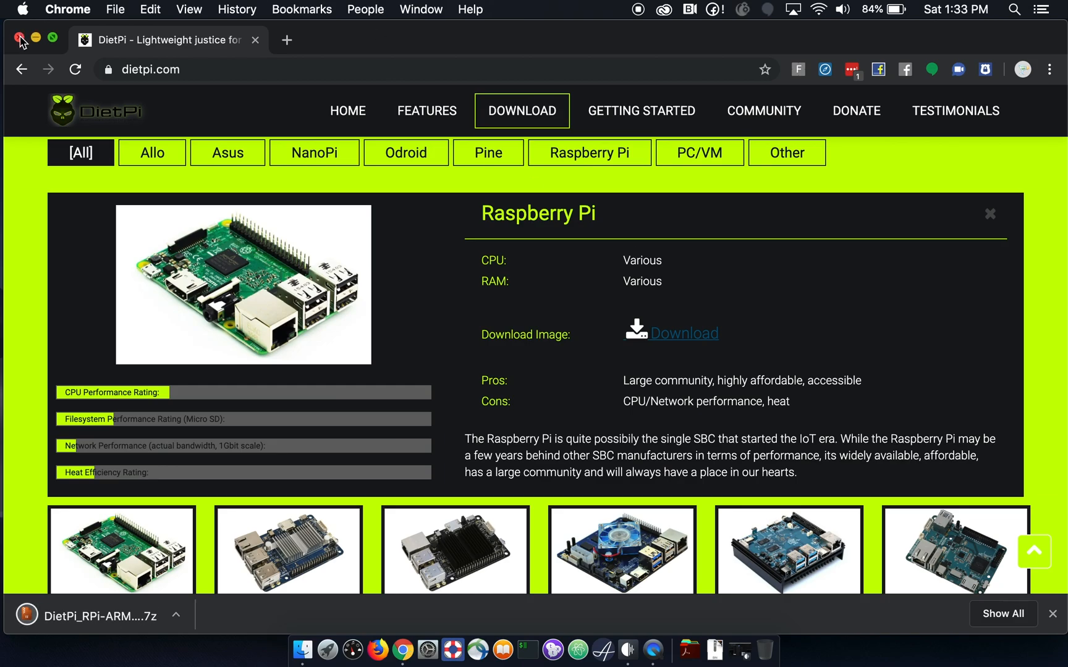
Close Chrome, extract the DietPi .7z, open its folder, and close the NONE window
left_click(20, 39)
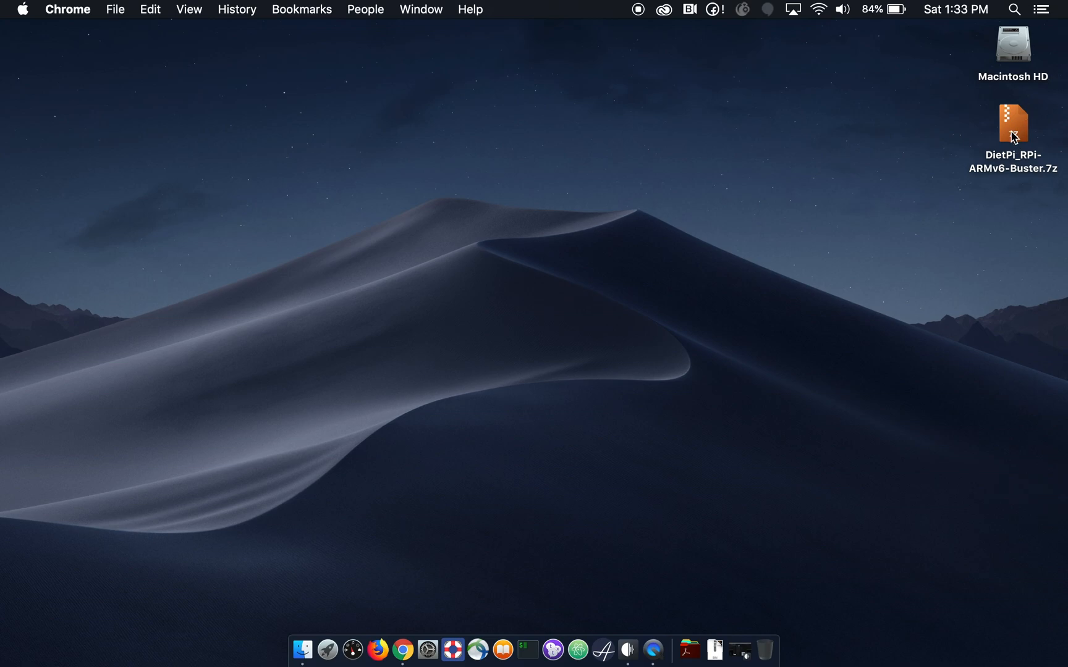
double_click(1013, 125)
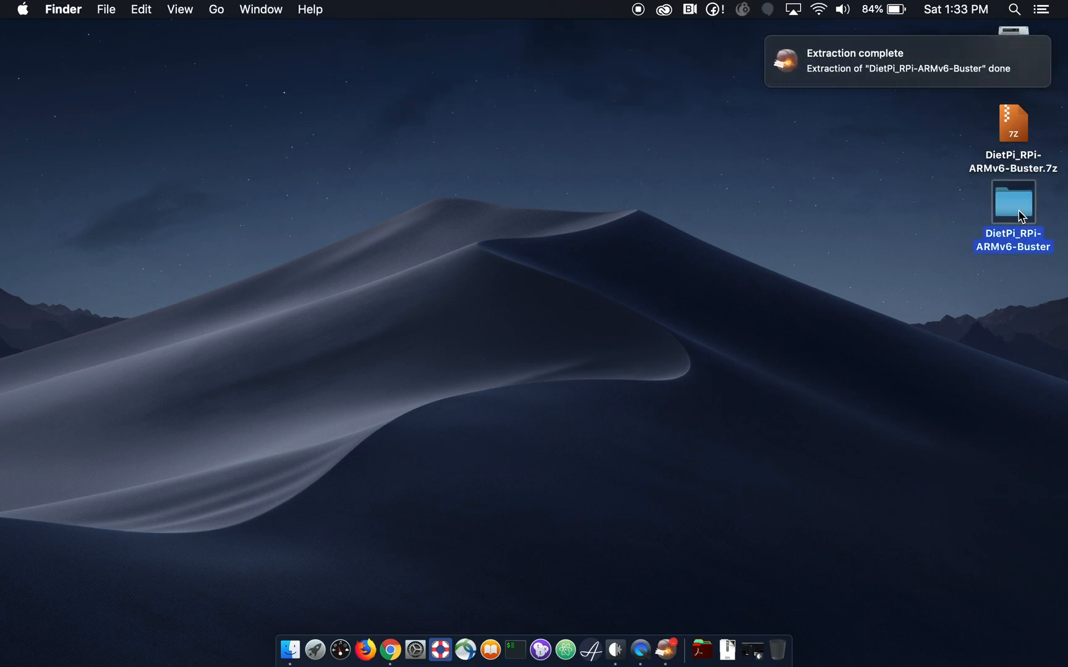
double_click(1012, 203)
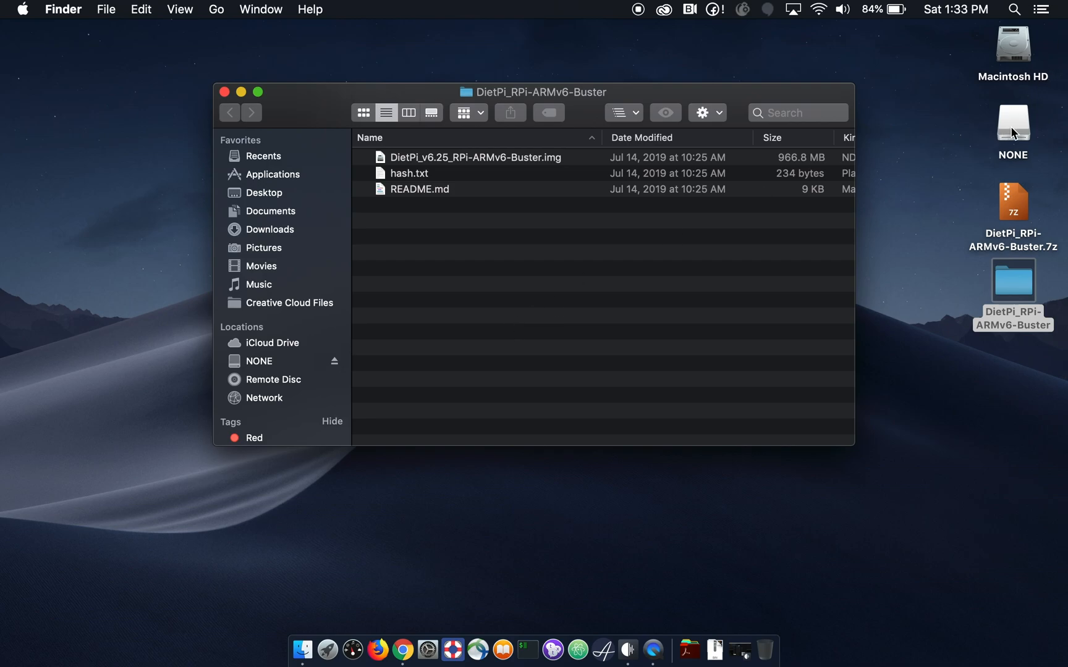
mouse_move(1013, 134)
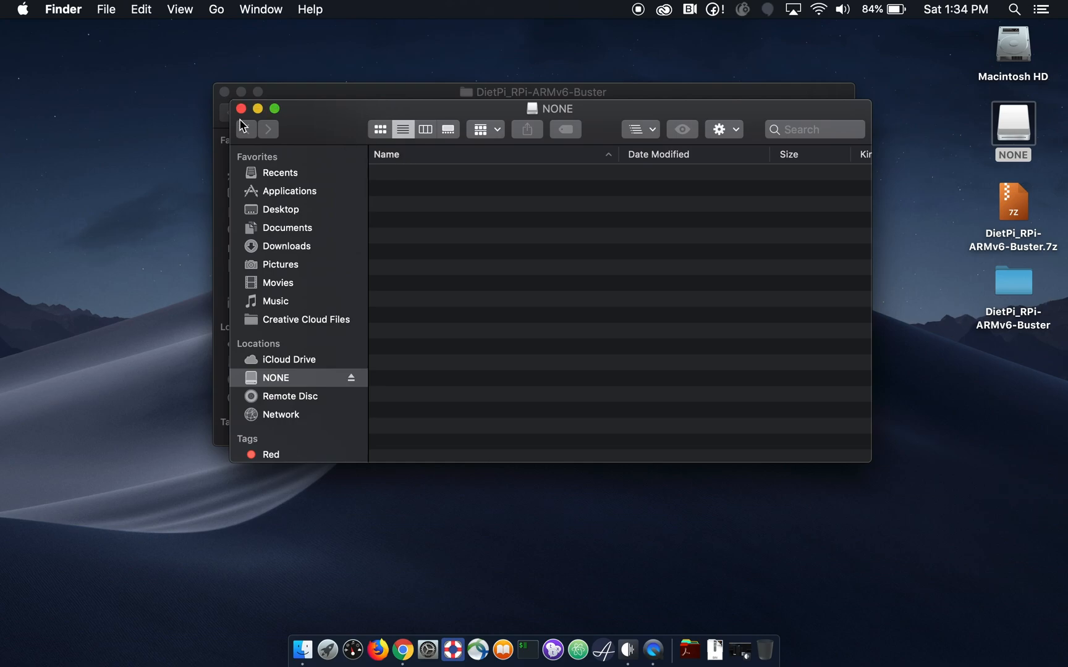
left_click(240, 108)
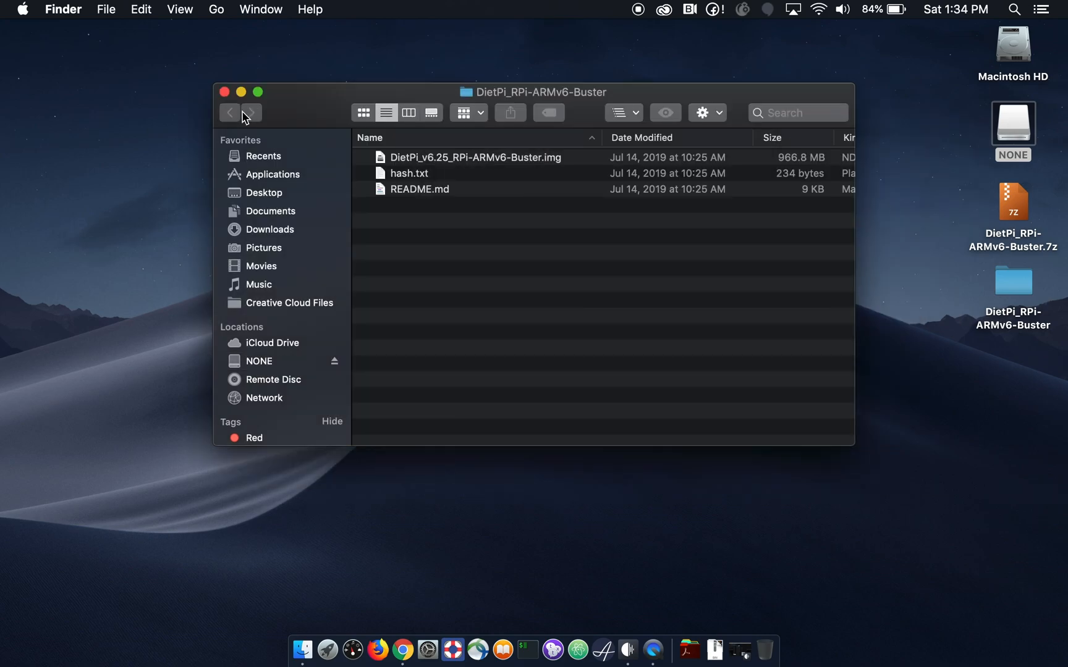
Load the DietPi .img and the 63.86 GB SD card target into balenaEtcher, then view Settings
type("et")
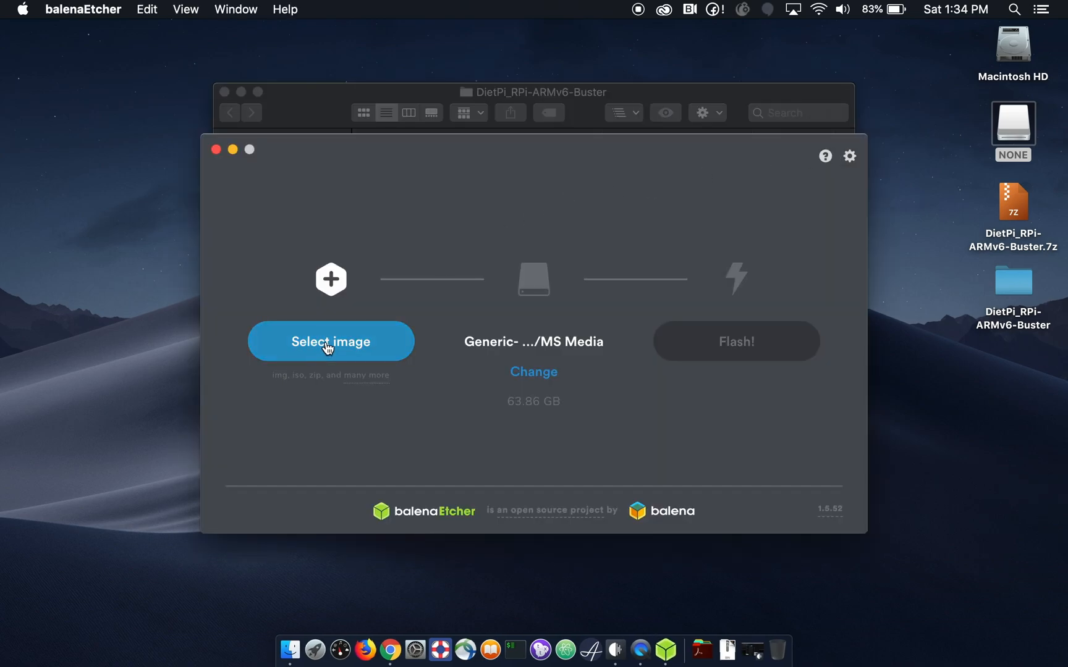
left_click(330, 342)
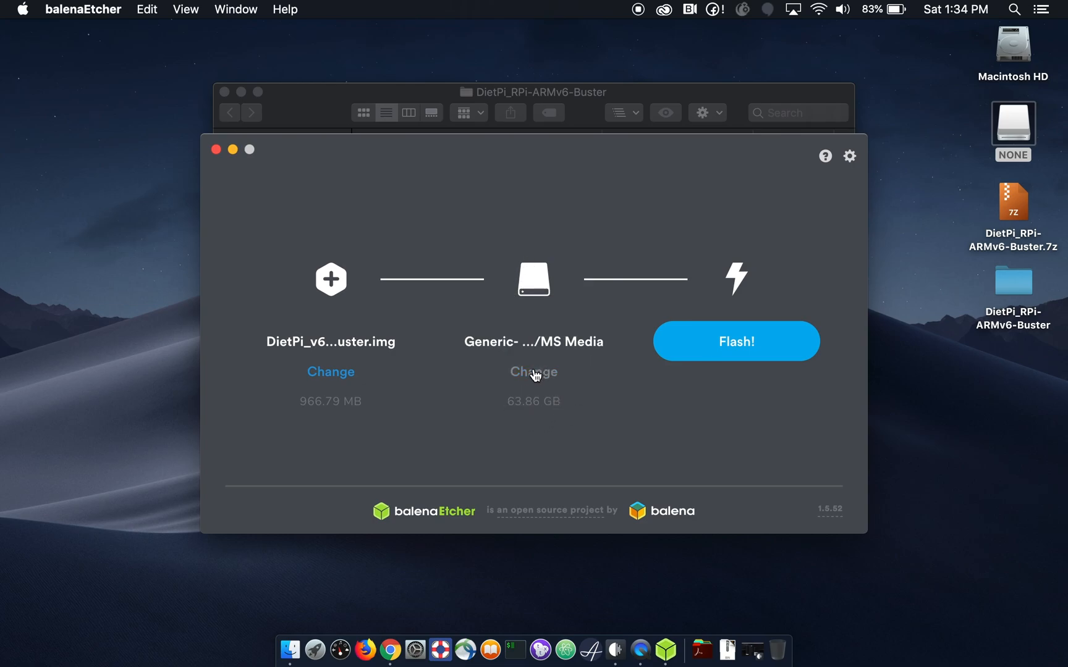
left_click(534, 372)
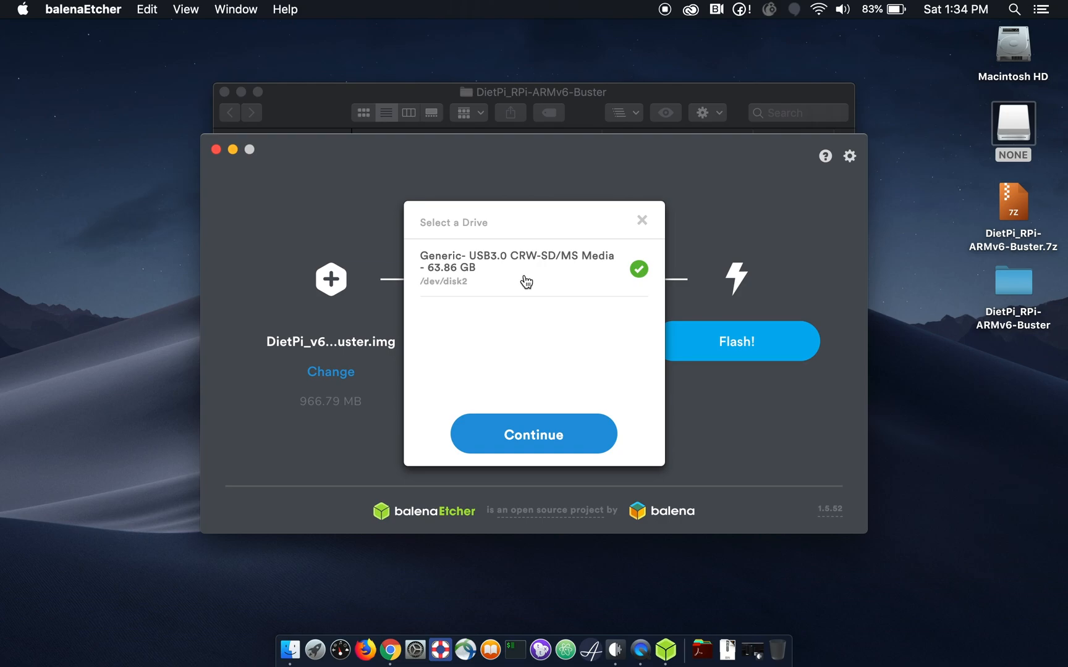
mouse_move(485, 286)
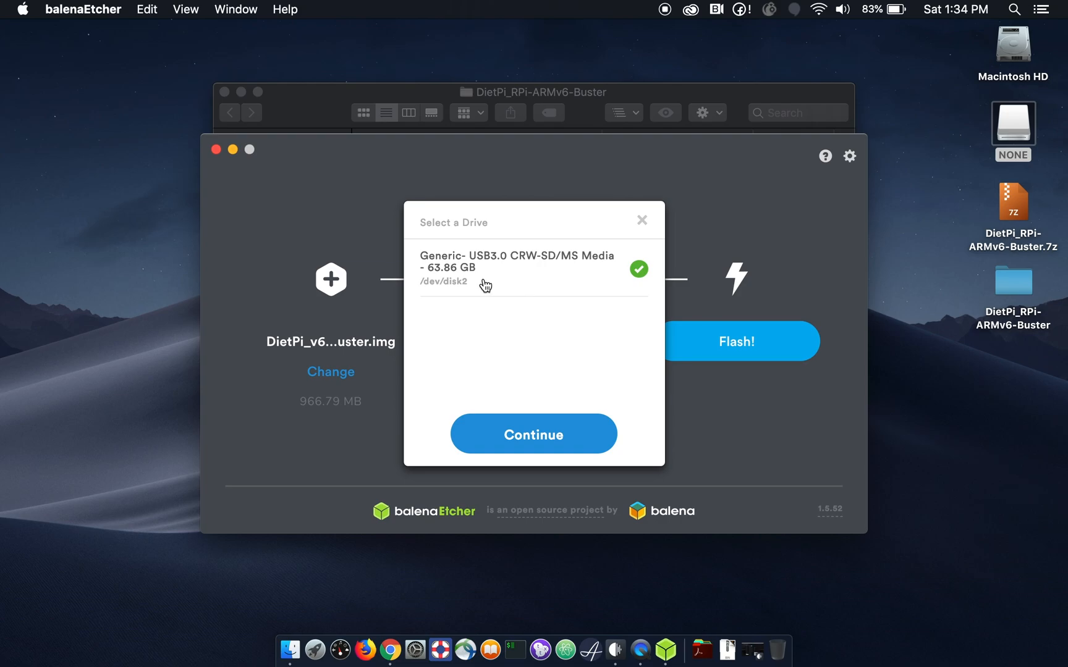
mouse_move(544, 308)
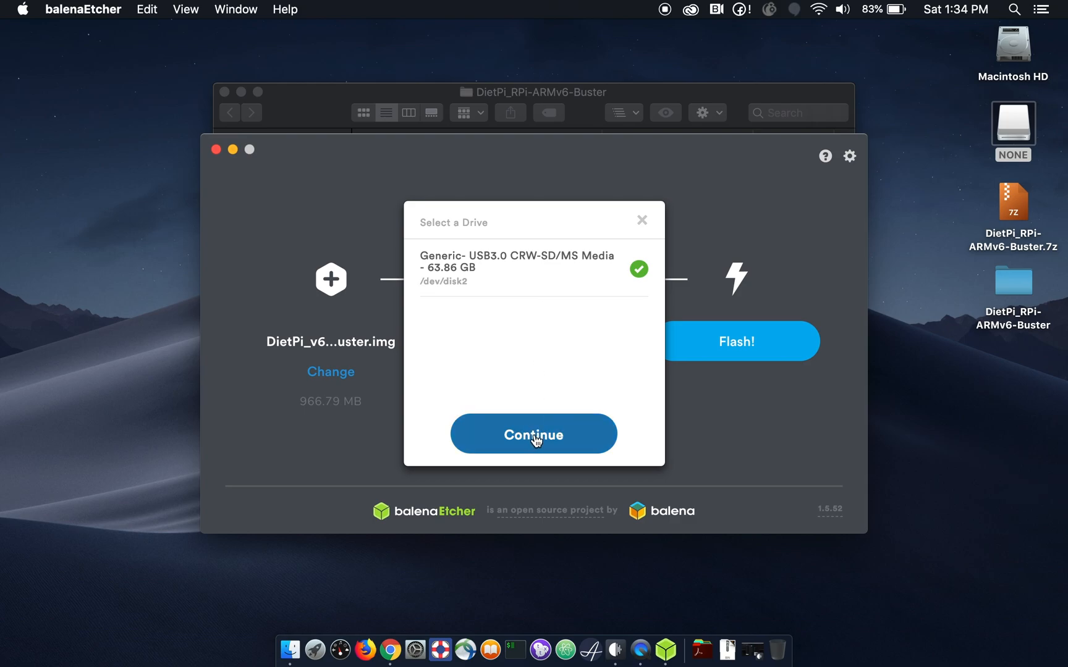
left_click(533, 434)
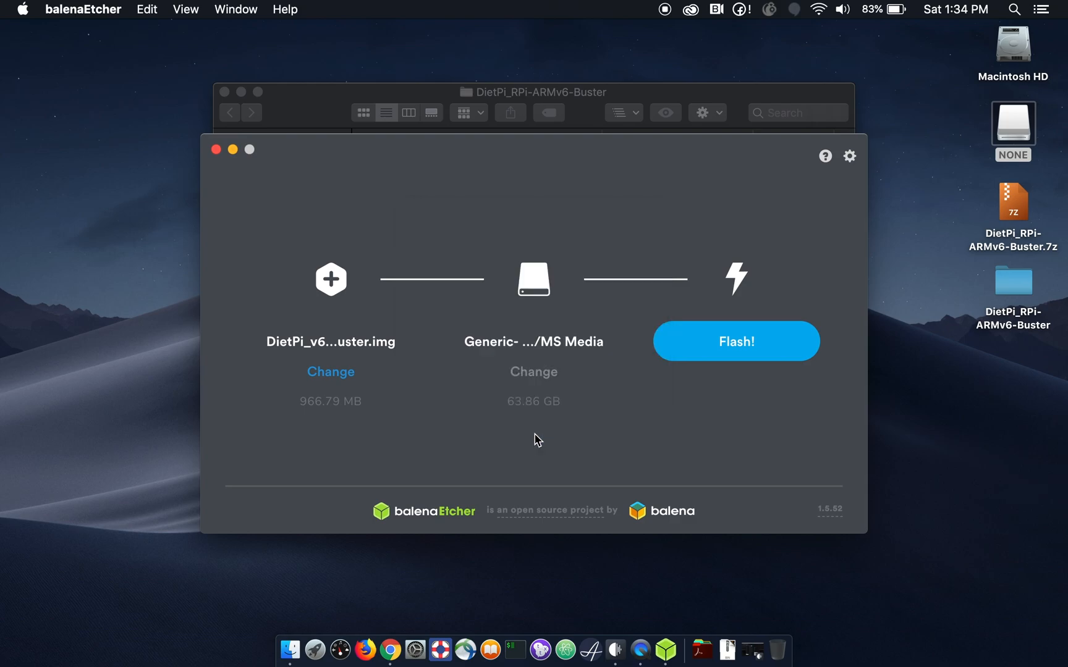
mouse_move(828, 203)
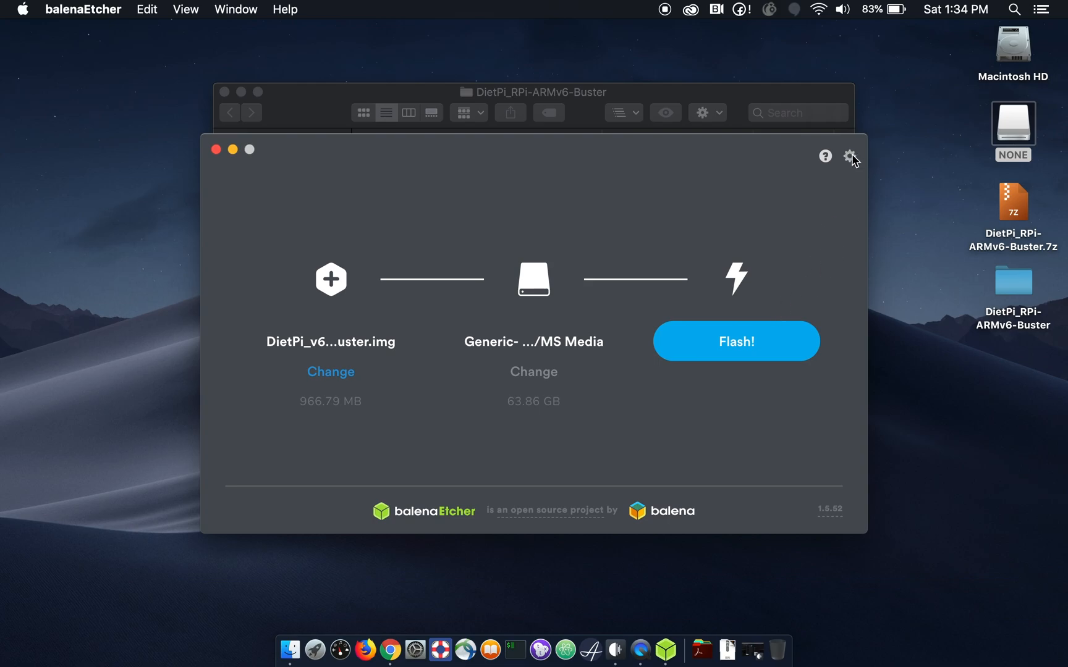
left_click(850, 157)
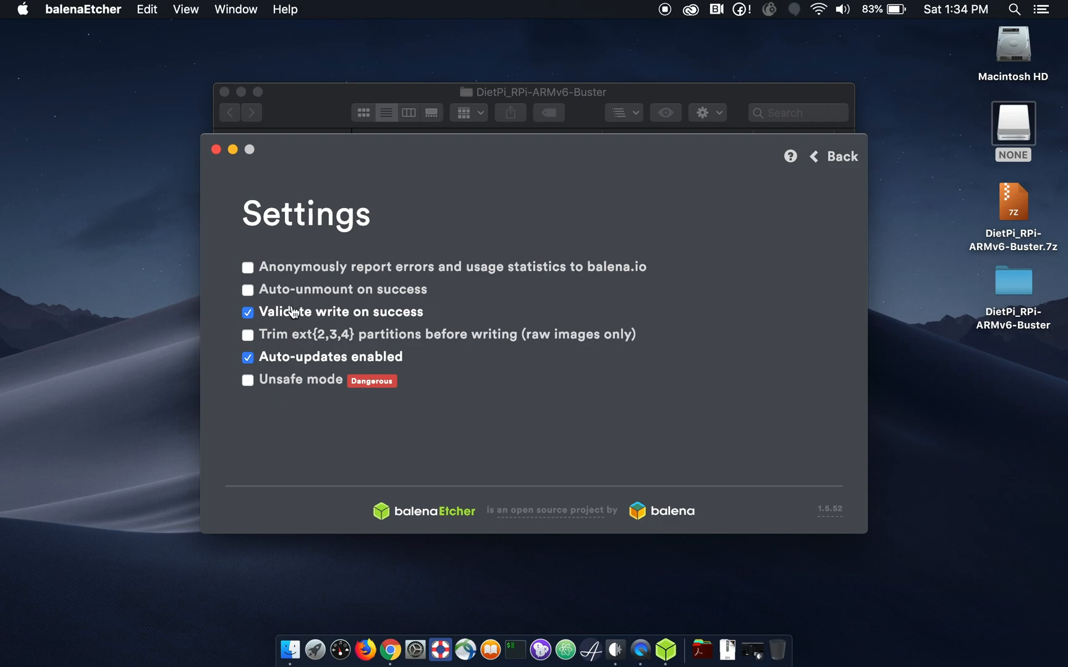
mouse_move(351, 315)
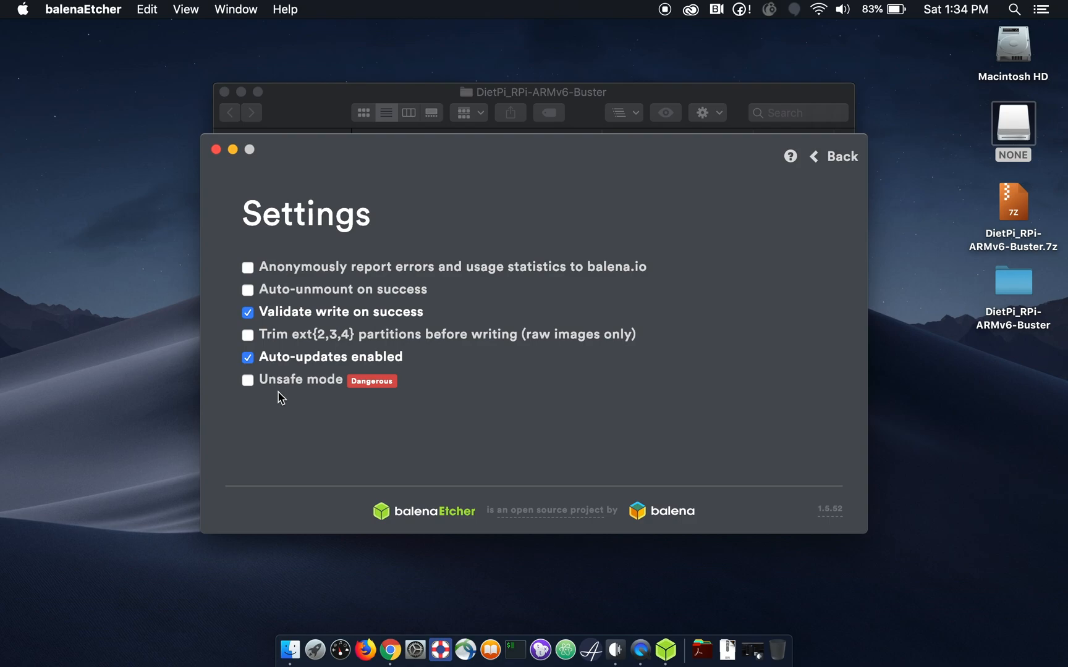
mouse_move(951, 92)
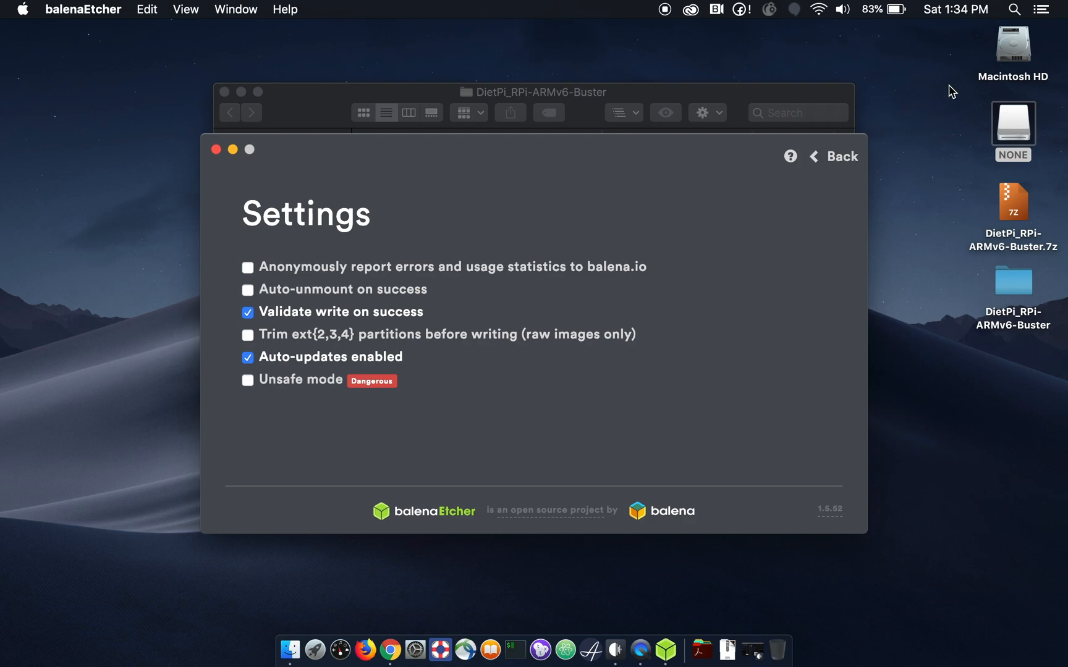
Flash the DietPi image to the SD card with password authorization, then quit Etcher
left_click(833, 156)
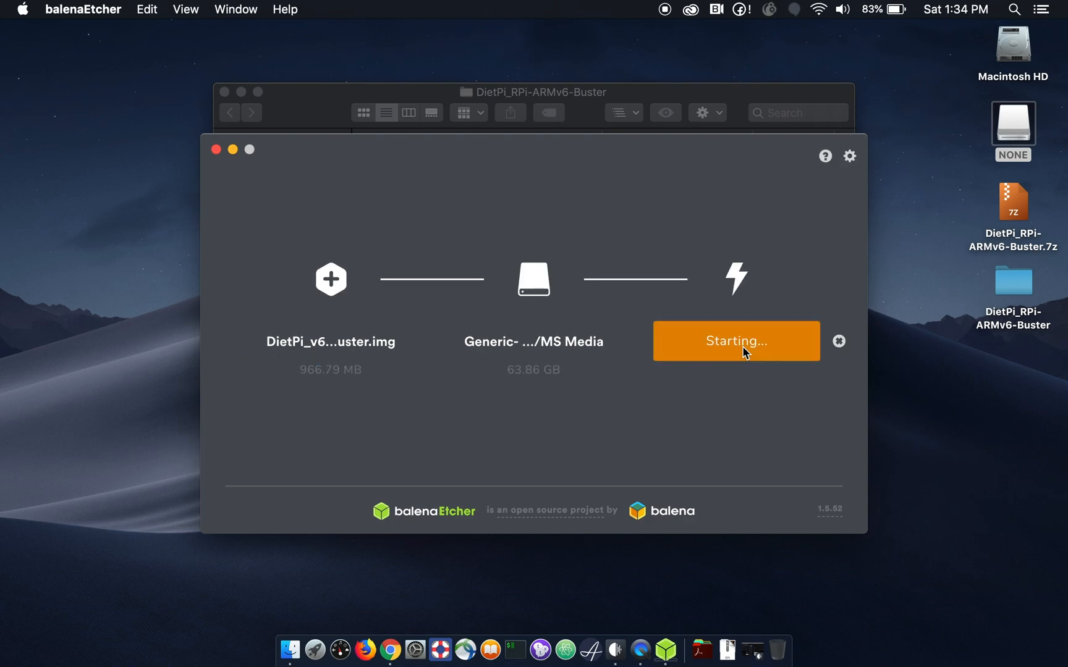
type("••••")
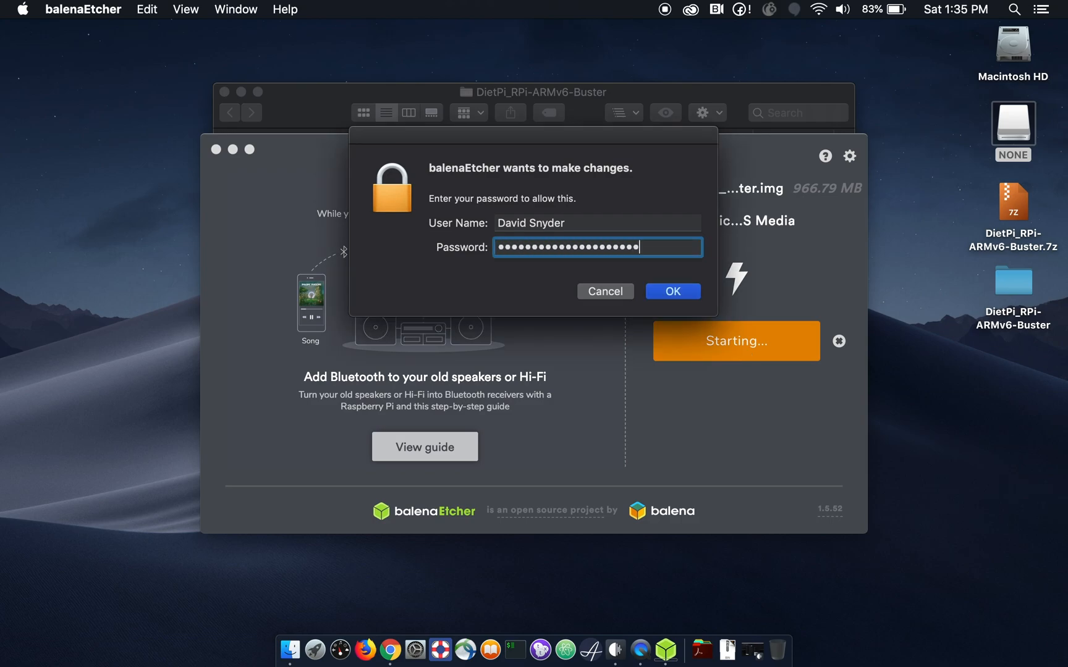
left_click(672, 292)
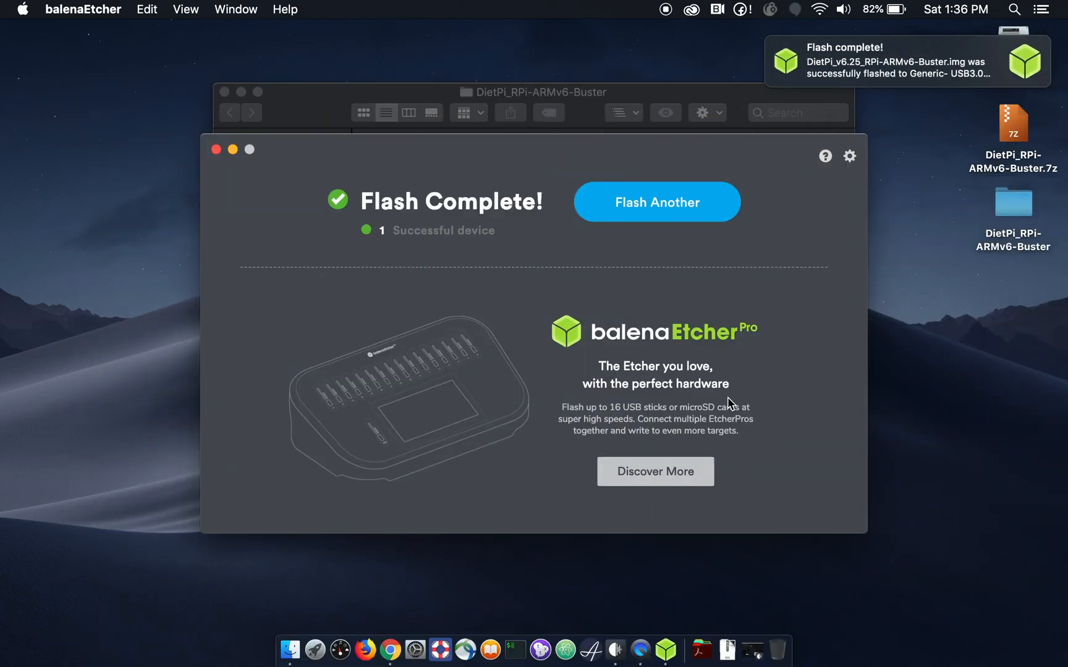
left_click(83, 9)
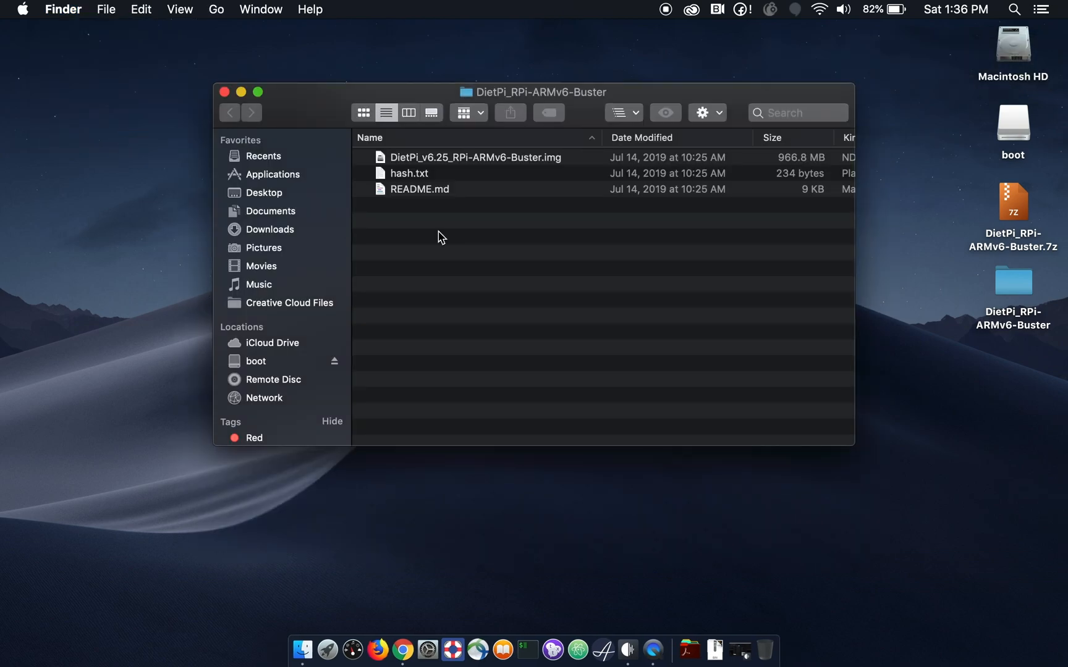
mouse_move(1015, 119)
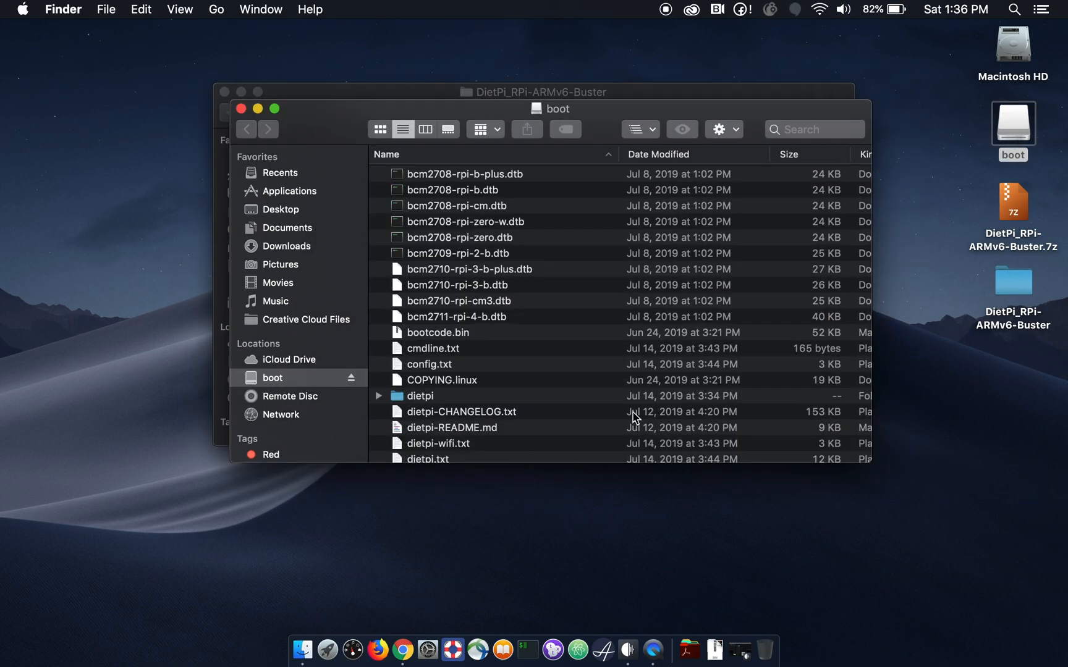
mouse_move(406, 626)
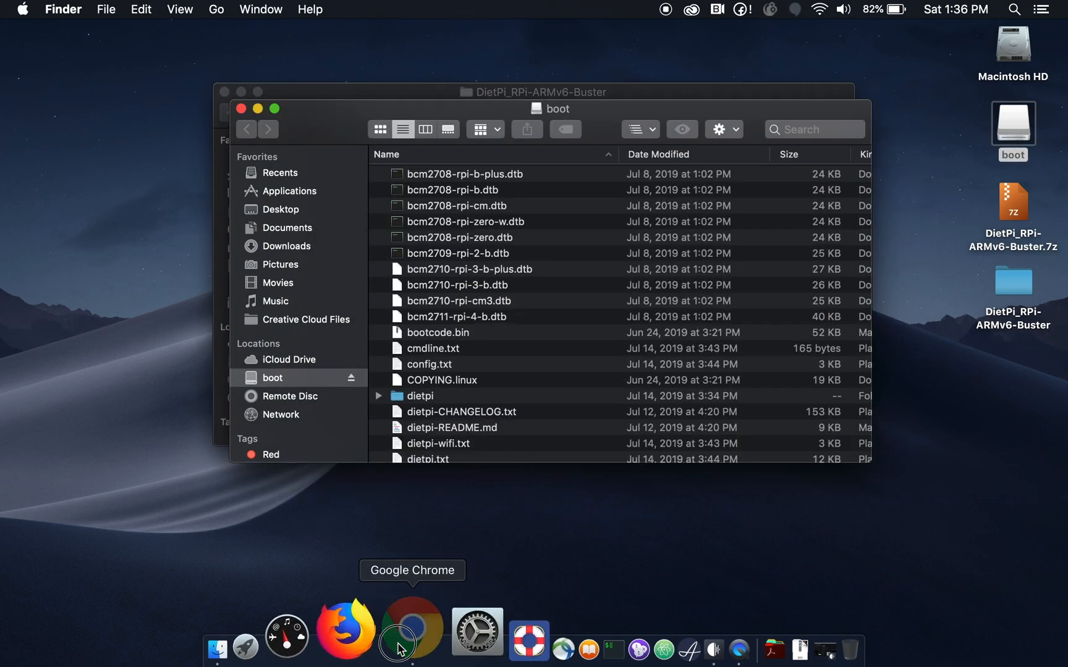
Fetch ws-e.com/dietpi-setup in Chrome and save the file onto the boot volume
left_click(407, 628)
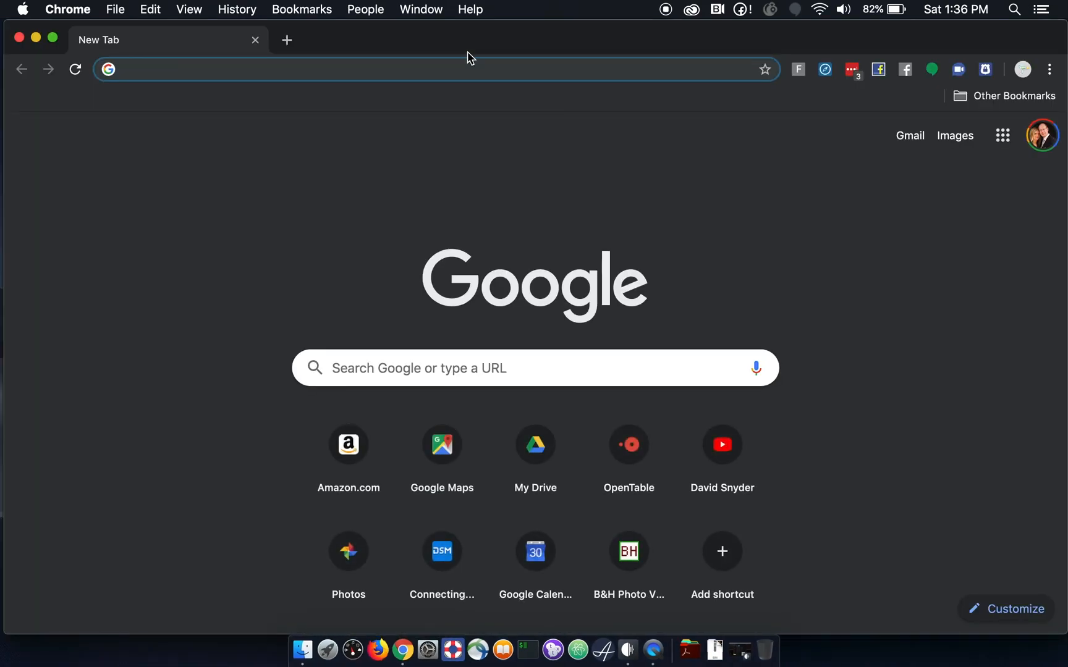
type("ws-e.com/")
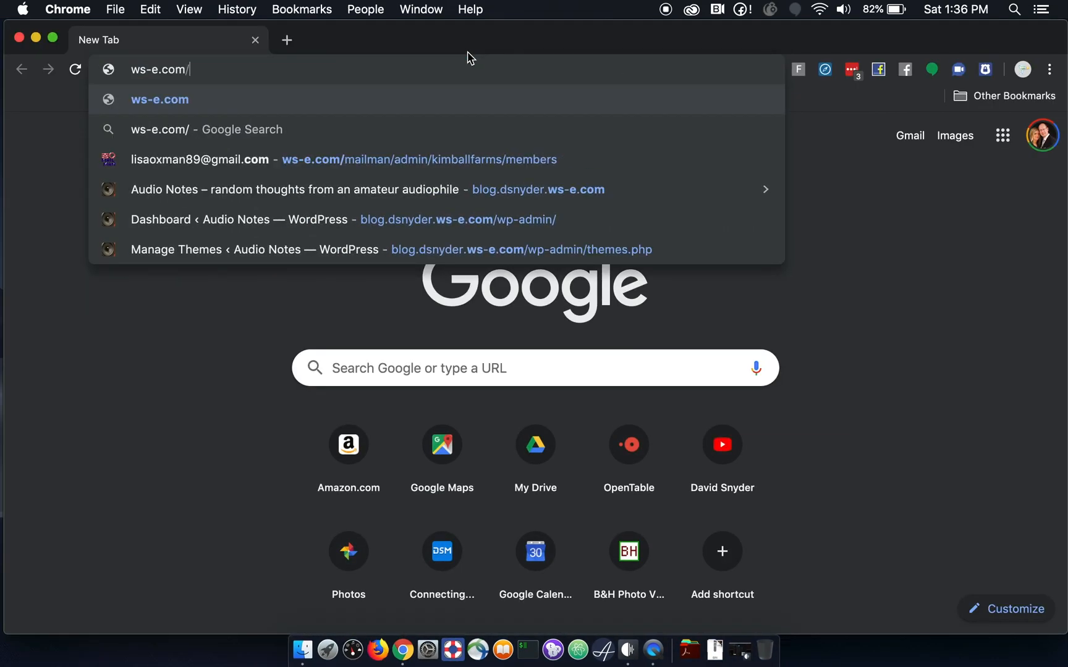
type("dietp")
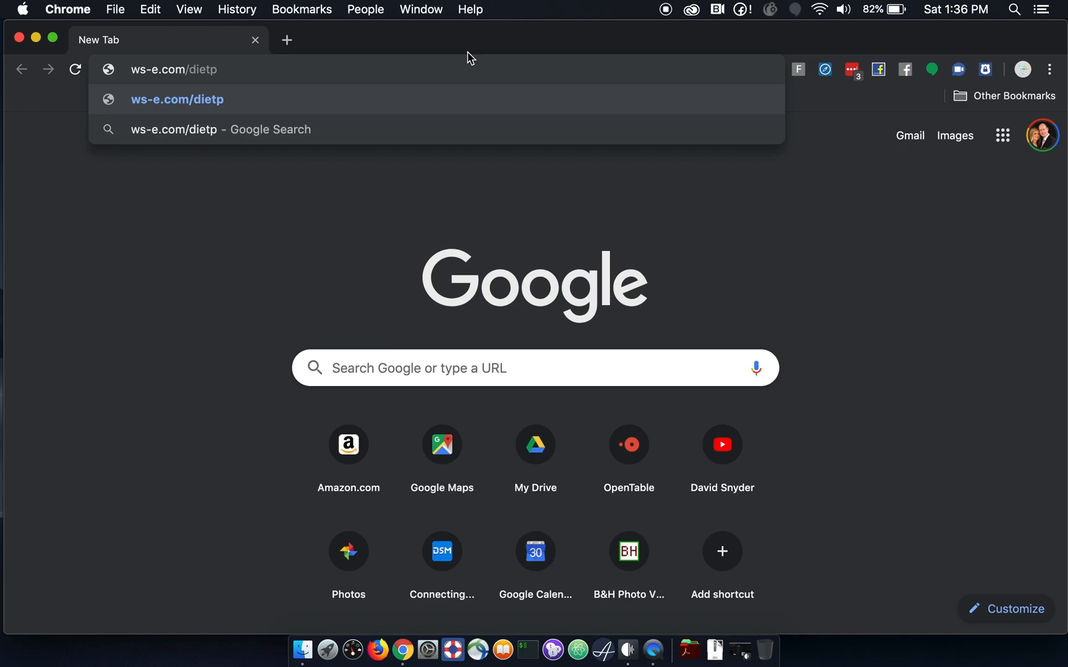
type("i-setup")
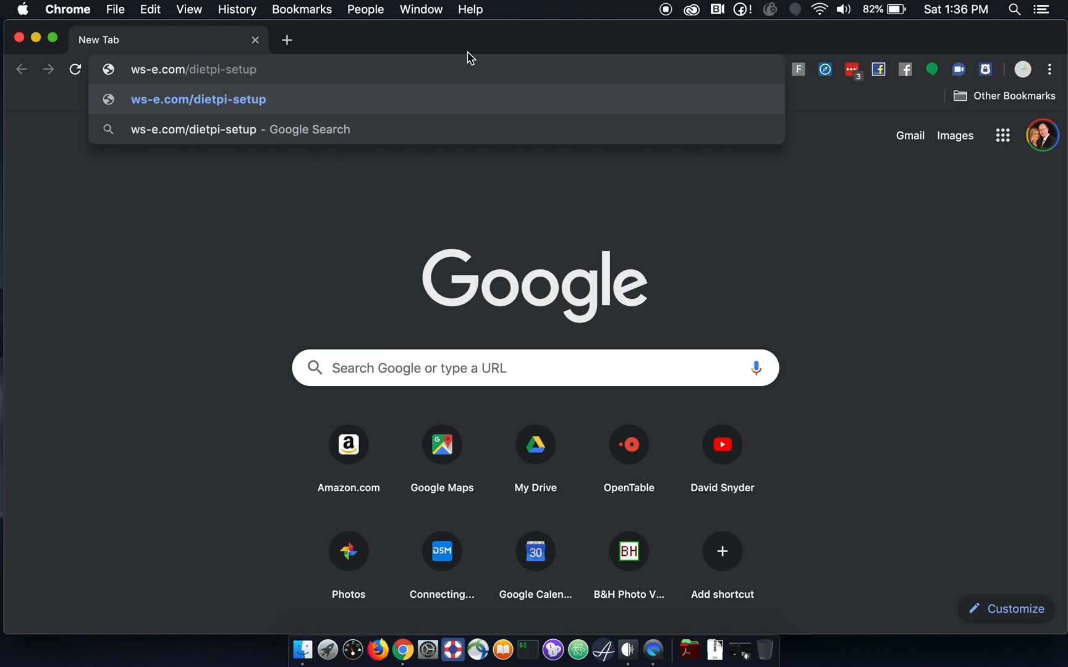
key("cmd+s")
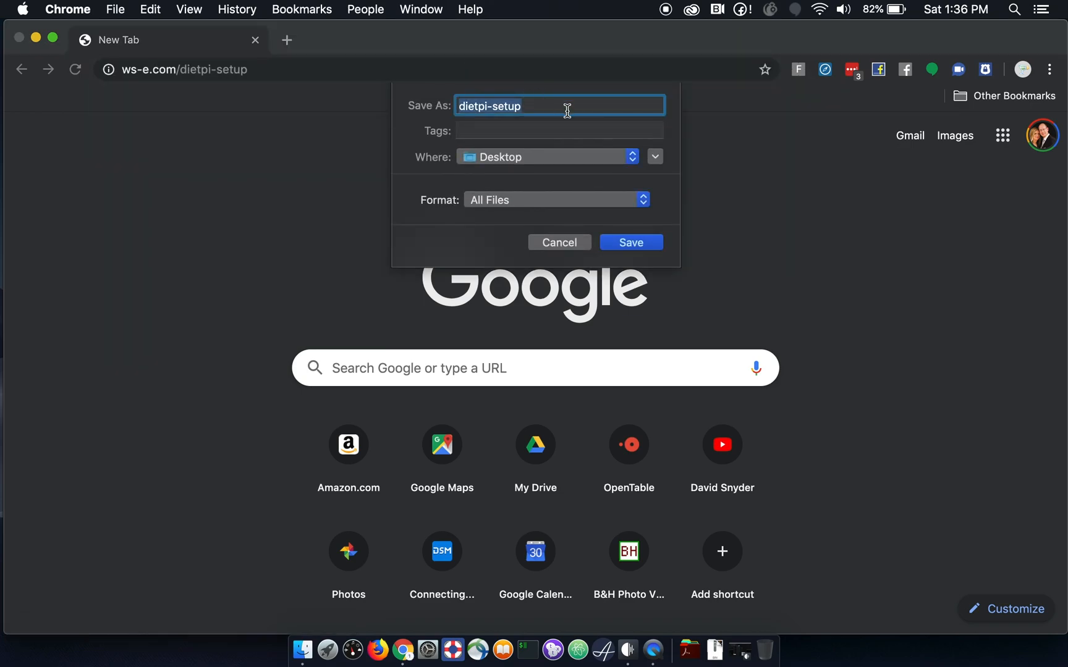
mouse_move(548, 174)
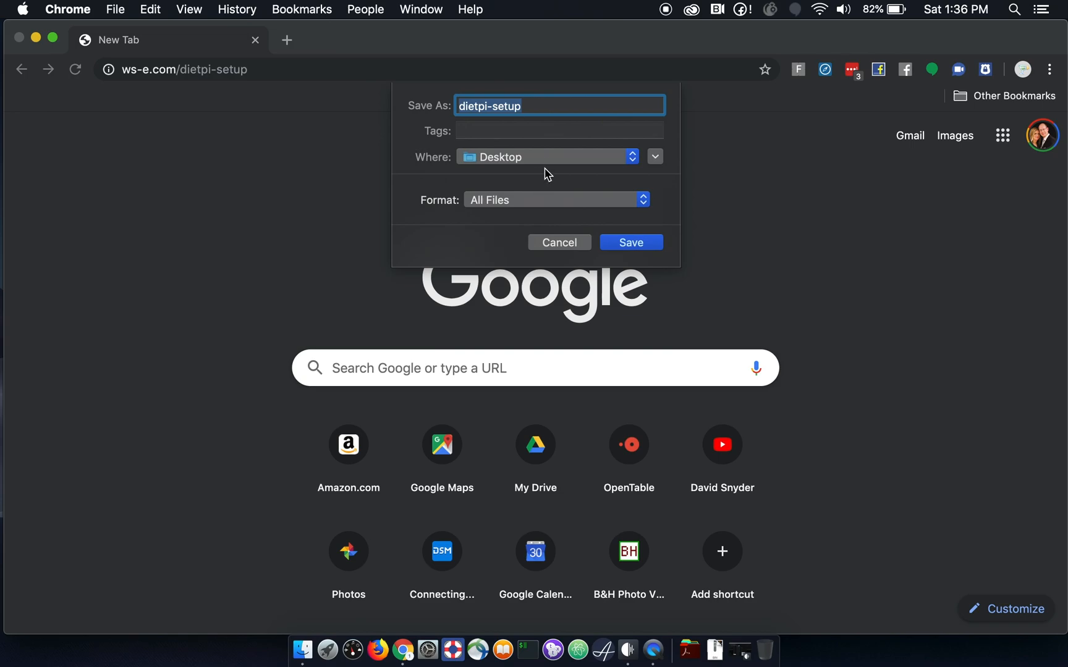
left_click(547, 157)
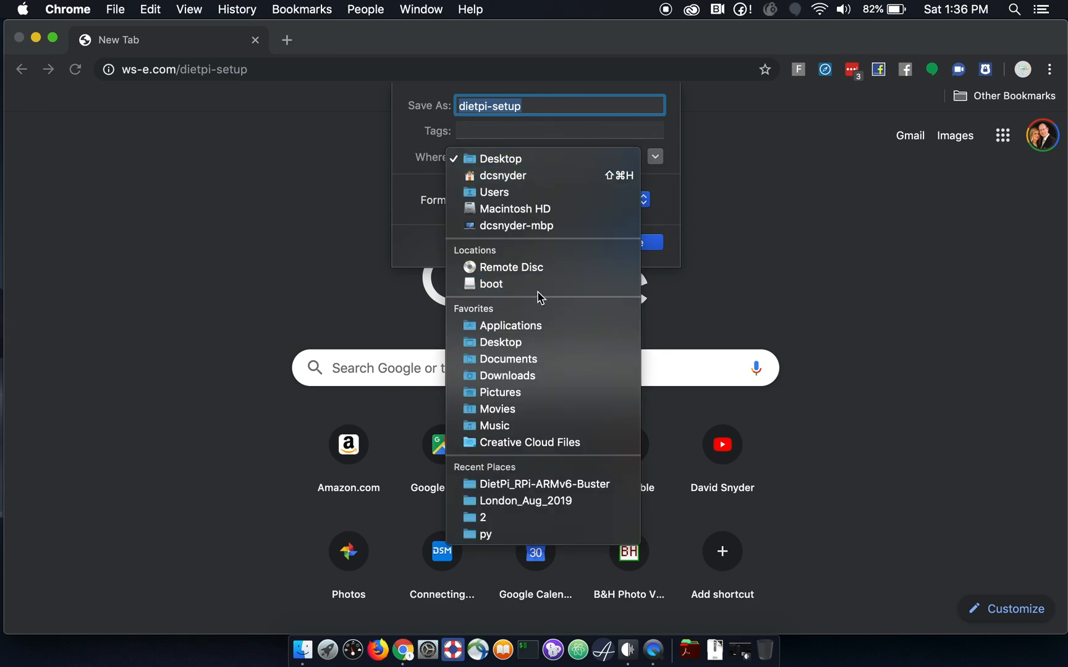
left_click(490, 284)
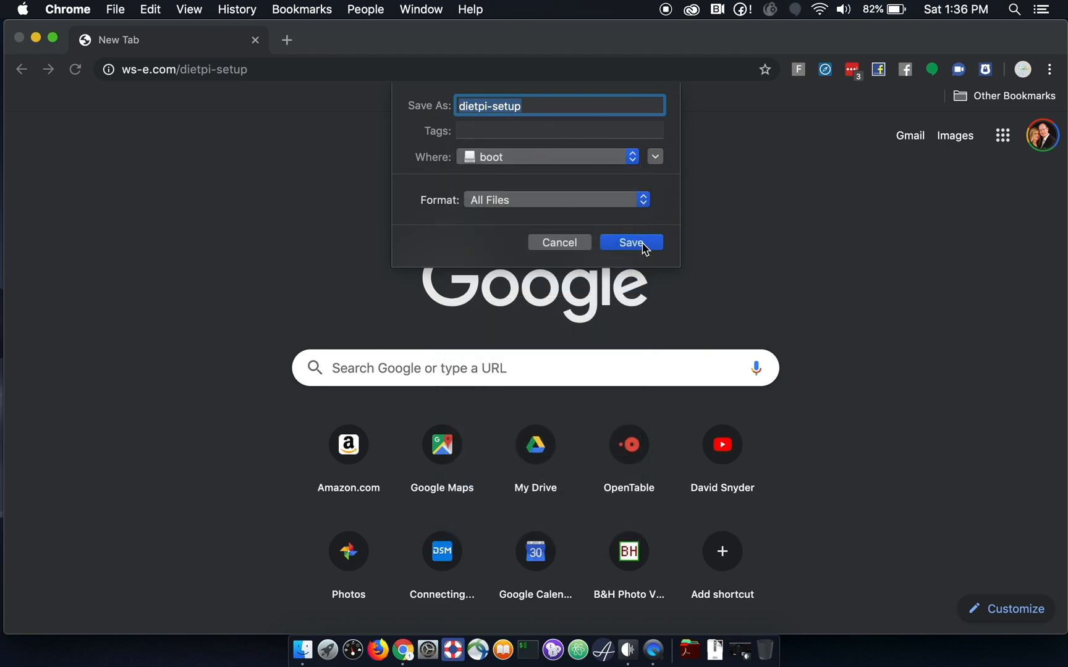
left_click(629, 242)
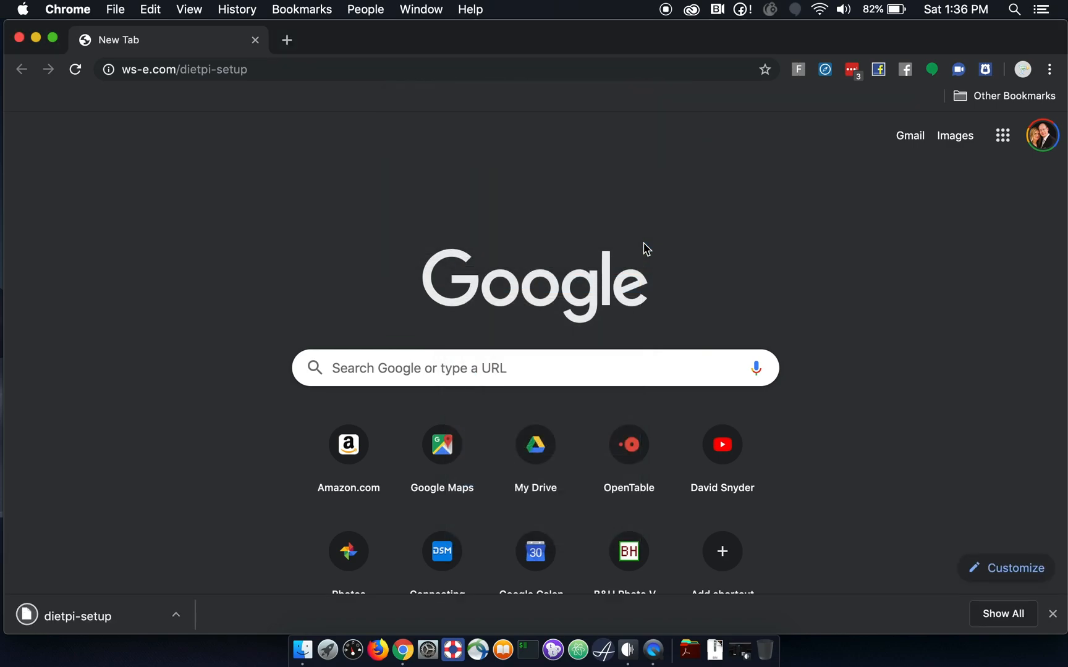
mouse_move(54, 28)
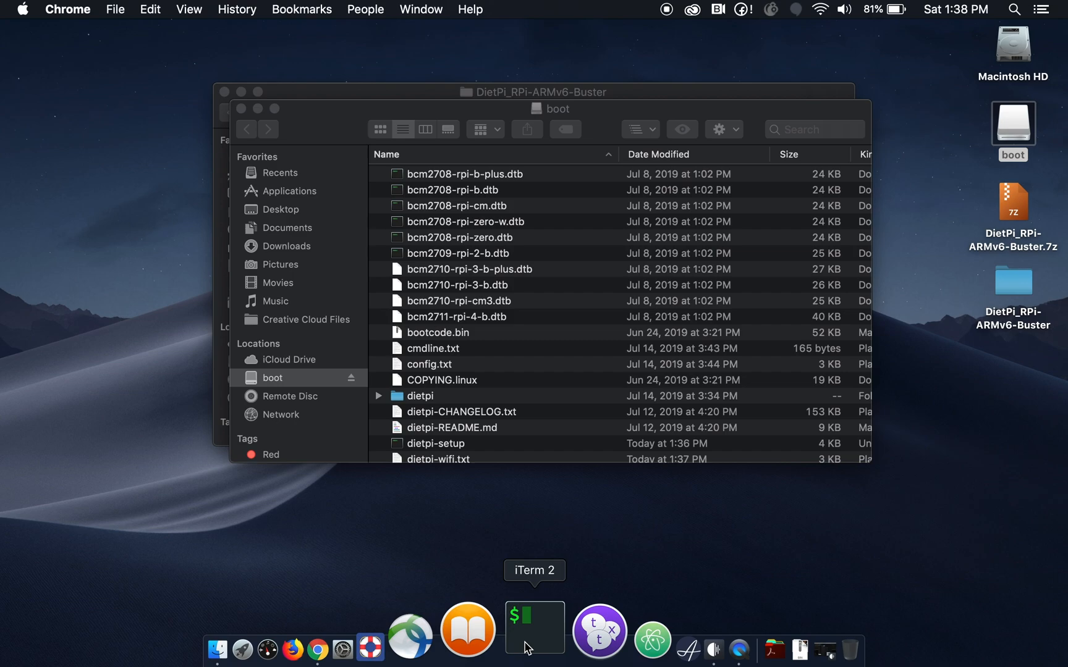
In /Volumes/boot, list the dietpi-setup file and run it with perl
left_click(533, 627)
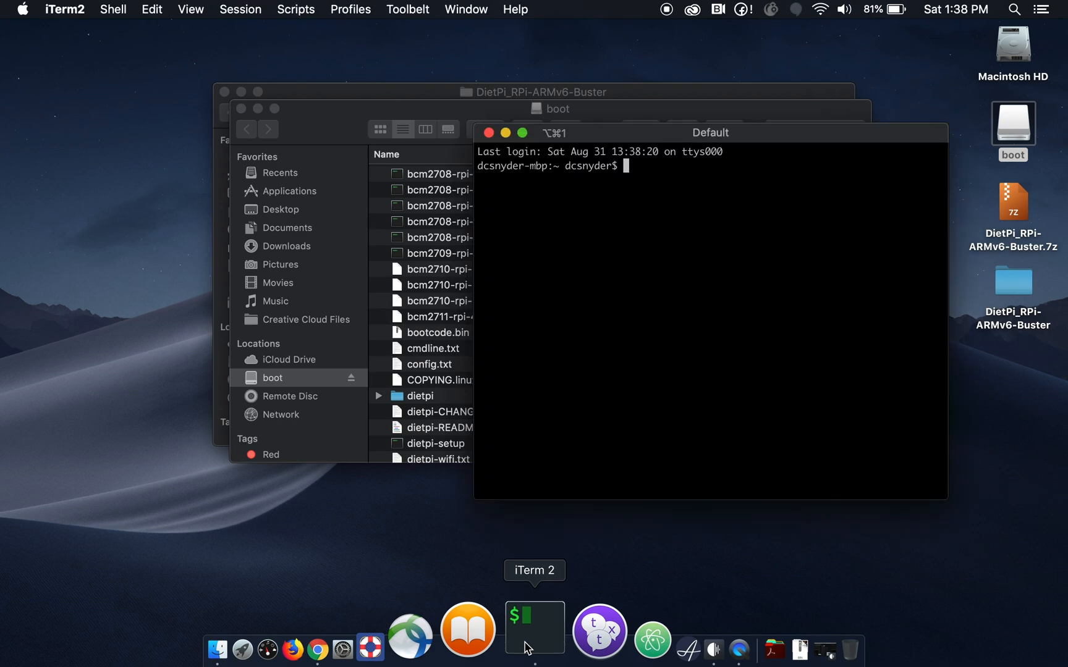
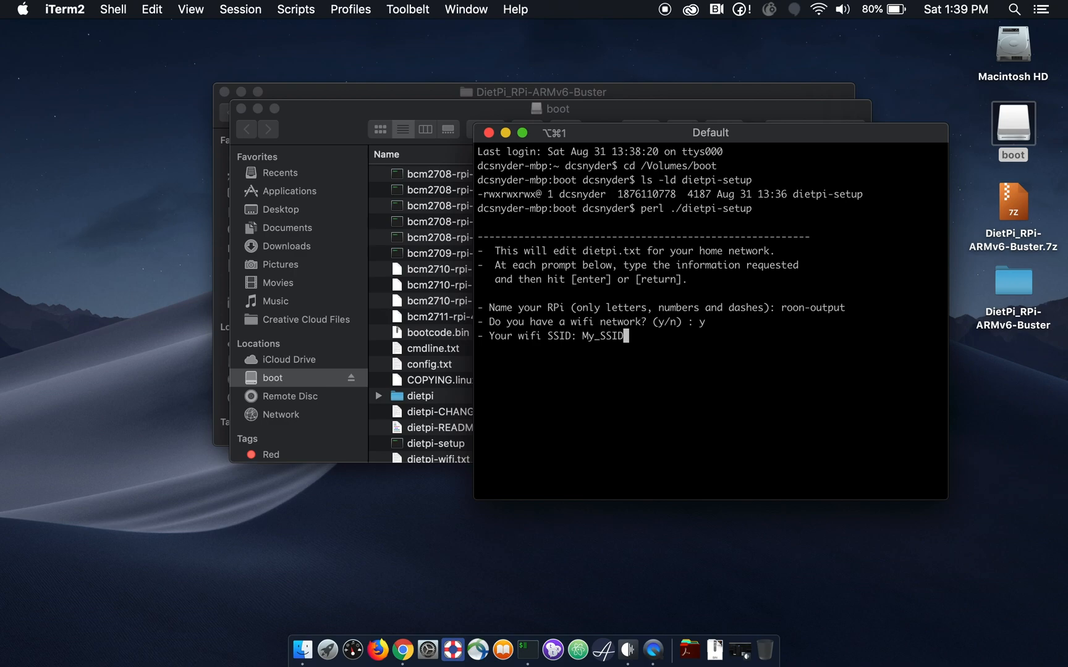
key("enter")
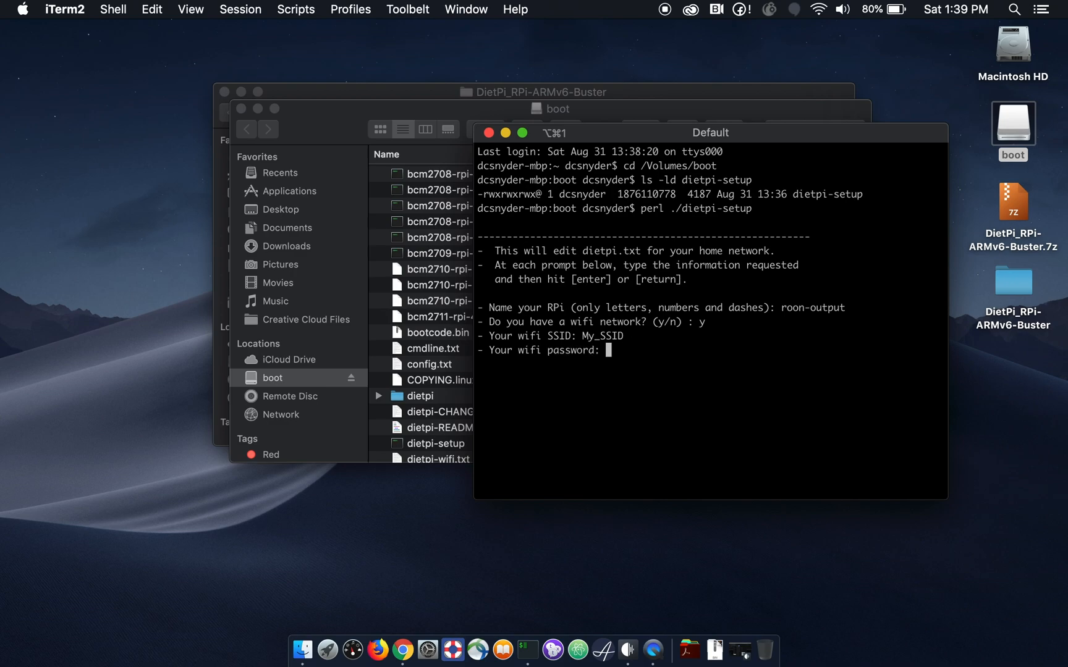
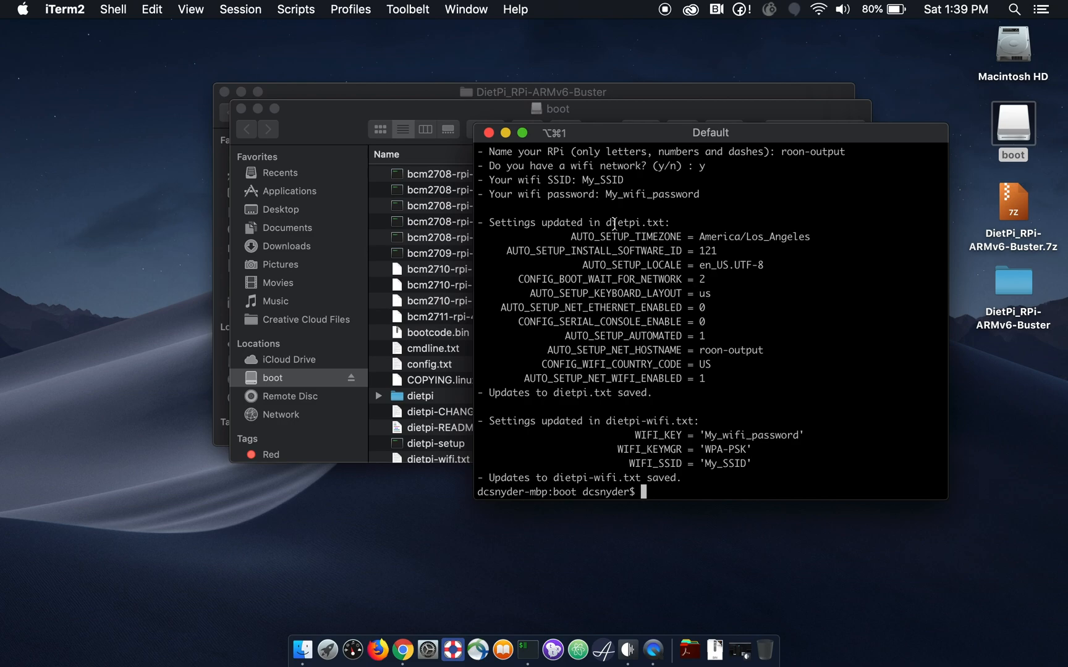
double_click(634, 222)
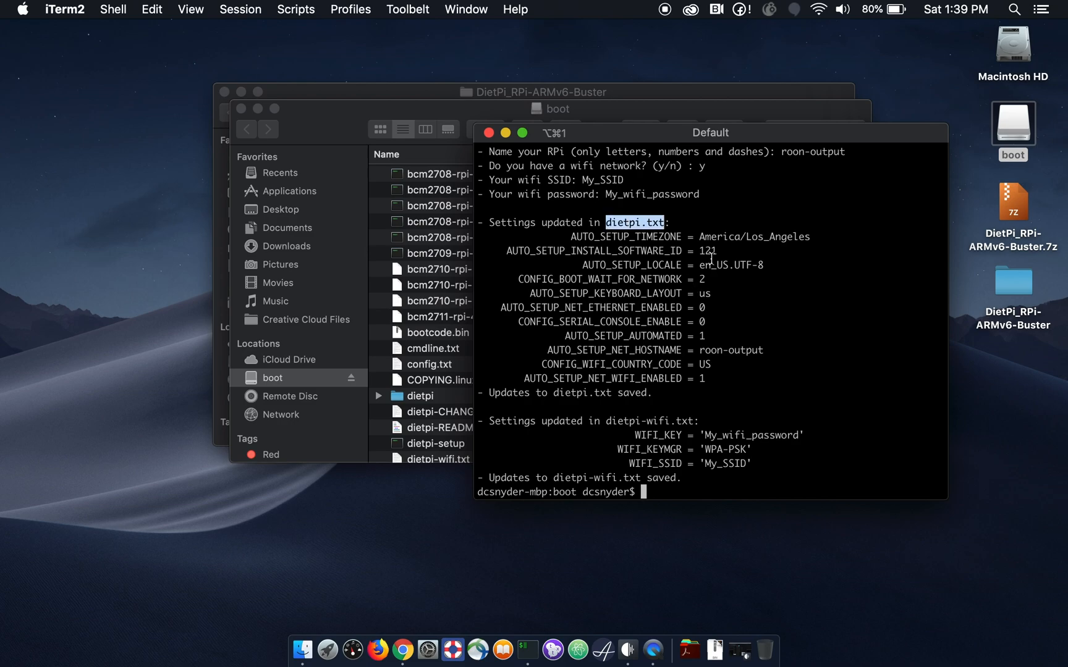
mouse_move(648, 420)
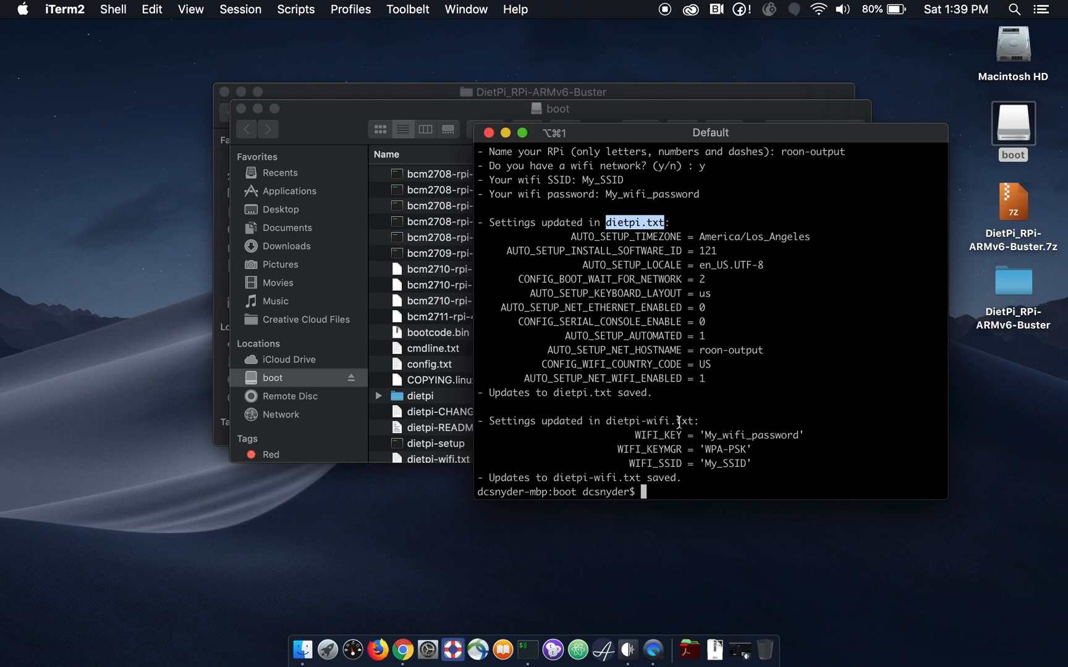
mouse_move(781, 274)
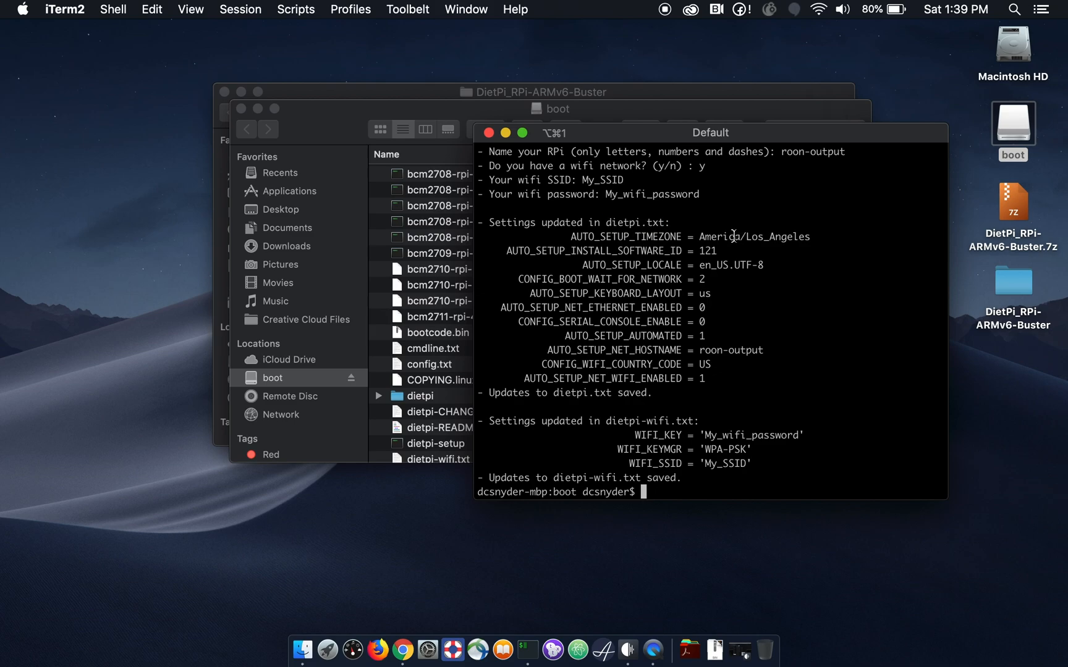
double_click(753, 236)
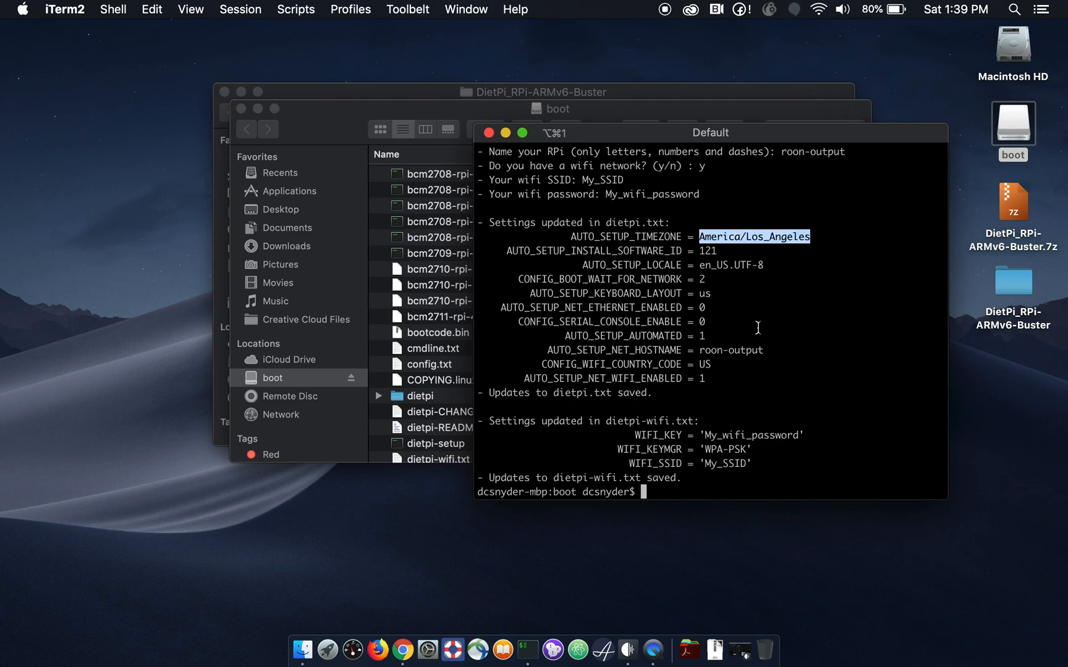
mouse_move(707, 367)
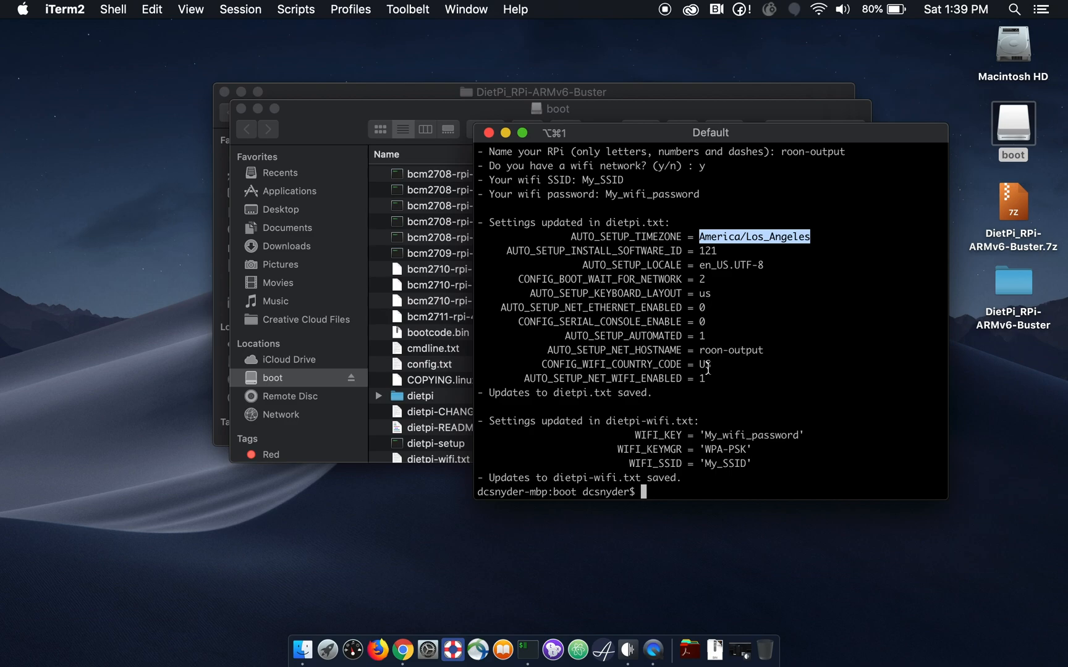
mouse_move(729, 284)
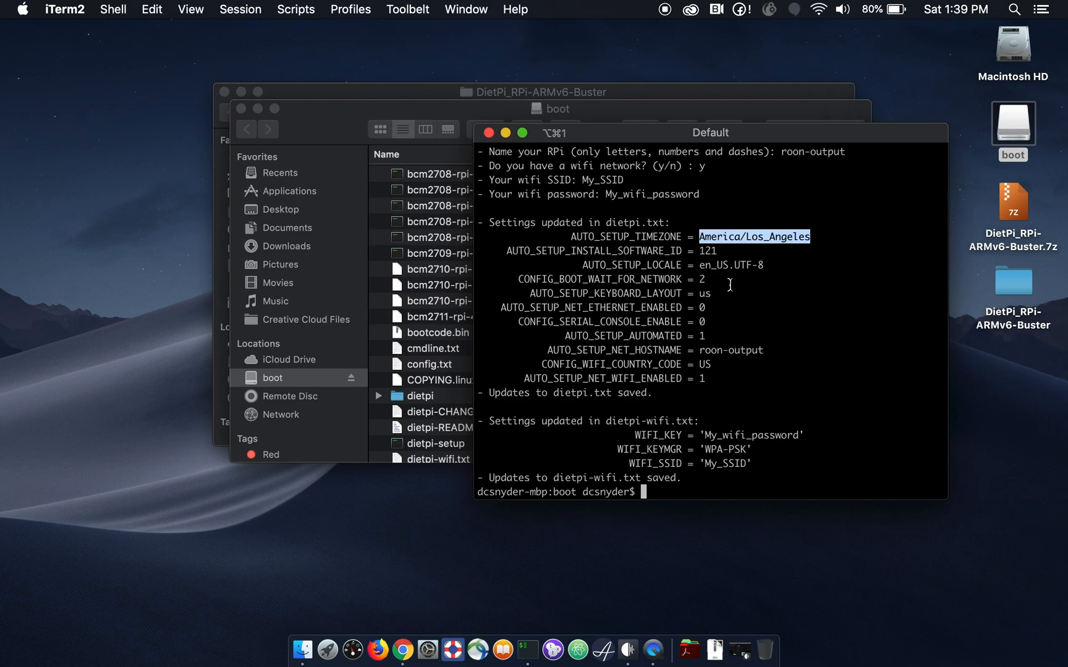
mouse_move(817, 284)
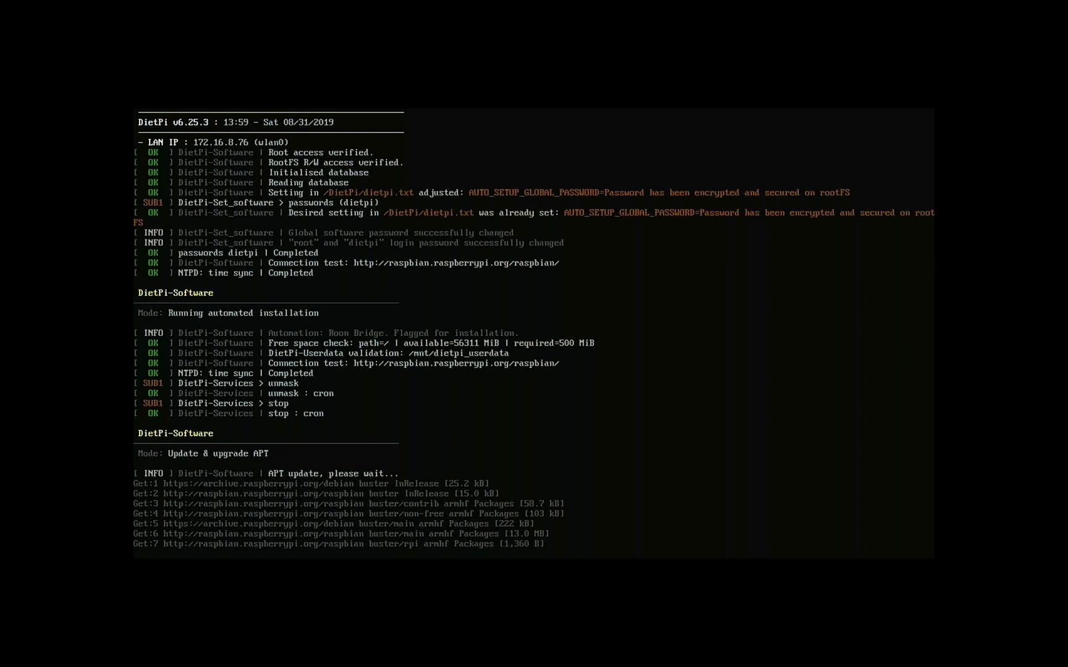
Scroll the console while the Raspberry Pi kernel and bootloader upgrade finishes
scroll("down", 3)
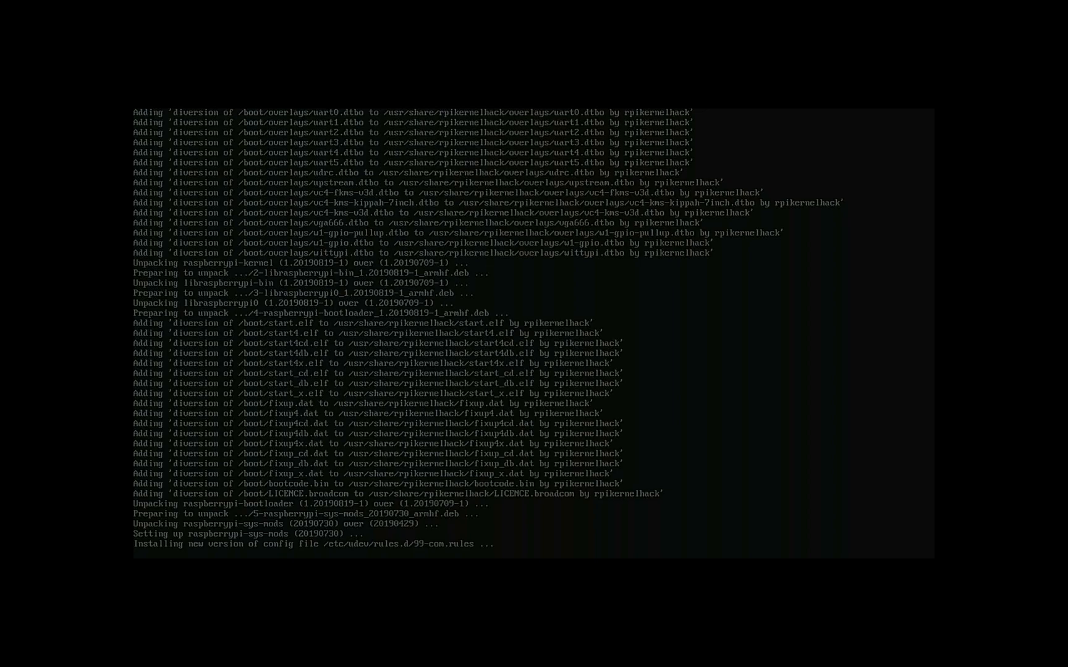
scroll("down", 3)
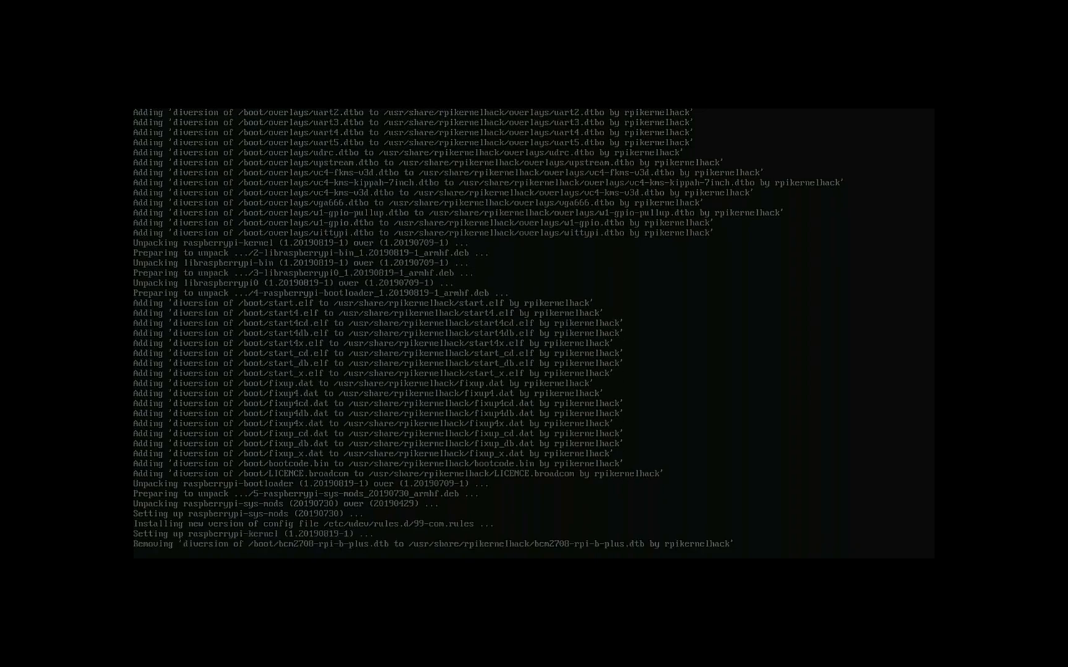
scroll("down", 3)
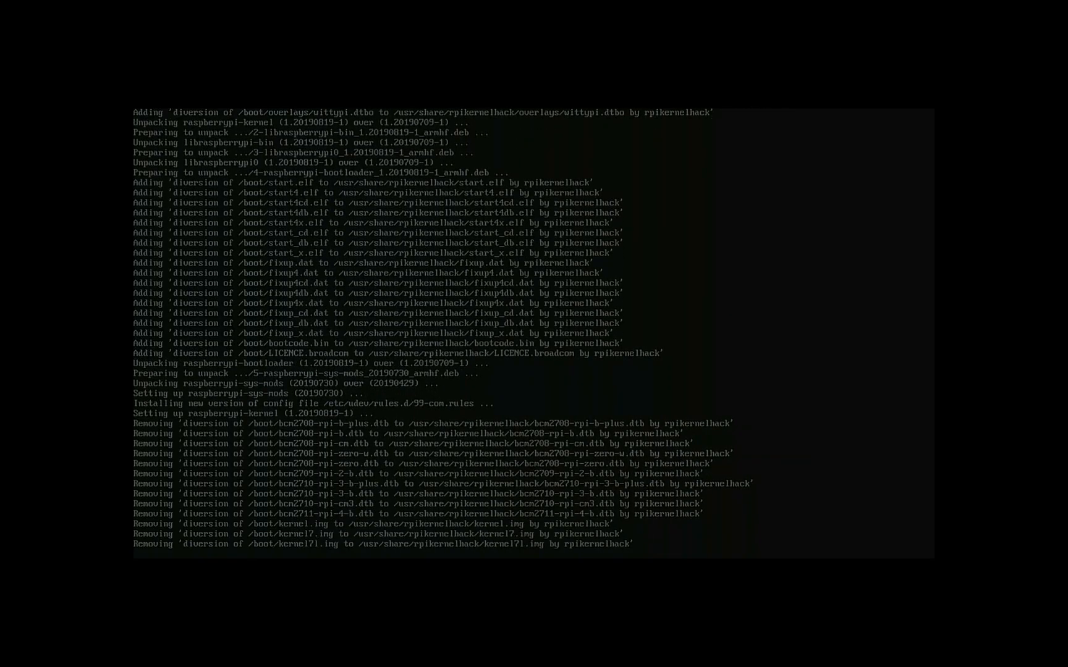
scroll("down", 3)
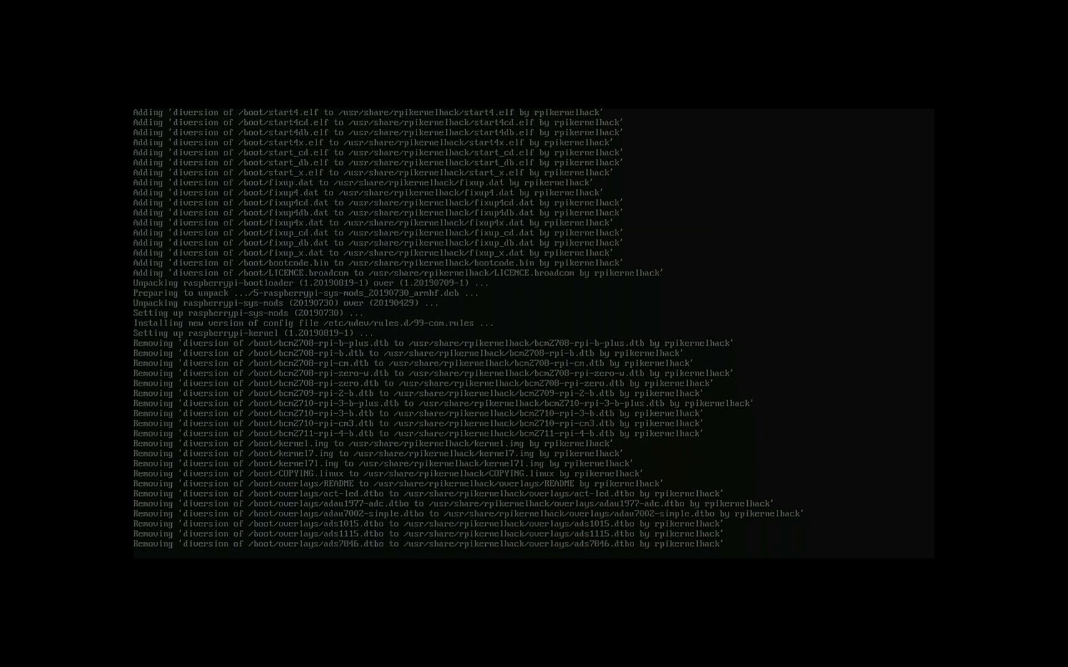
scroll("down", 3)
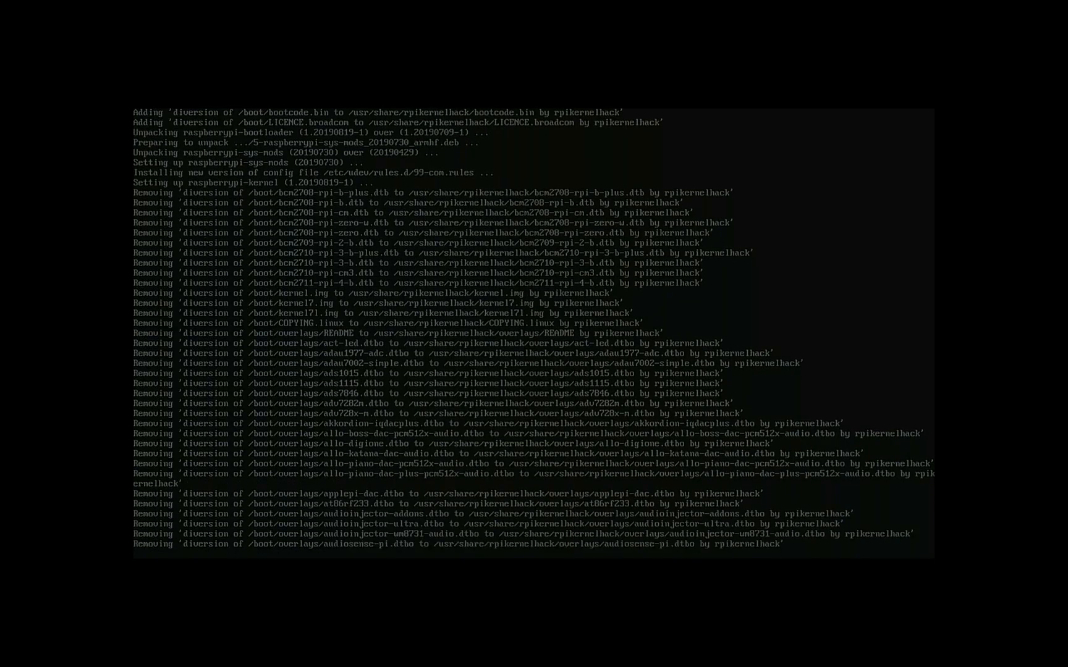
scroll("down", 3)
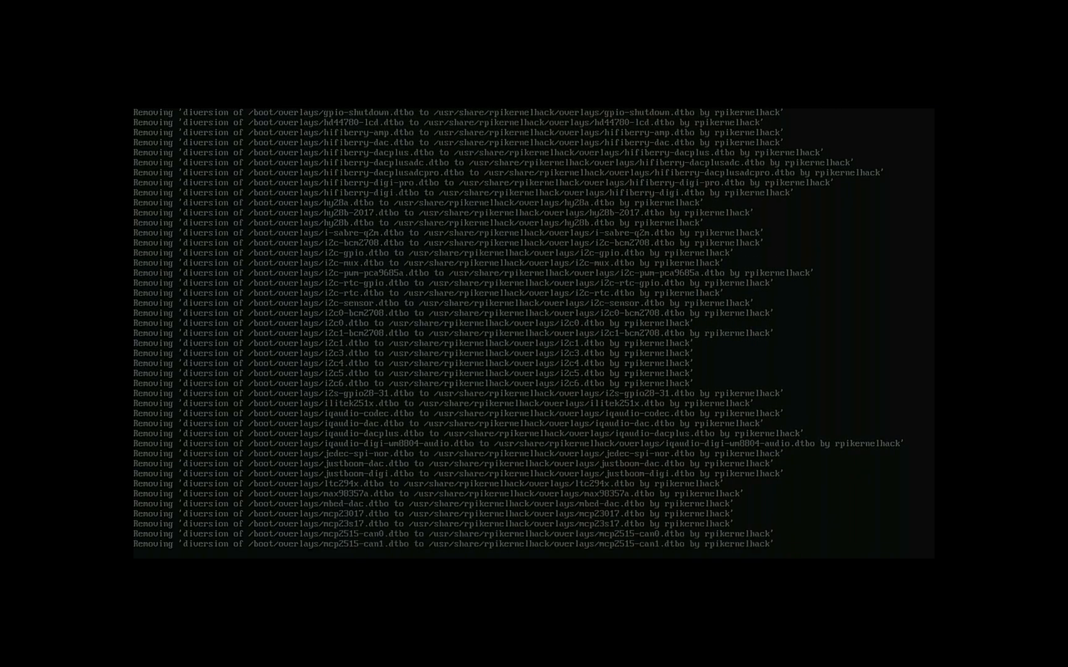
scroll("down", 3)
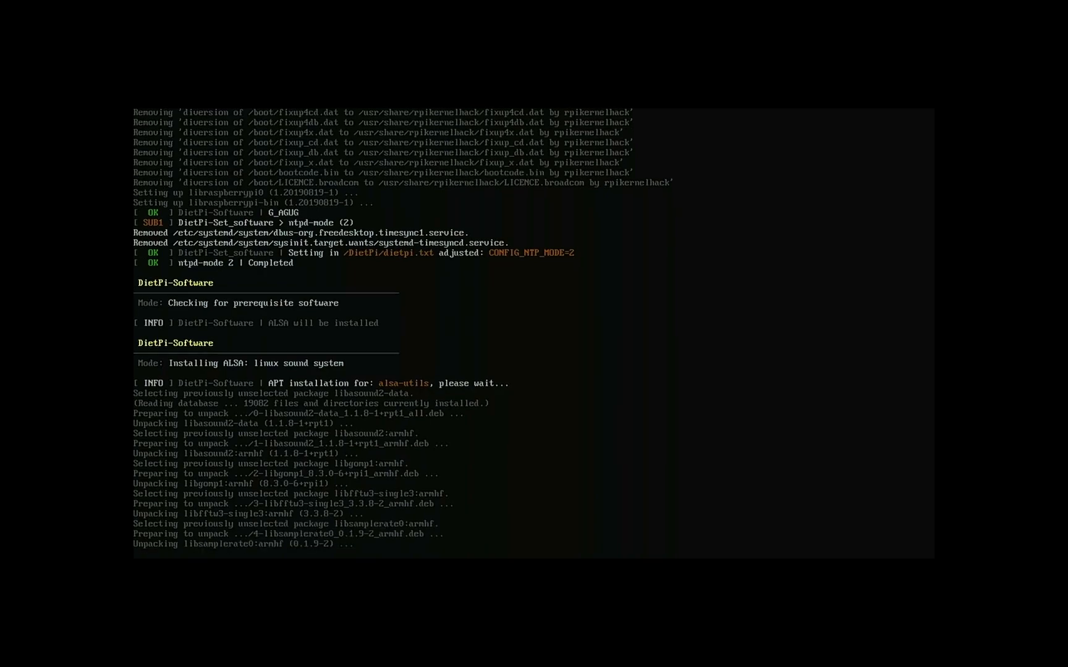
Follow the console as DietPi-Software installs ALSA, DietPi-RAMlog and Roon Bridge
scroll("down", 3)
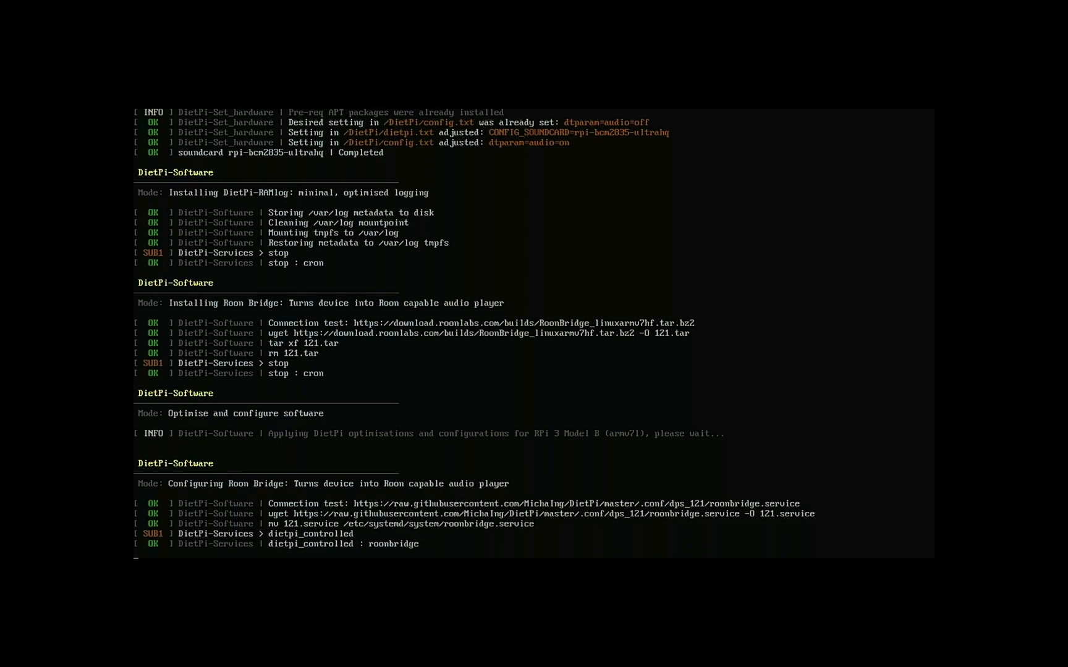
scroll("down", 3)
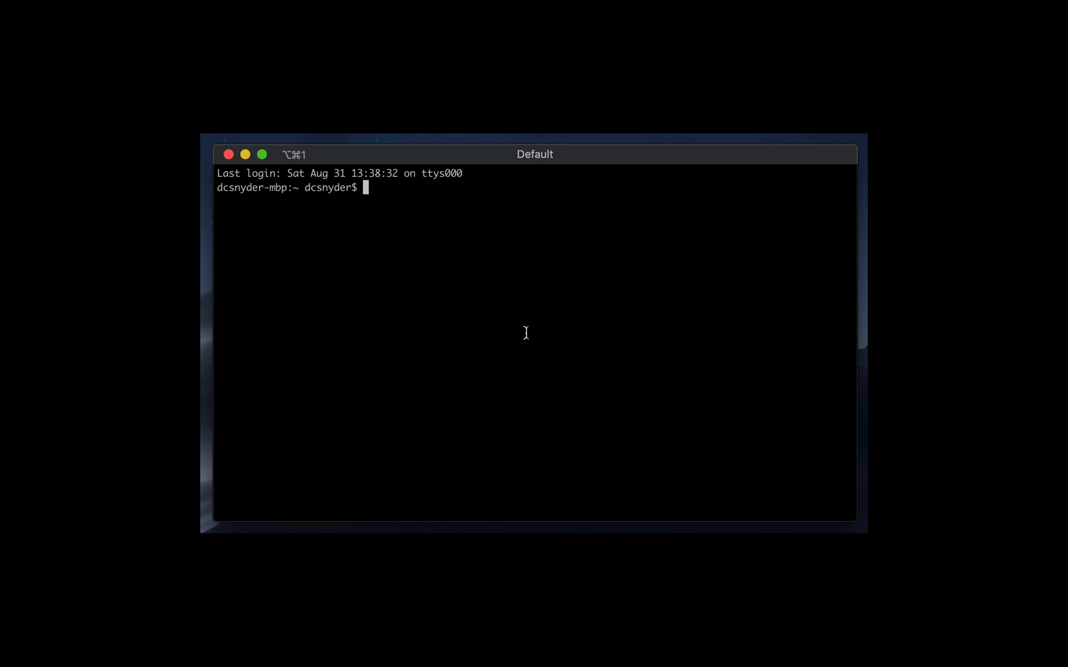
type("ssh roo")
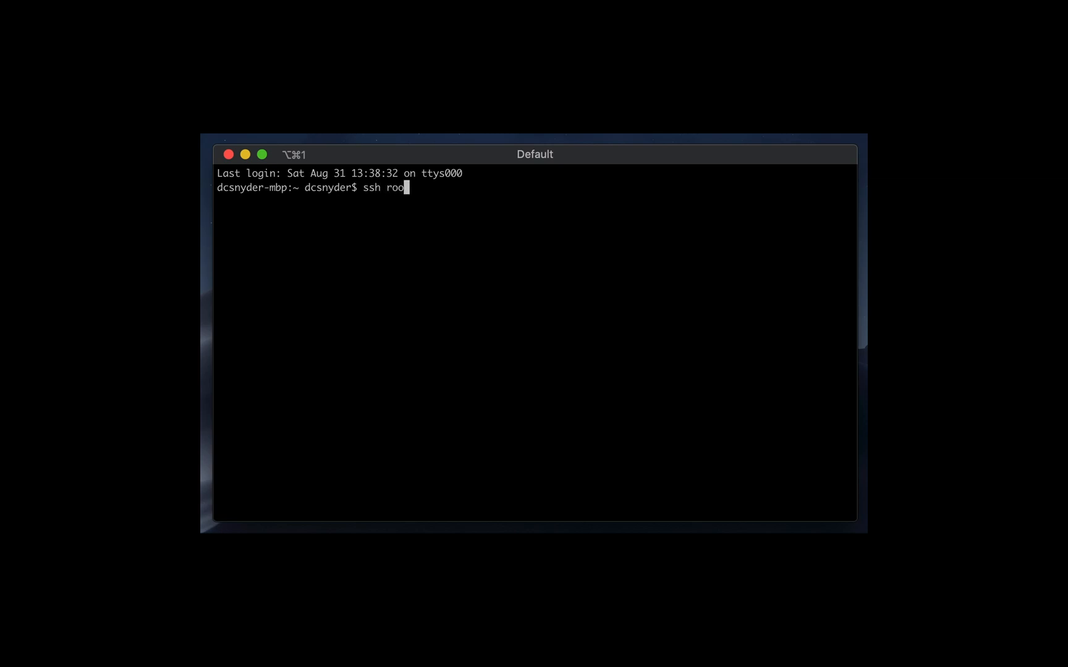
type("t@")
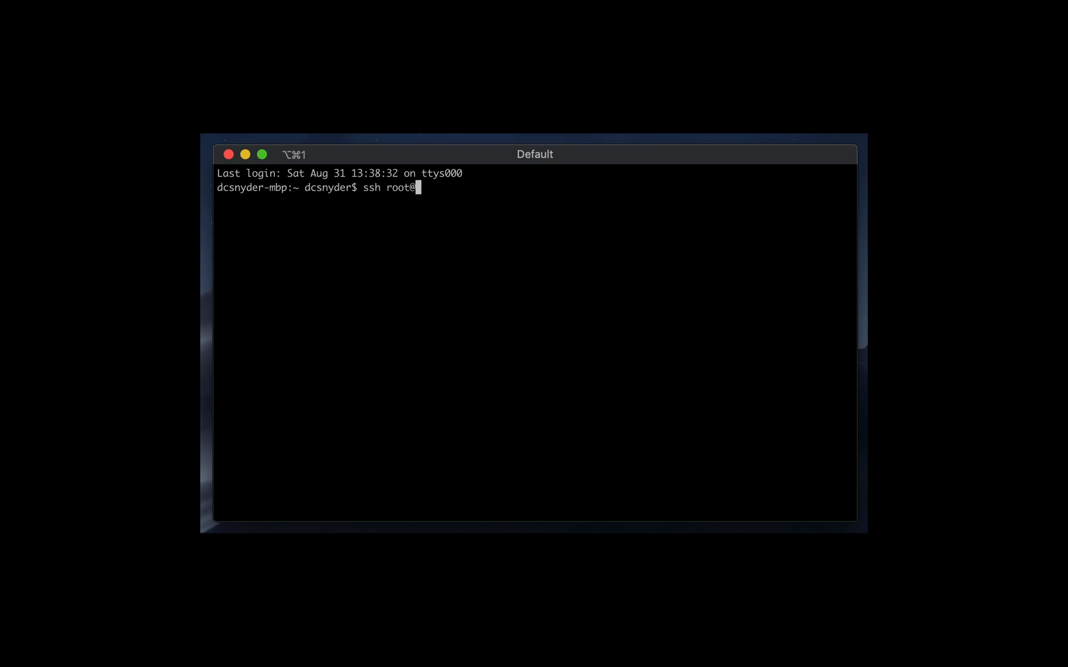
type("172")
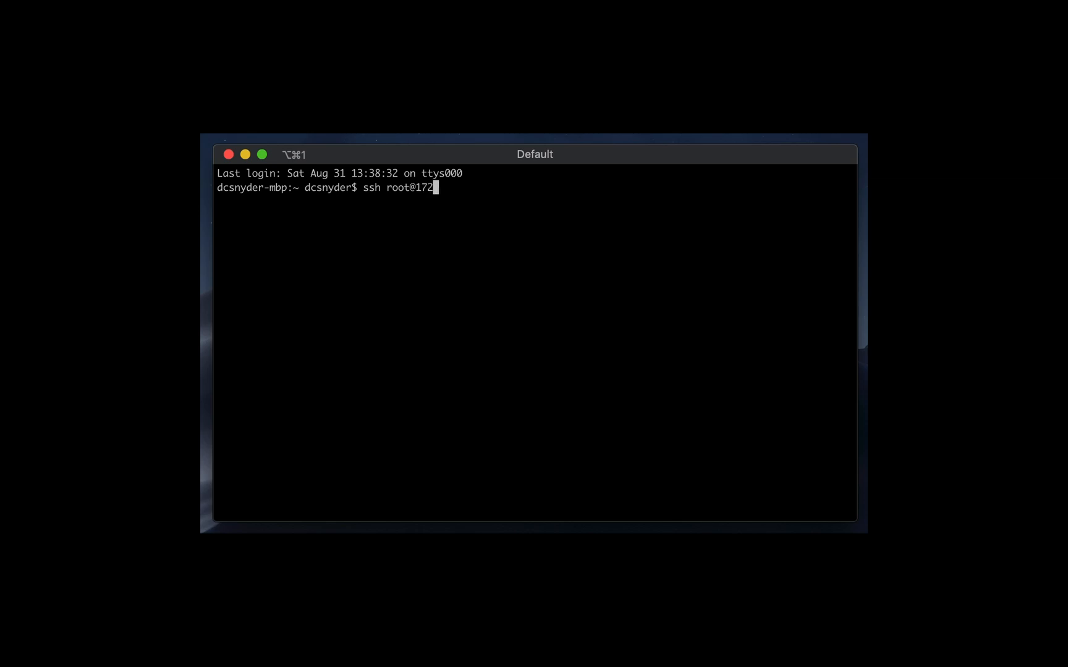
type(".16.8.7")
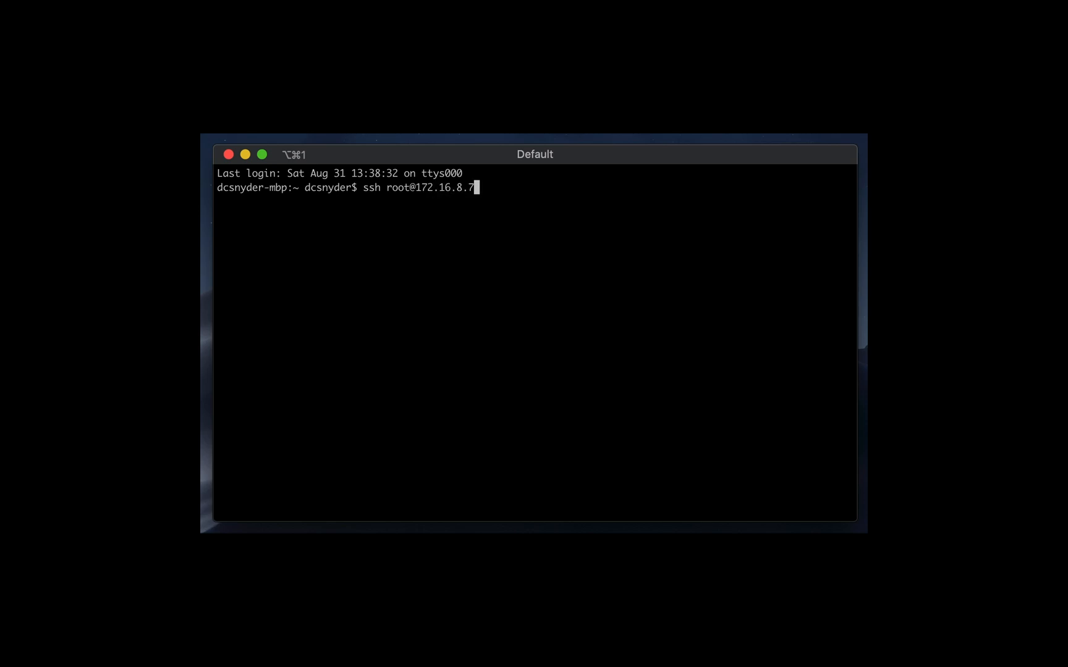
type("6")
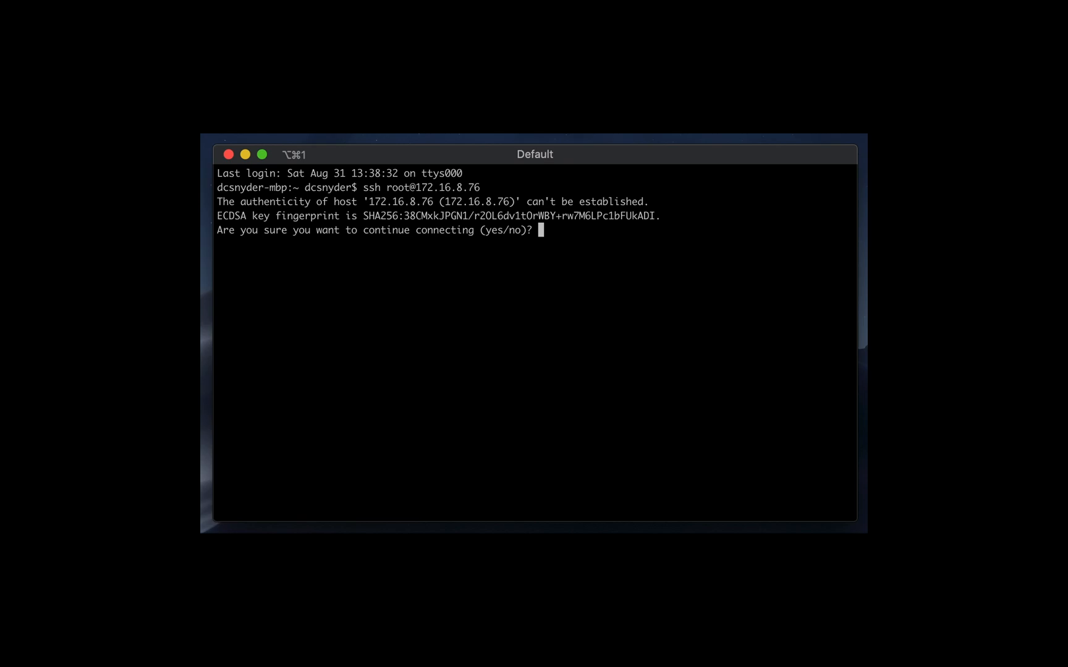
Accept the roon-output host key with 'yes' and log in as root
type("yes")
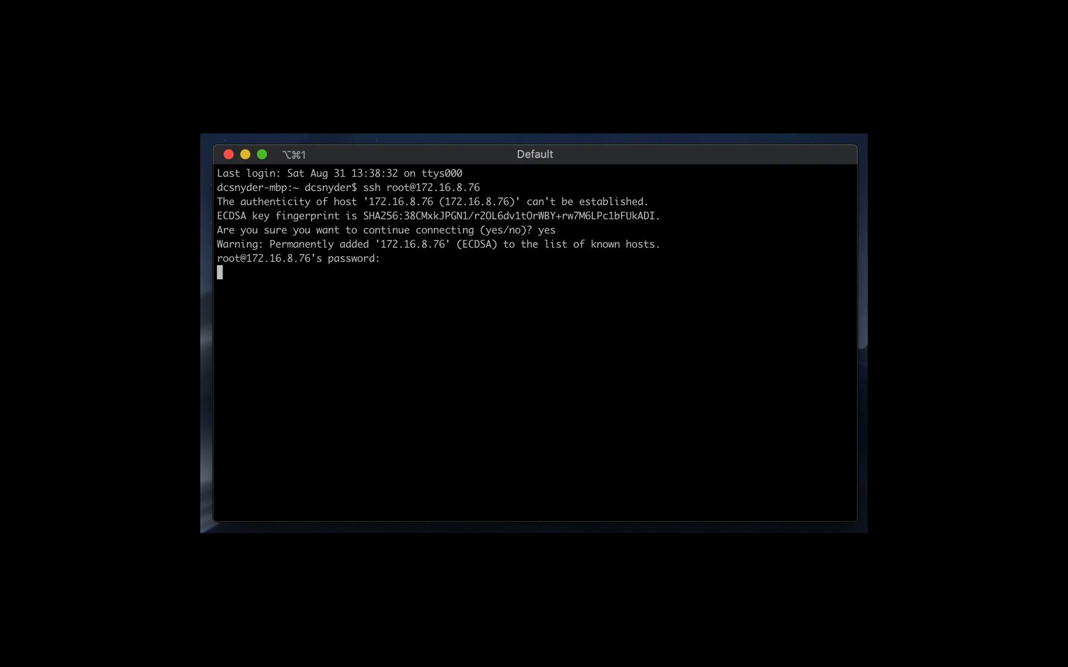
key("enter")
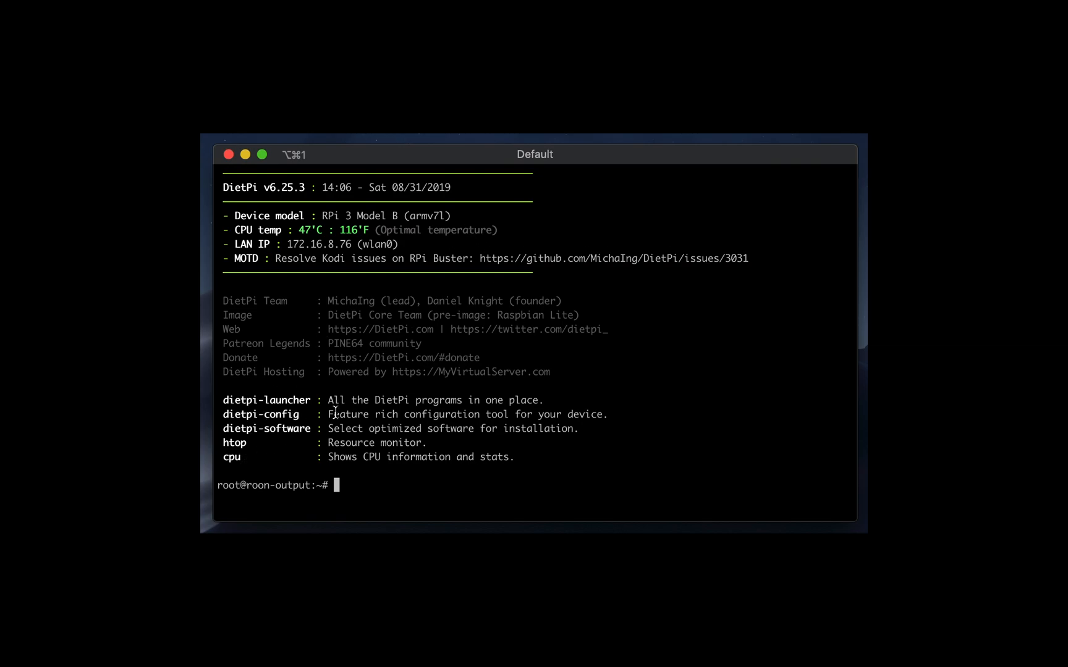
mouse_move(481, 356)
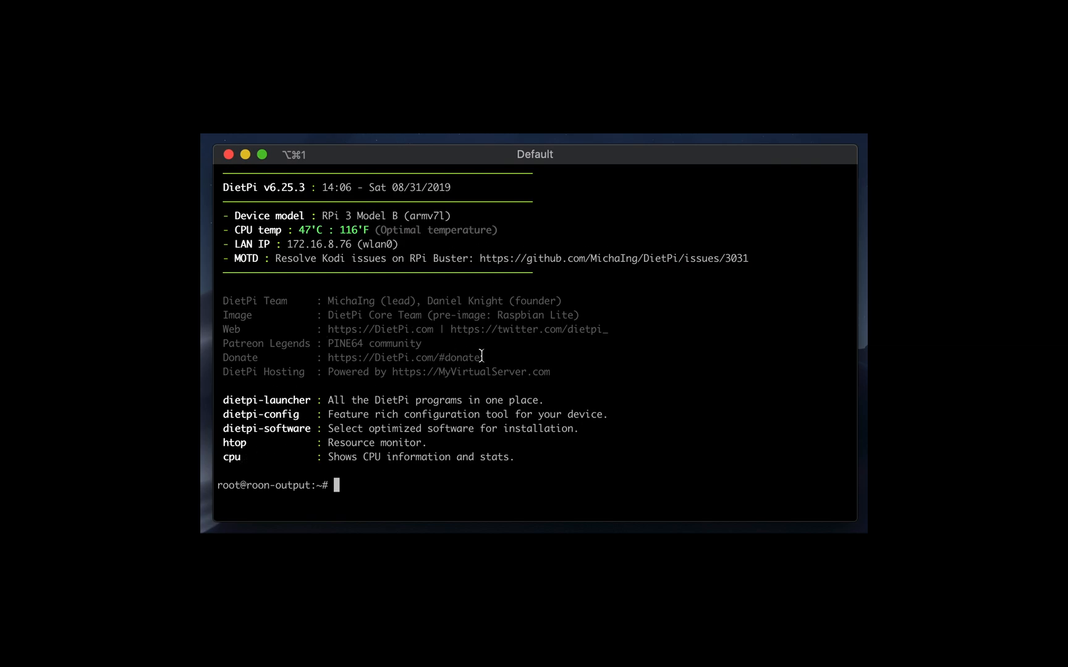
Run aplay -l to confirm card 1 is snd_rpi_hifiberry_dacplus, then start dietpi-config
type("aplay -l")
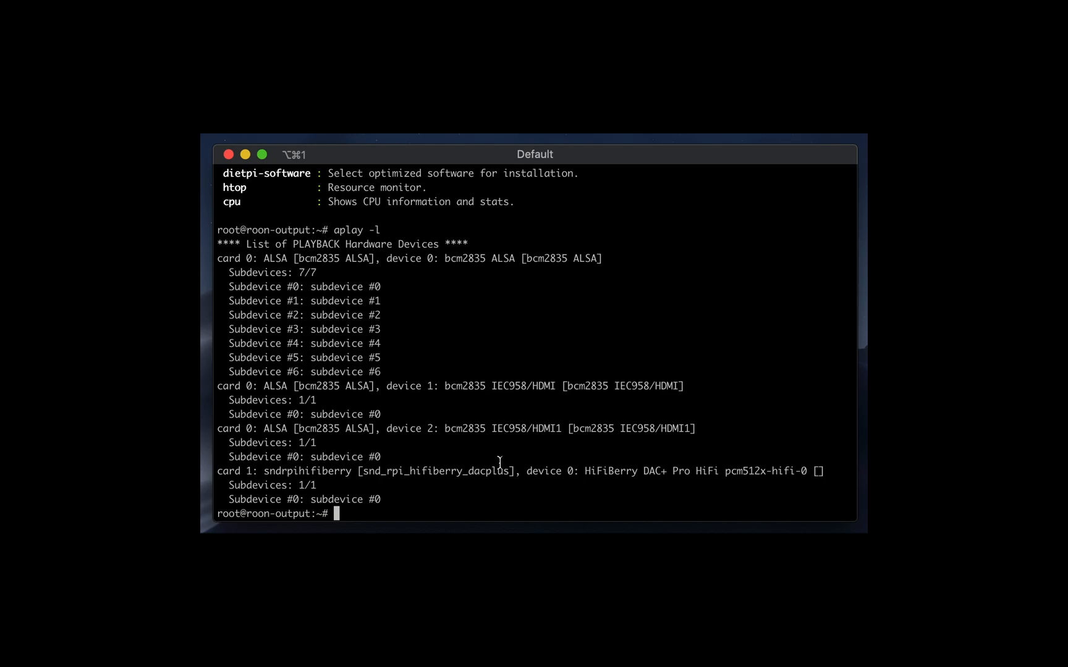
double_click(609, 471)
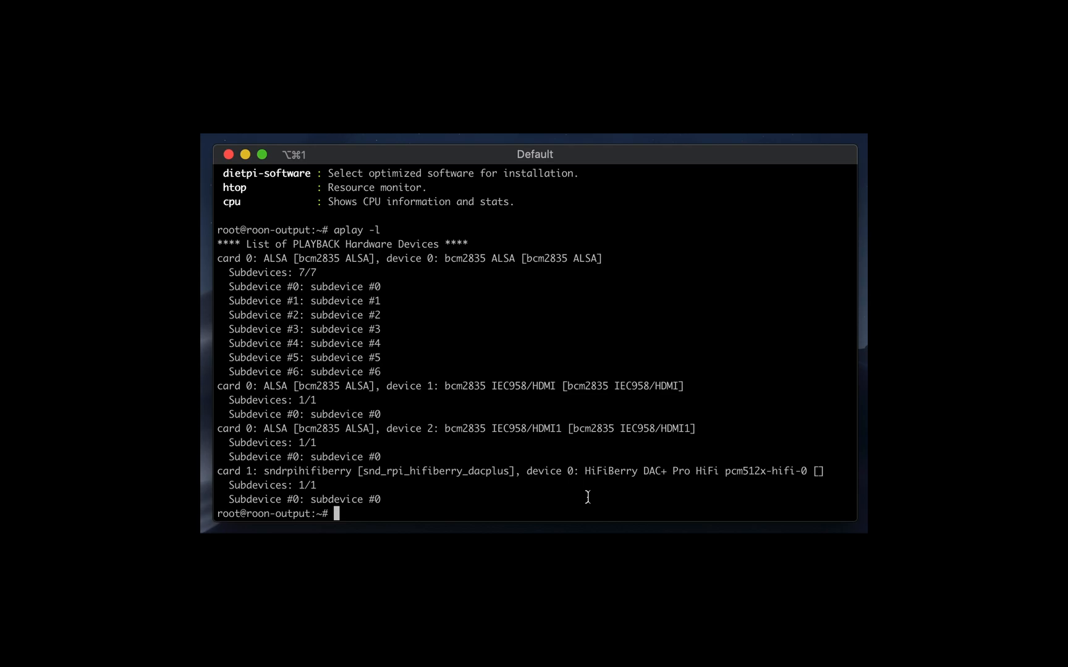
mouse_move(499, 465)
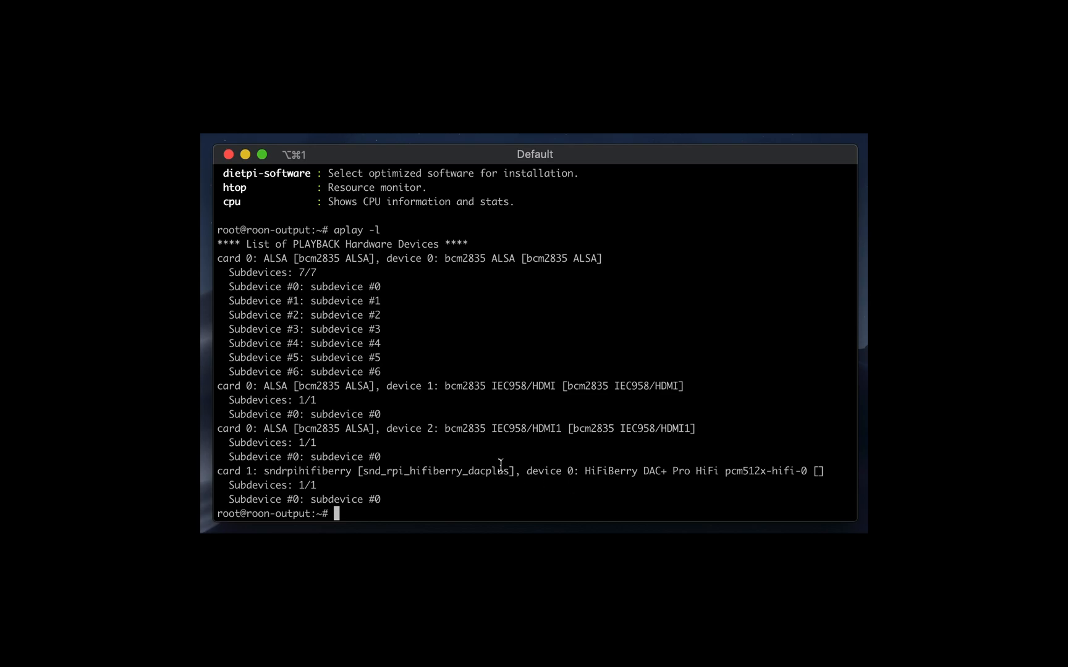
type("die")
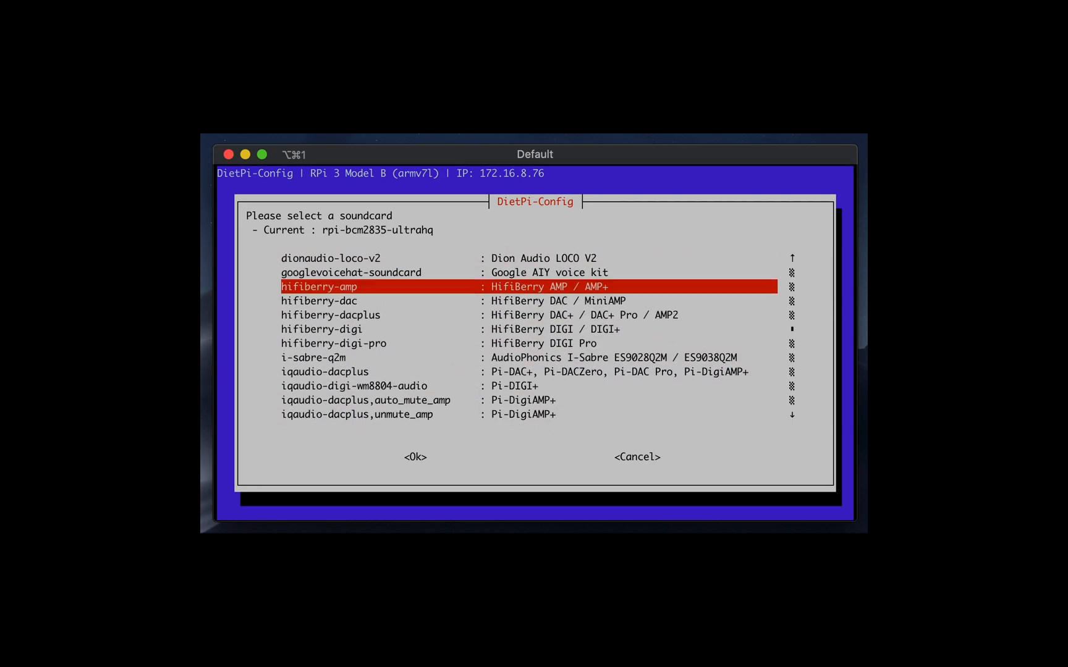
Choose hifiberry-dacplus from dietpi-config's soundcard list and confirm with Ok
key("Down")
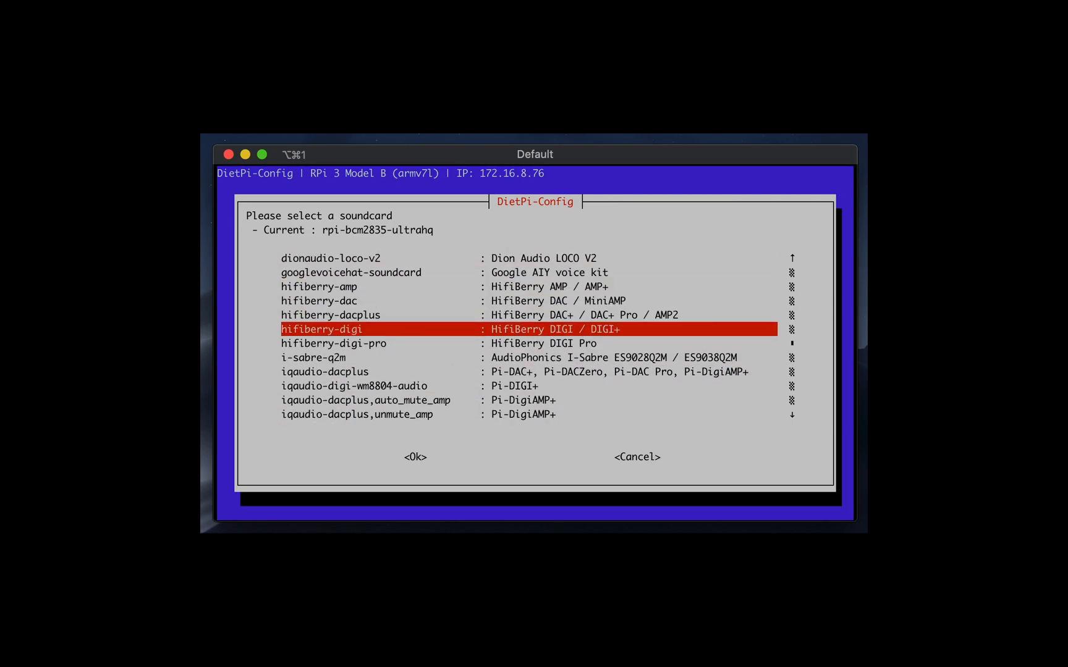
key("Up")
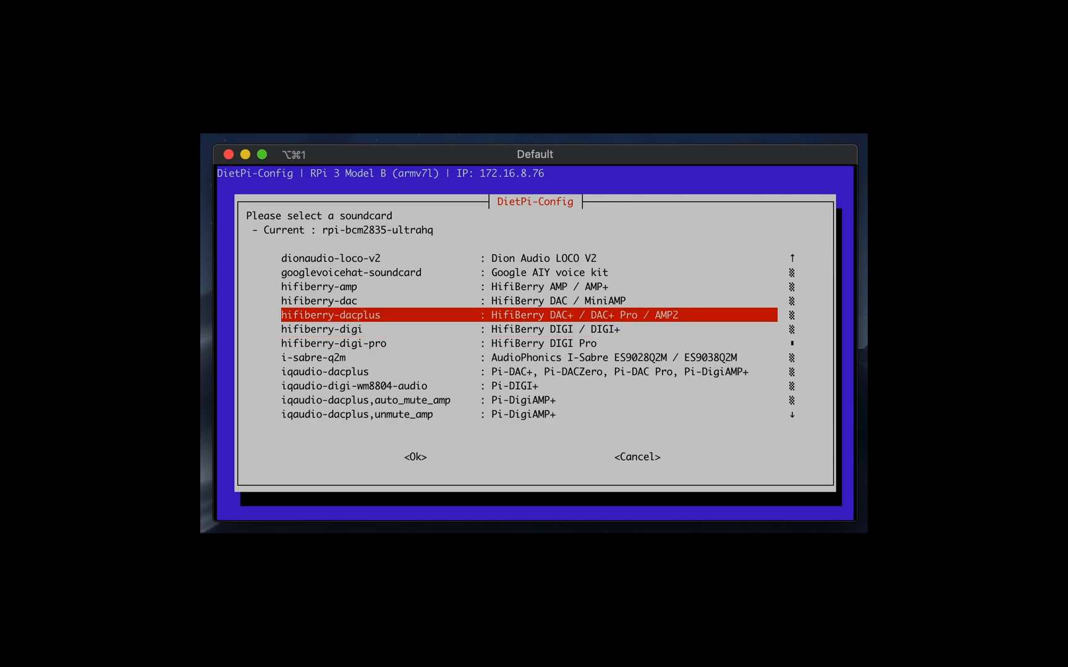
double_click(628, 315)
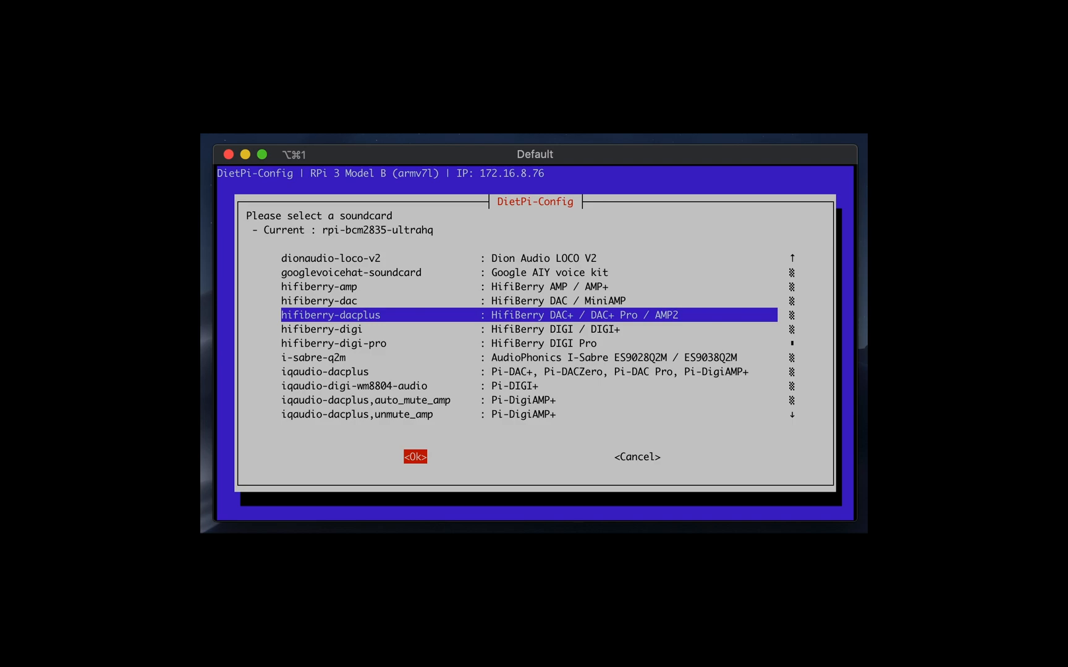
left_click(414, 457)
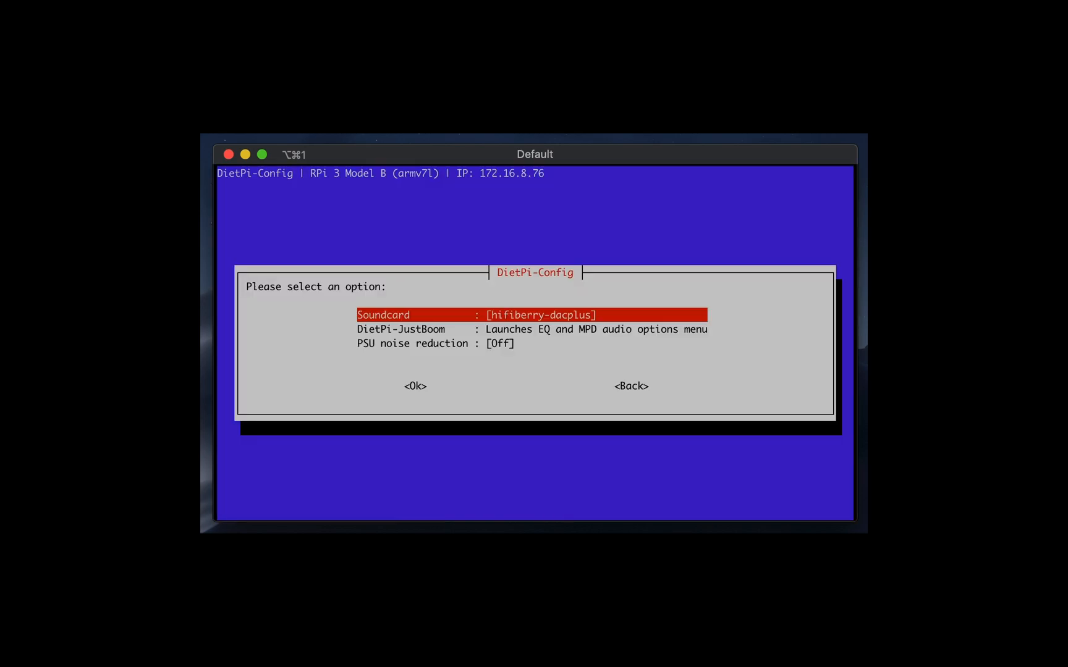
Enable PSU noise reduction, applying the Powersave governor and disabling HDMI
key("Down")
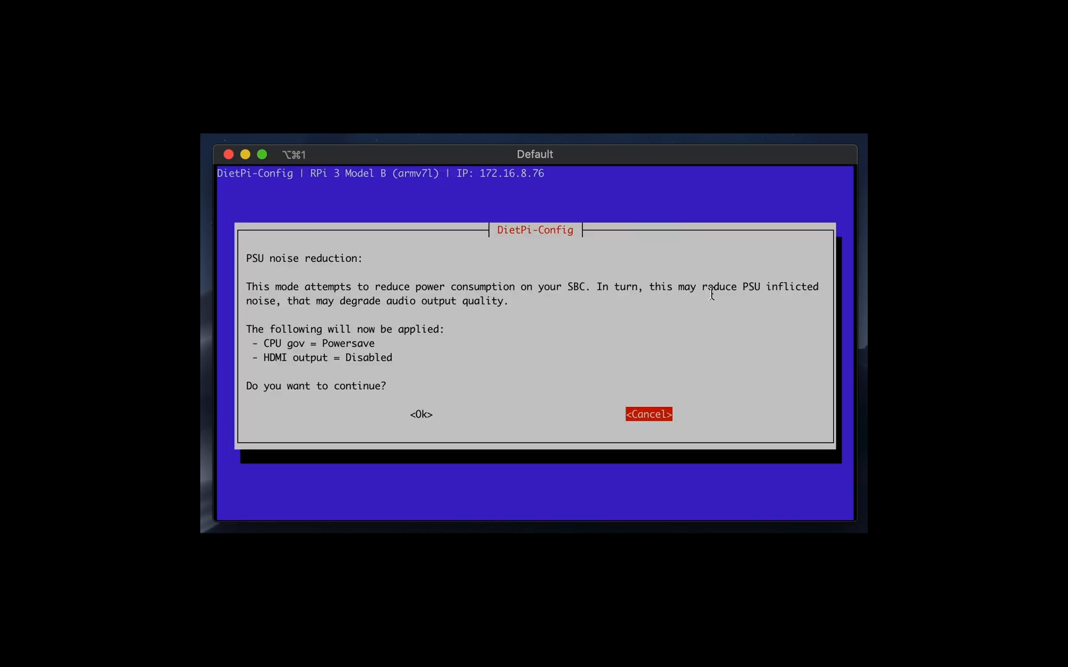
double_click(309, 358)
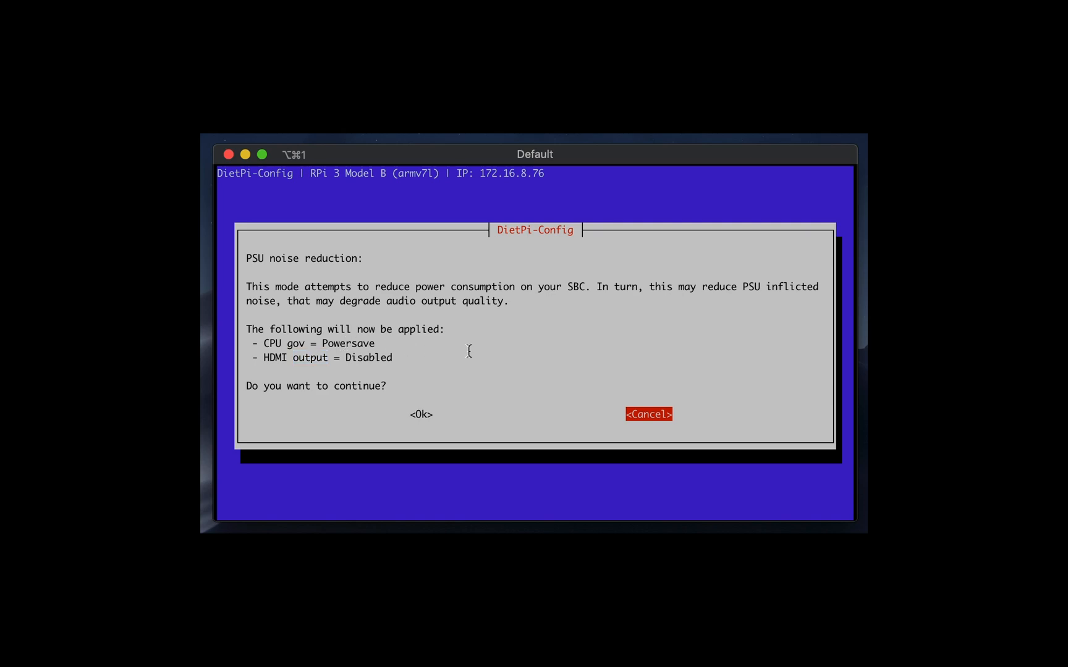
key("Left")
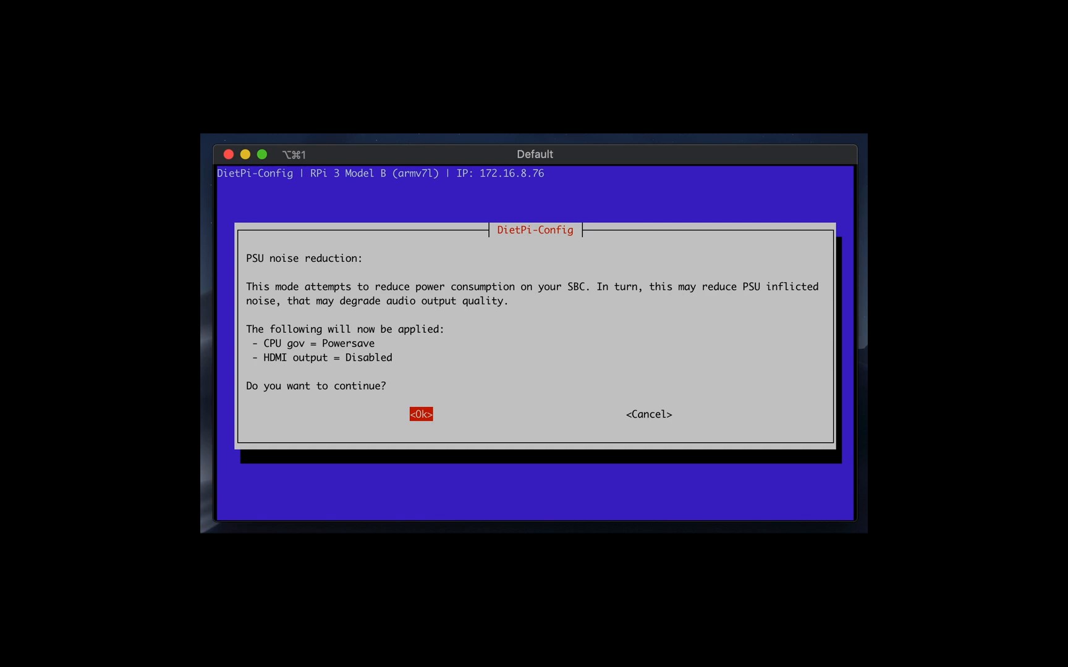
left_click(420, 414)
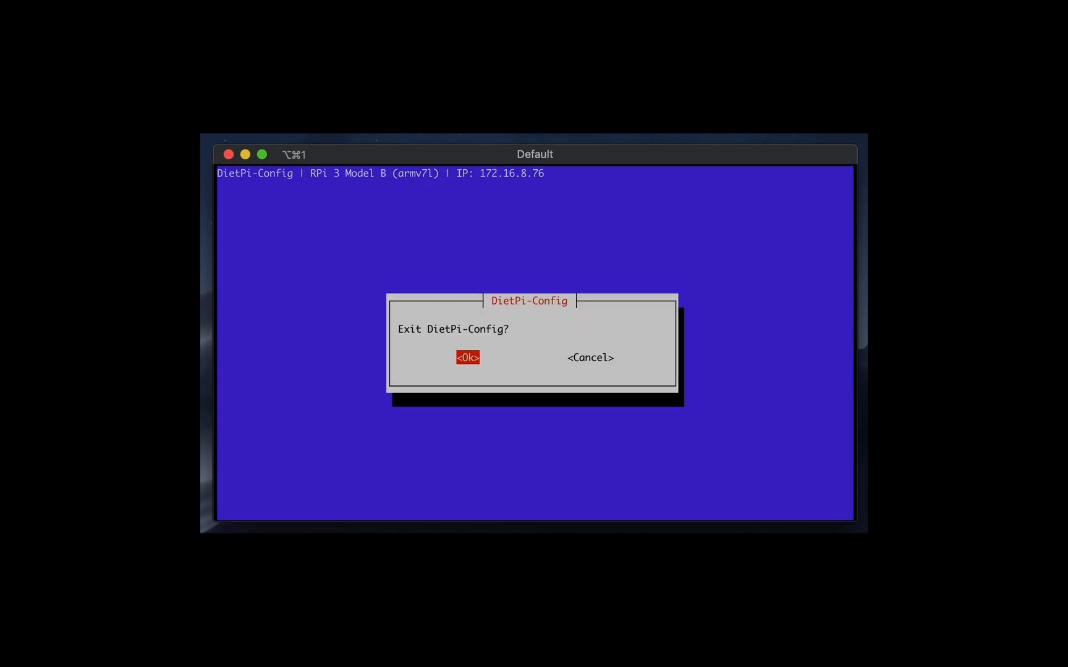
Exit DietPi-Config, then ping 172.16.8.76 until the Pi replies and stop it
left_click(468, 358)
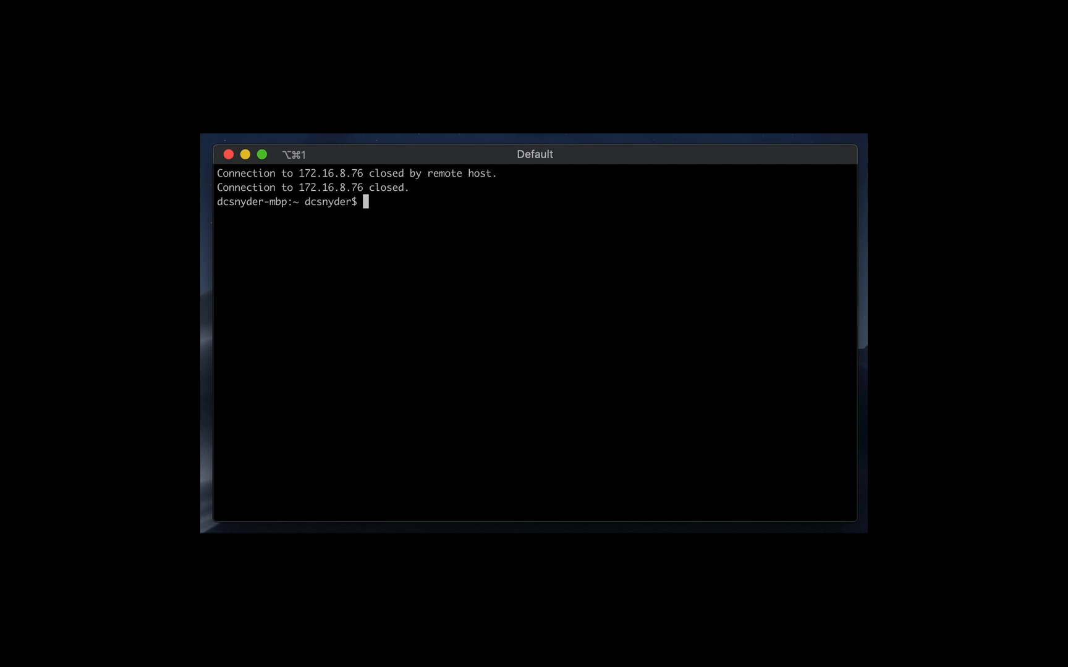
type("ping 172.16")
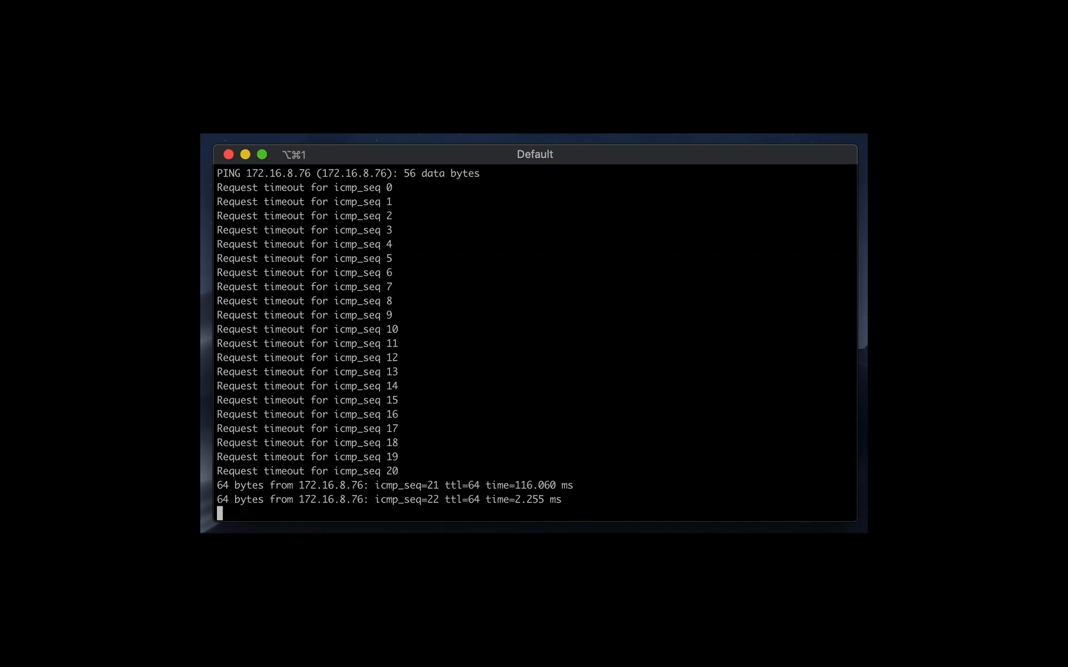
key("ctrl+c")
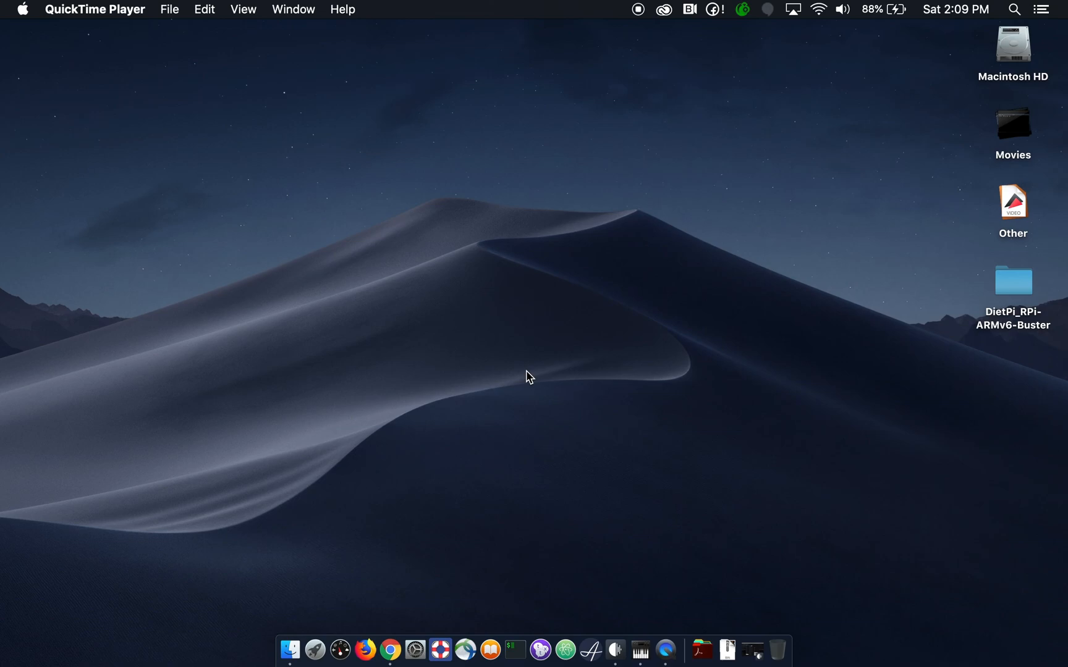
mouse_move(615, 556)
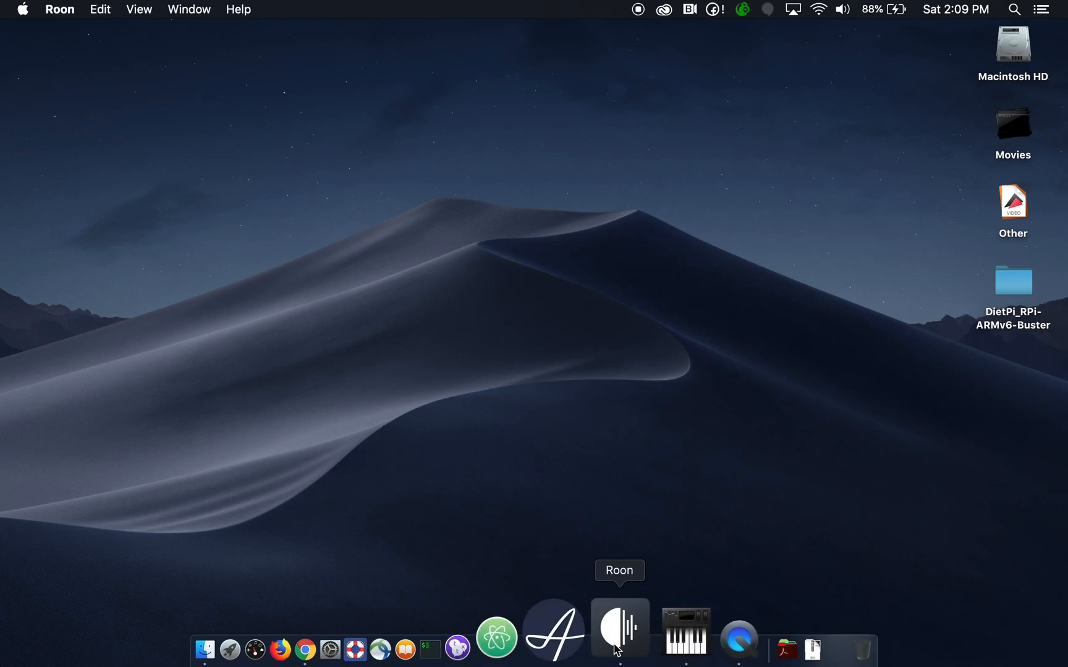
Launch Roon from the Dock and open Settings from the hamburger menu
left_click(618, 628)
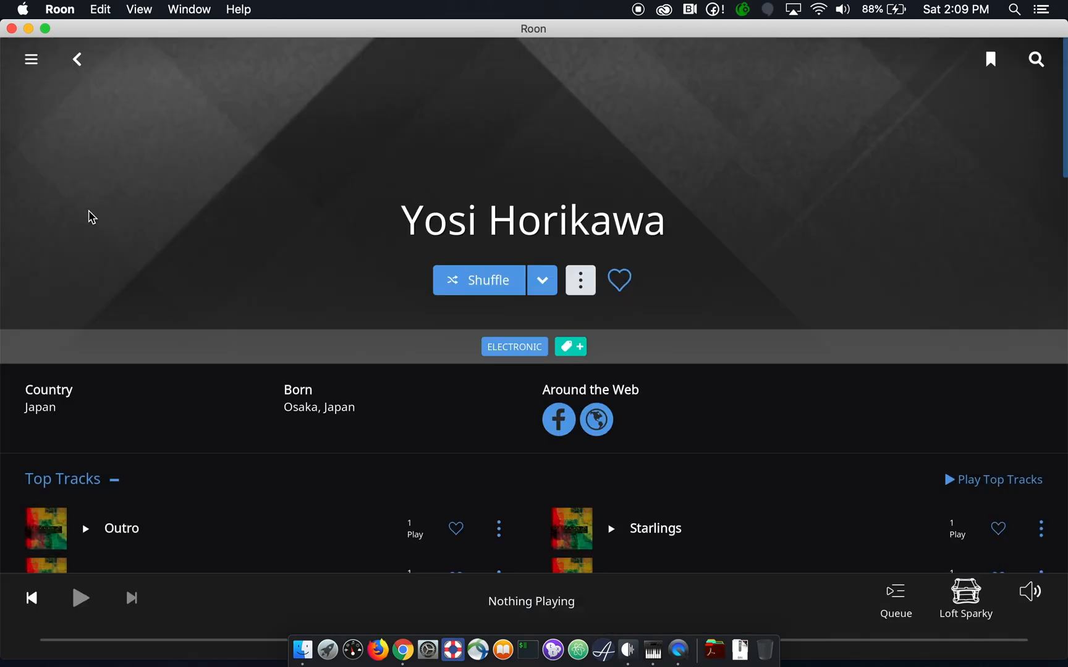
left_click(31, 59)
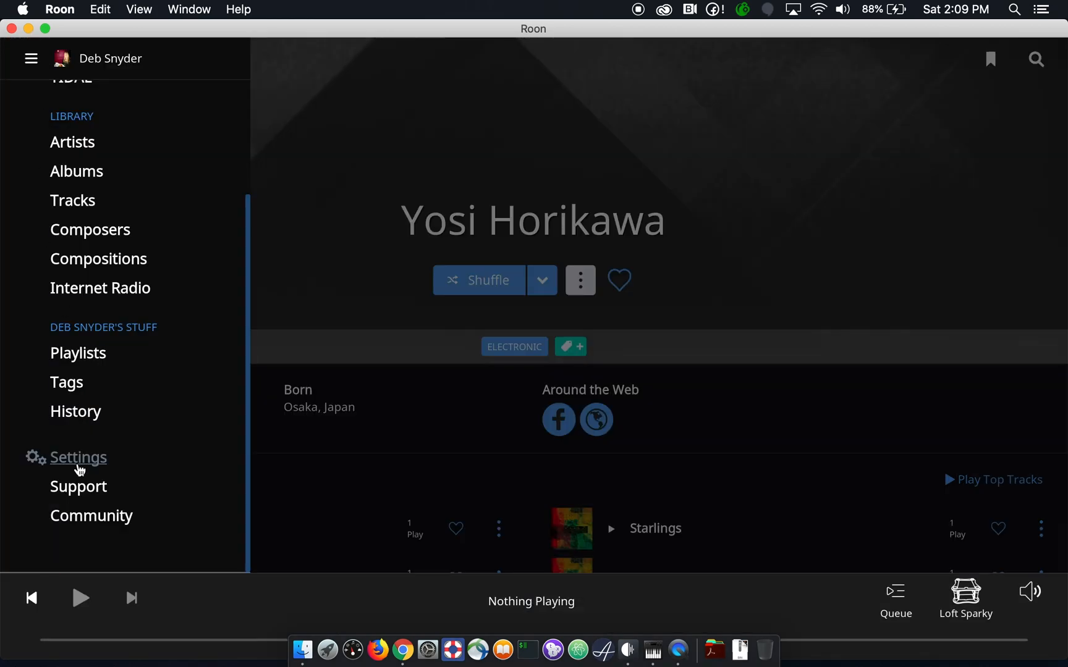
left_click(77, 456)
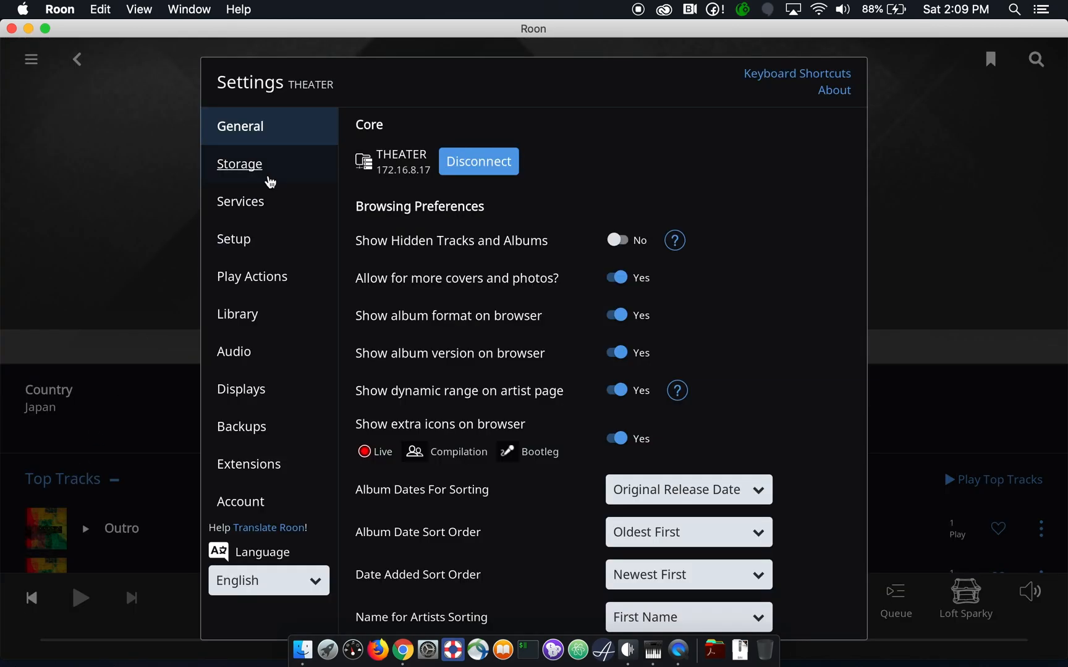
mouse_move(234, 352)
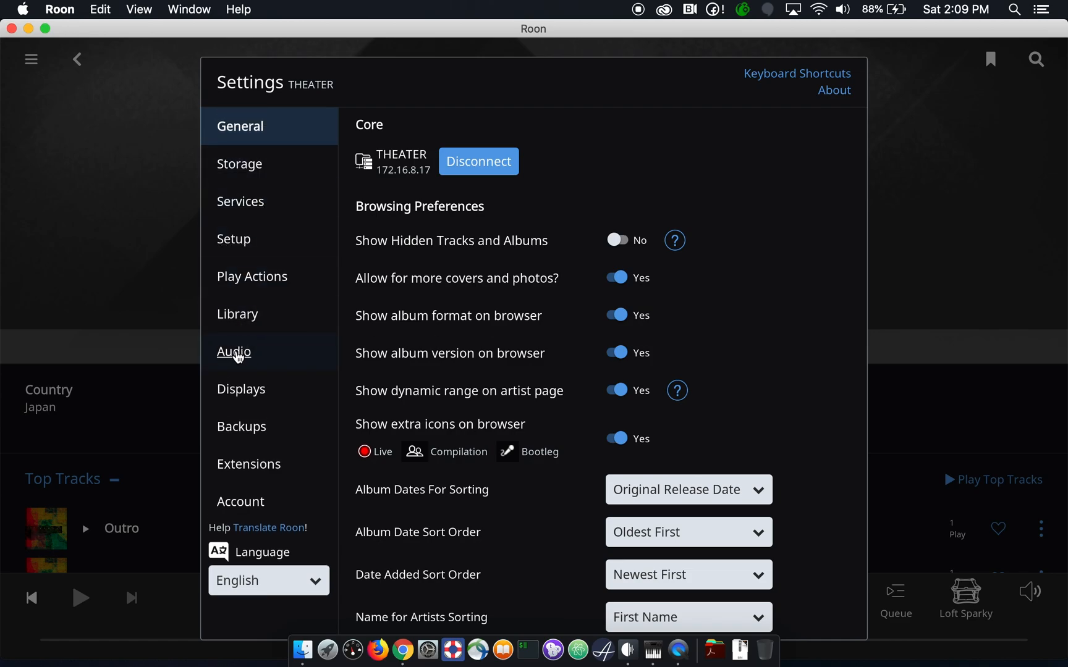
In Audio settings, enable roon-output's snd_rpi_hifiberry_dacplus as the 'Roon Output' zone
left_click(233, 352)
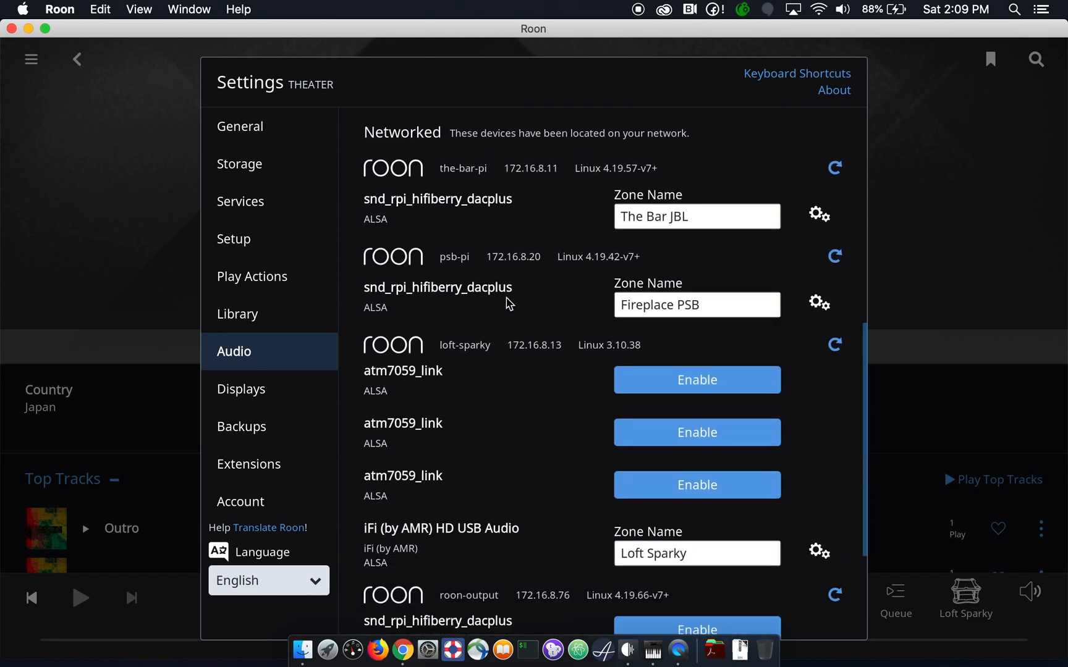
scroll("down", 3)
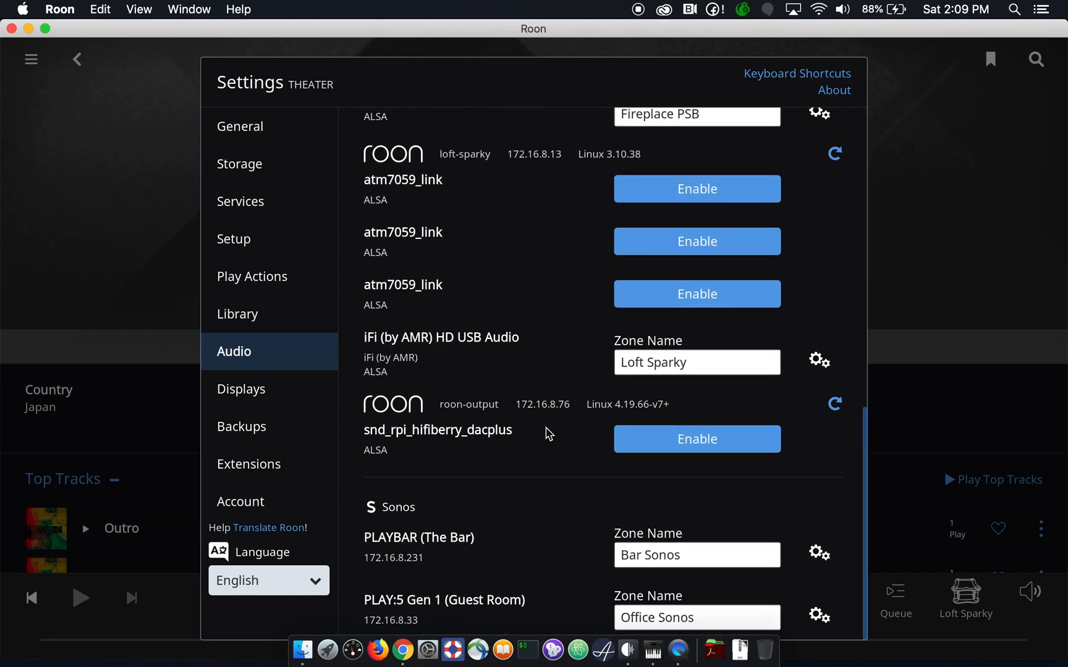
mouse_move(527, 411)
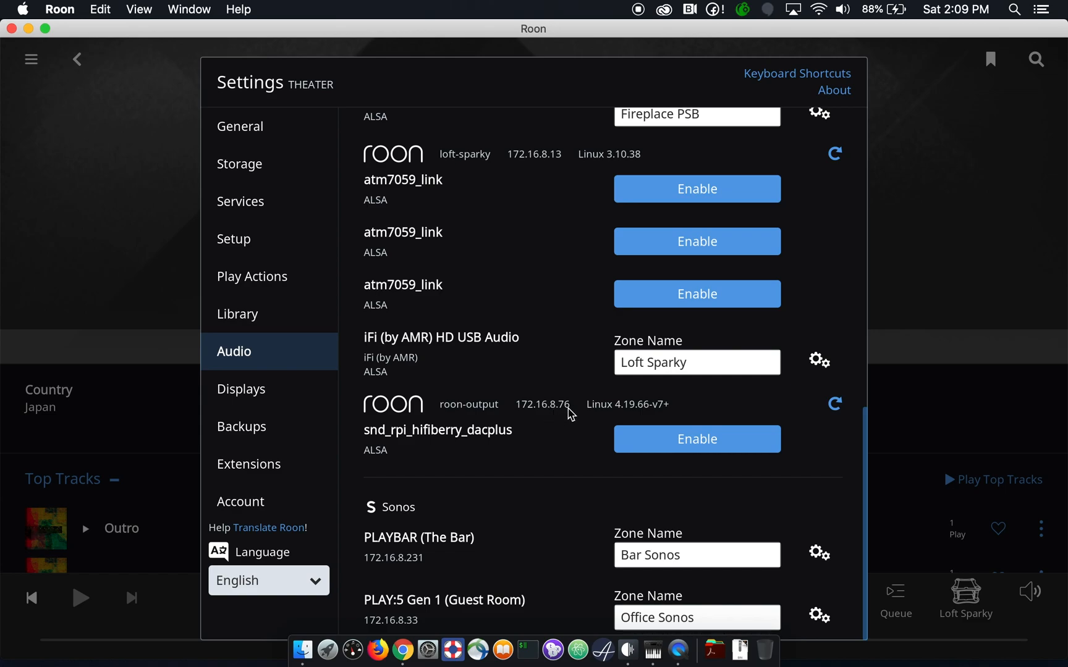
mouse_move(516, 440)
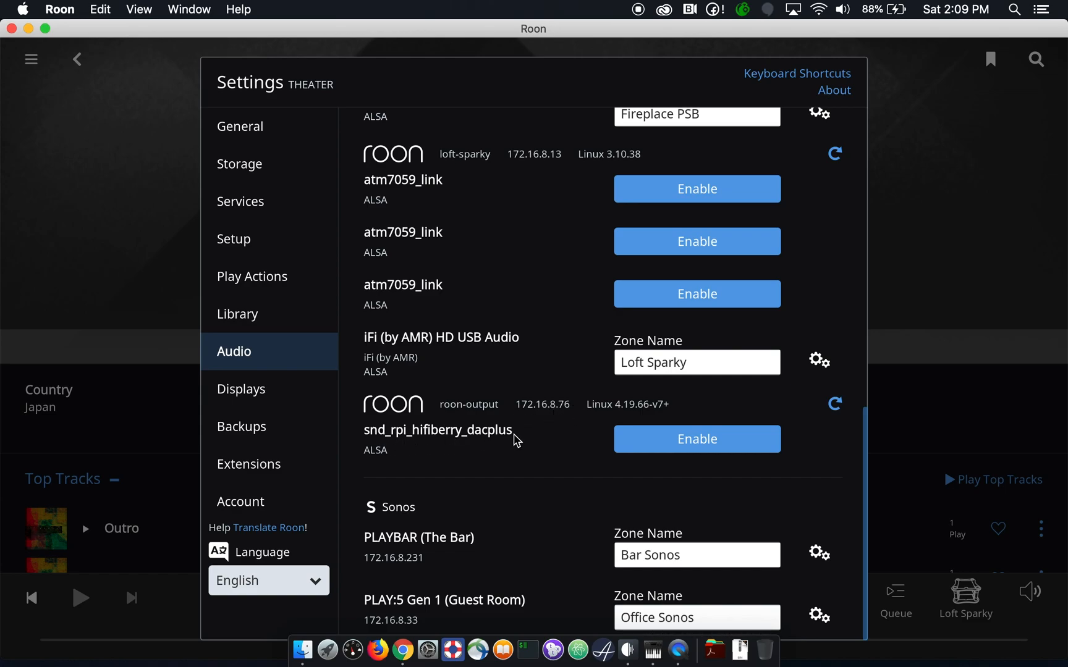
mouse_move(501, 442)
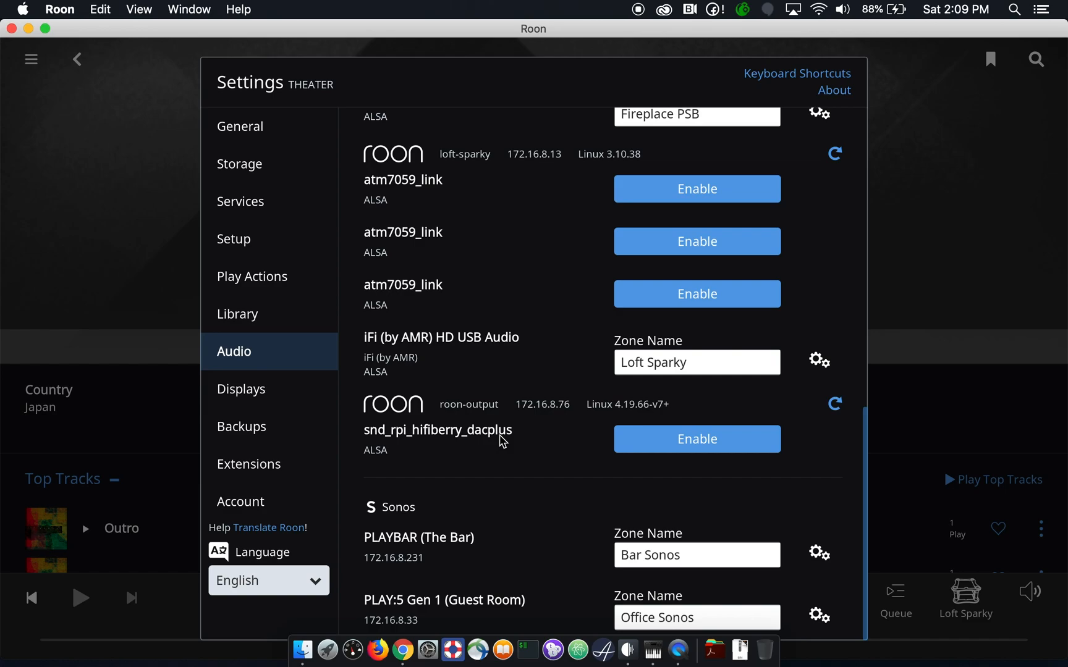
mouse_move(696, 439)
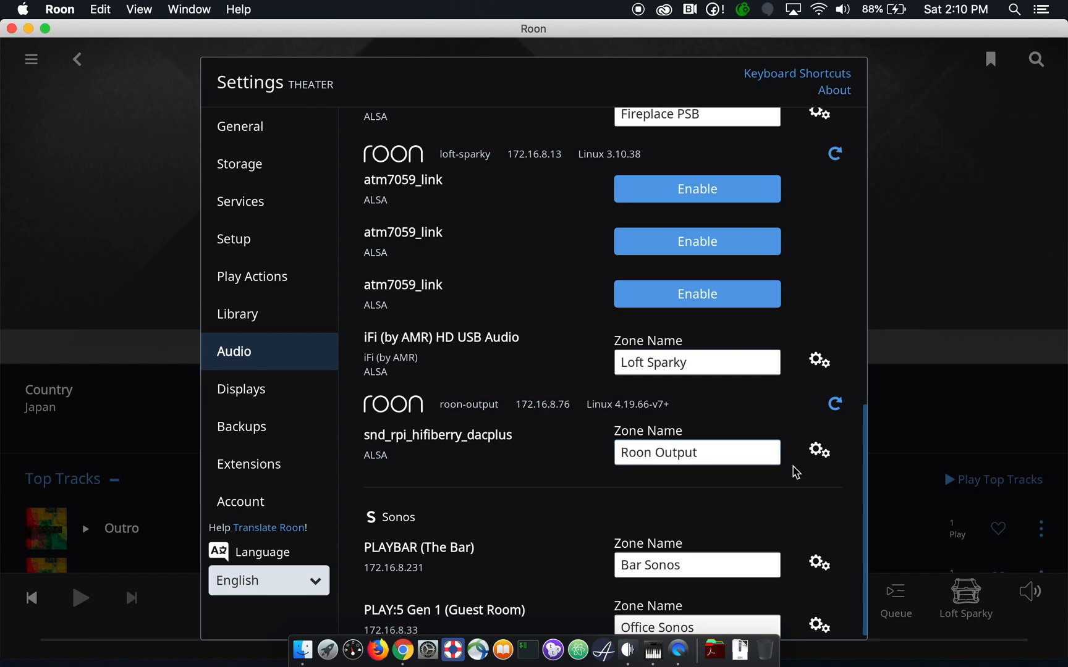
left_click(820, 450)
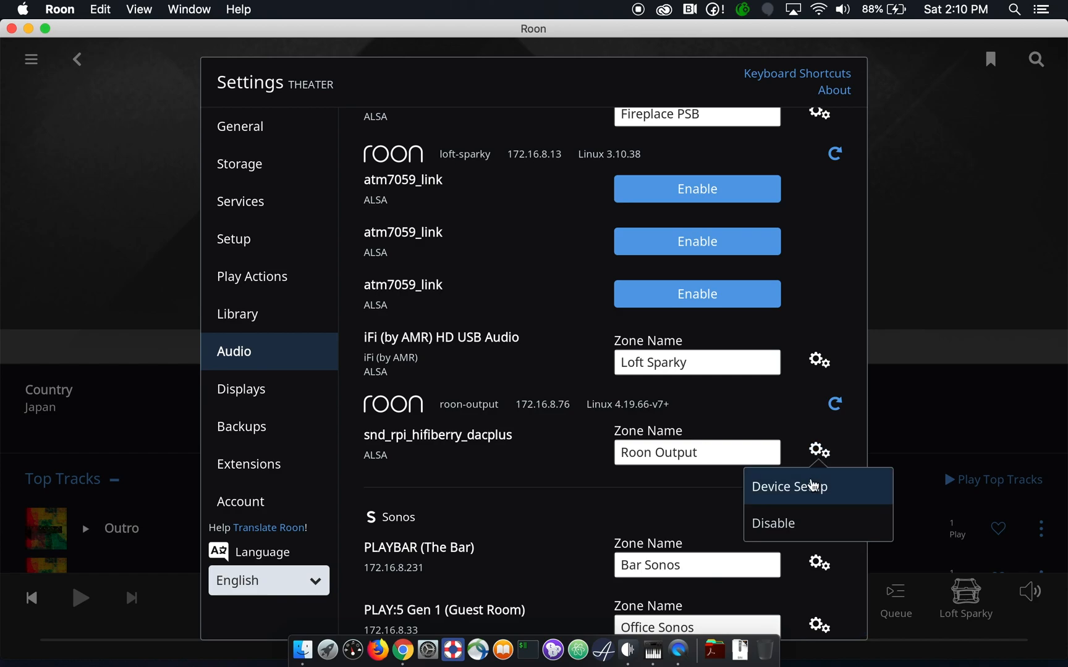
In Device Setup, identify the Roon Output device as a HiFiBerry DAC+
left_click(790, 486)
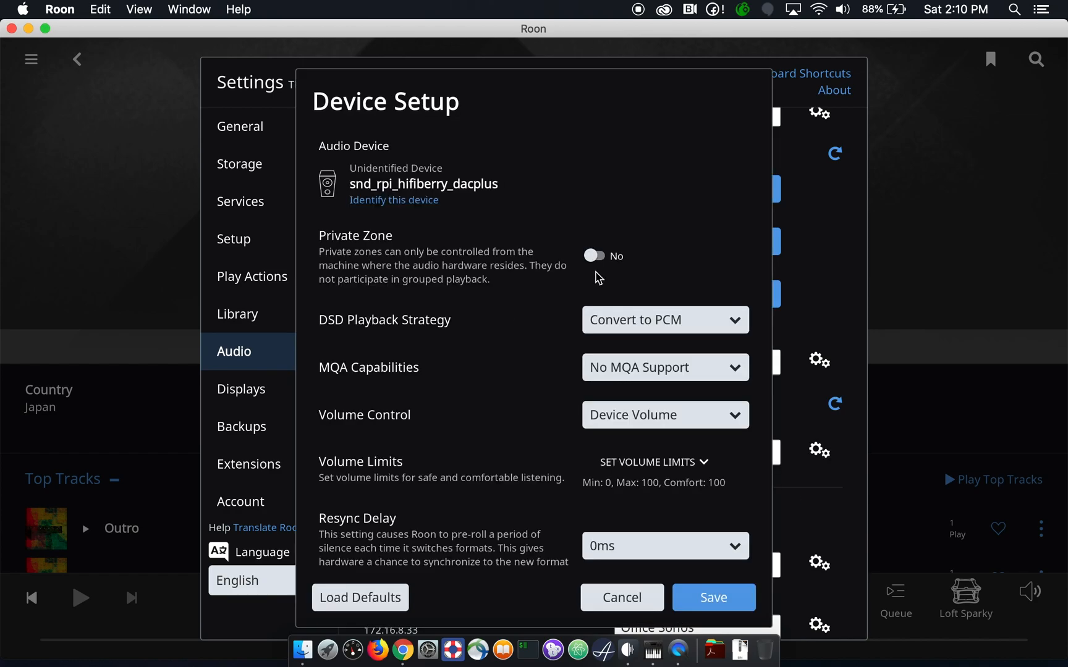
left_click(393, 199)
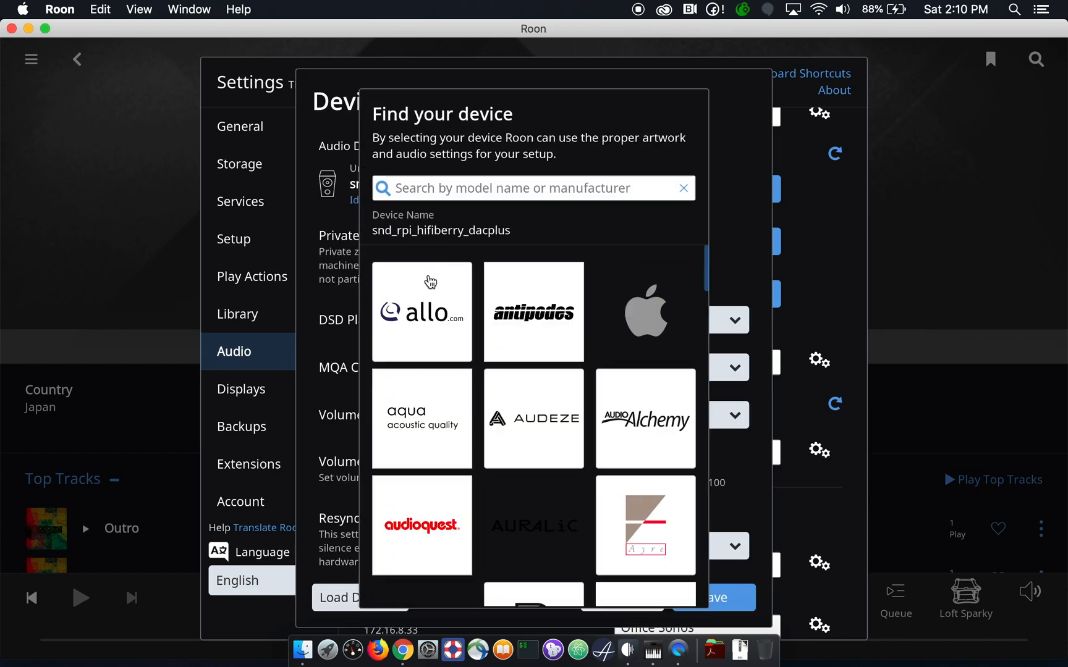
scroll("down", 3)
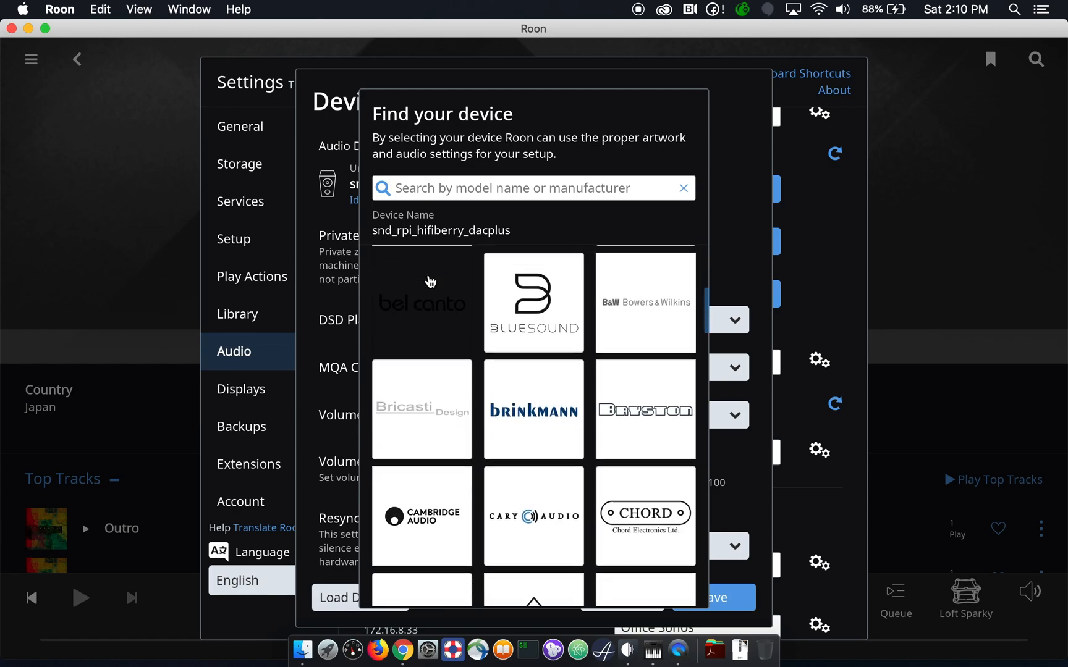
scroll("down", 3)
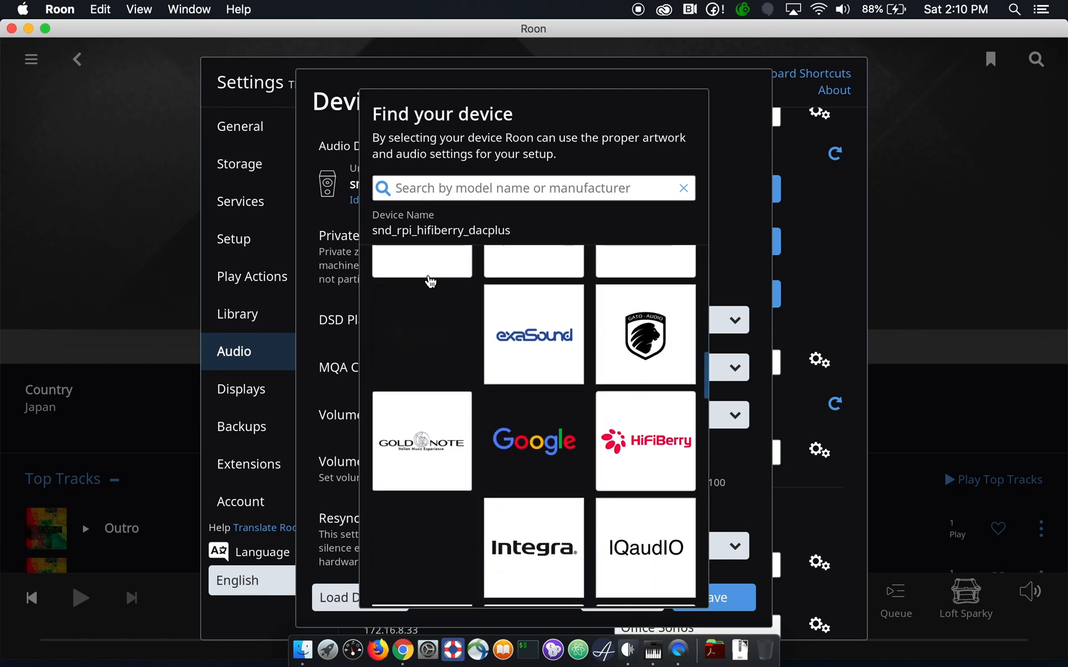
left_click(644, 440)
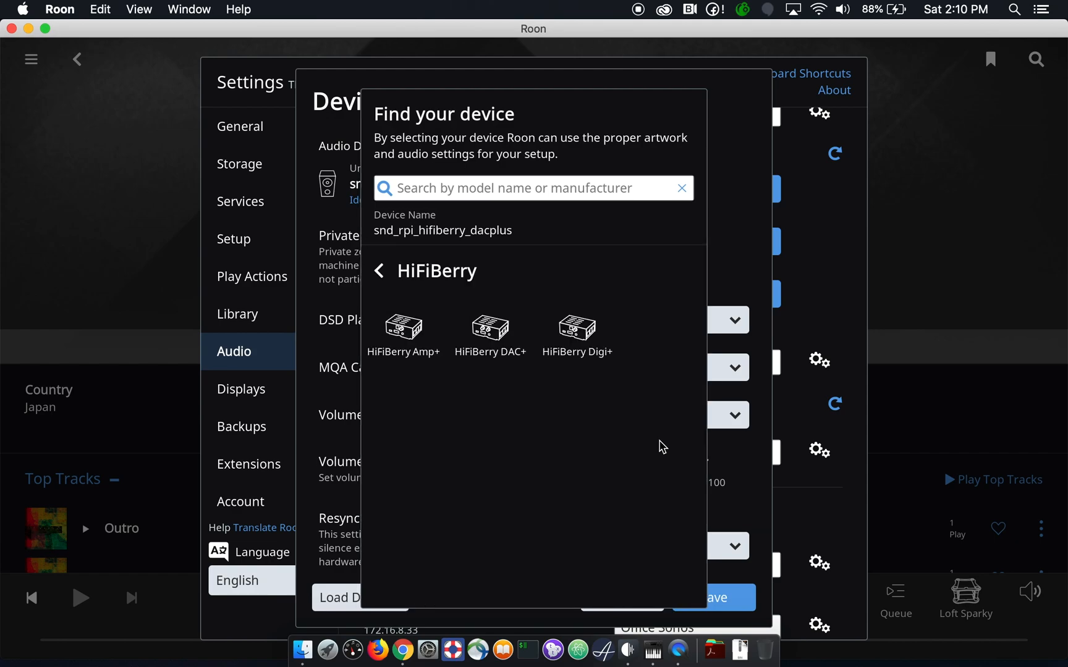
mouse_move(489, 333)
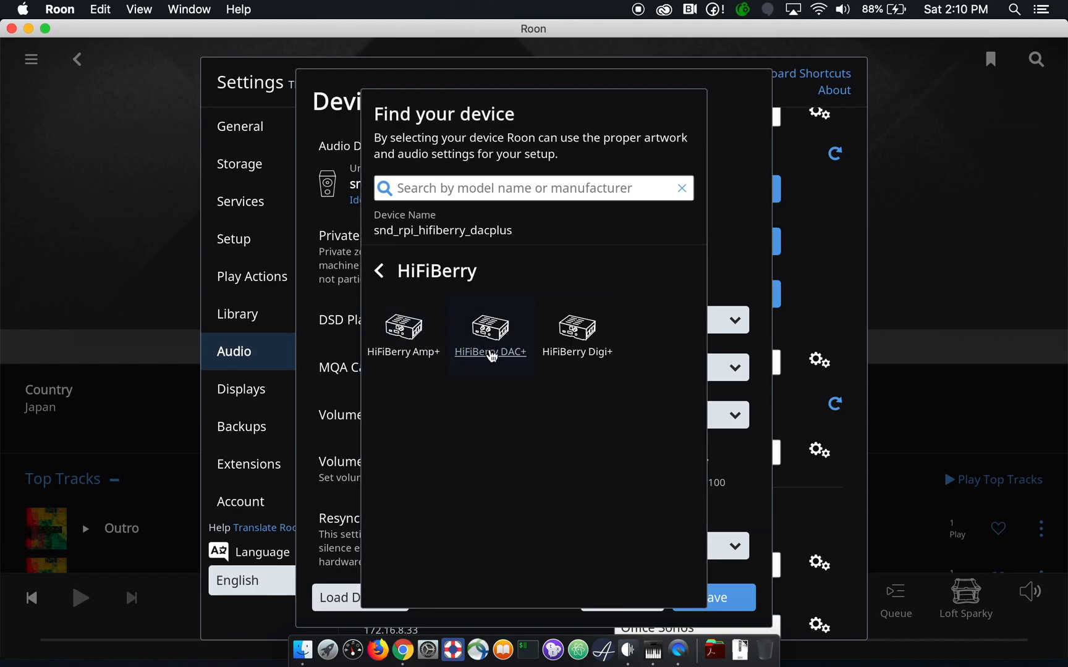
left_click(489, 333)
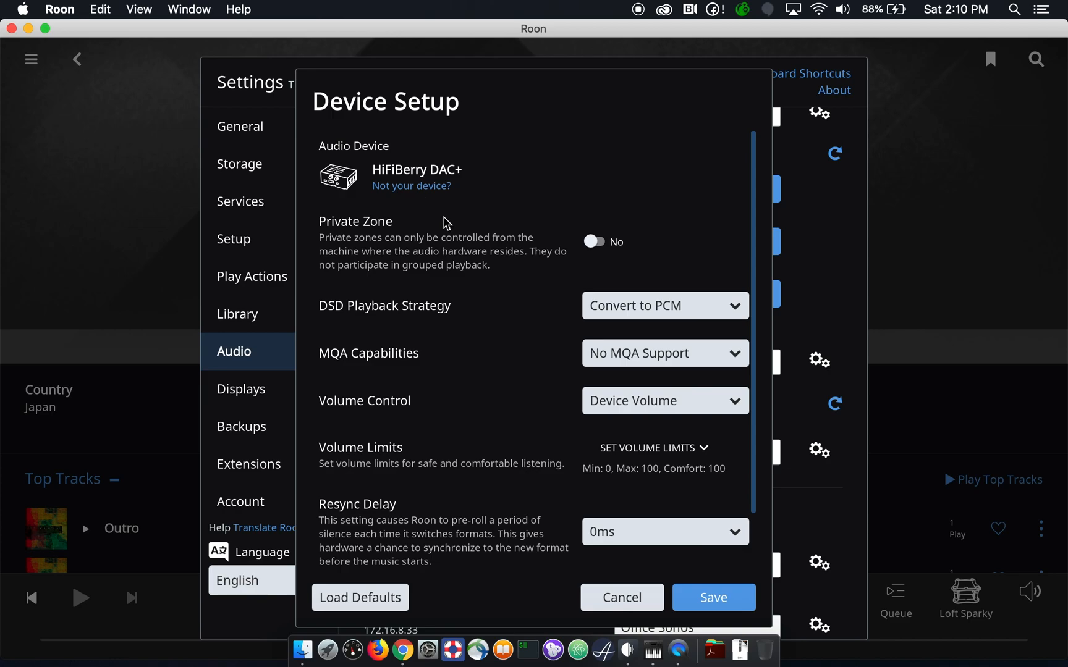
mouse_move(593, 237)
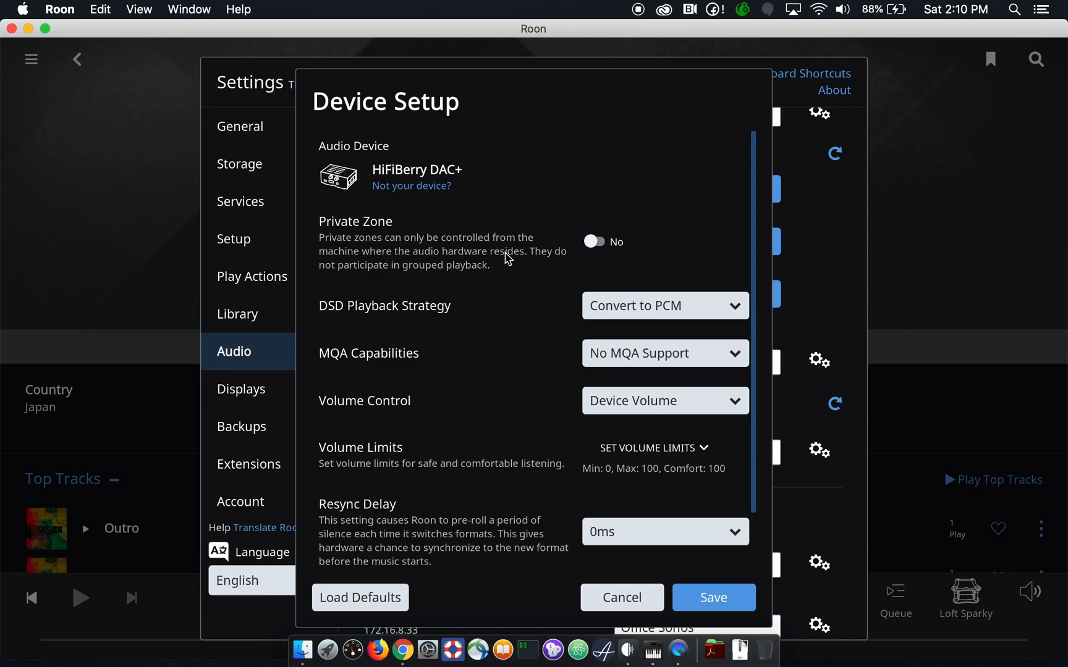
scroll("down", 3)
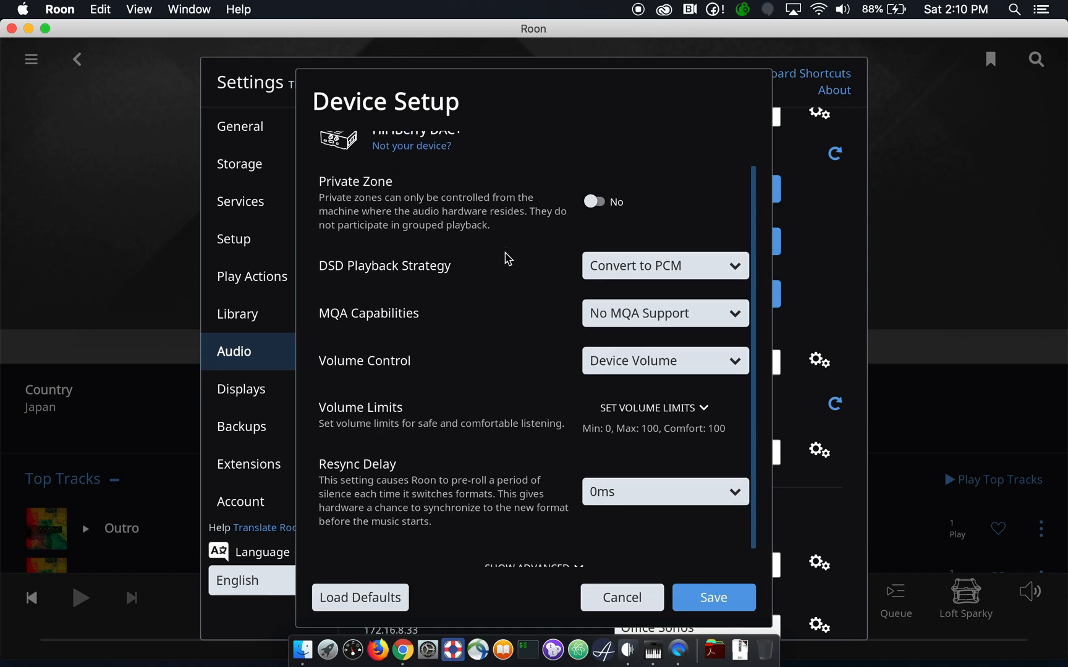
mouse_move(652, 273)
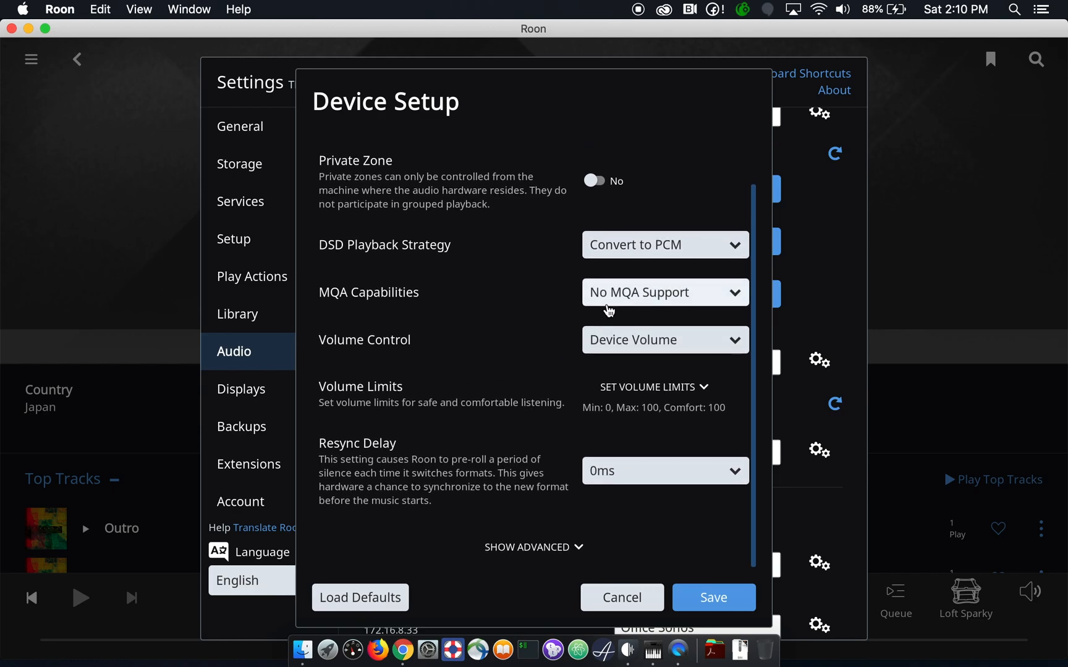
left_click(664, 292)
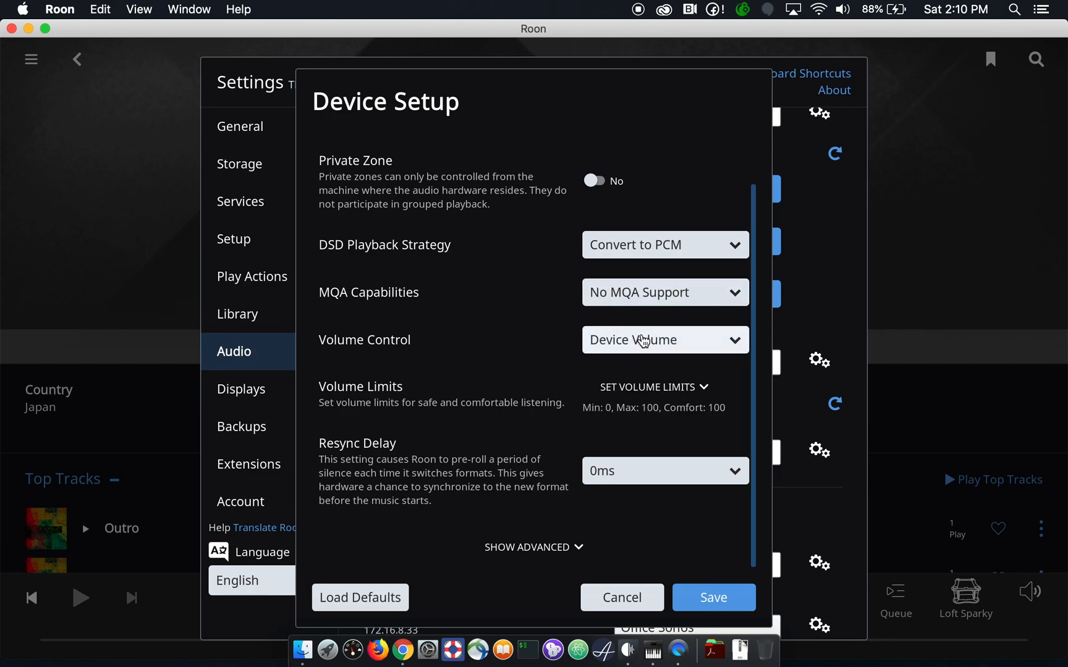
left_click(664, 340)
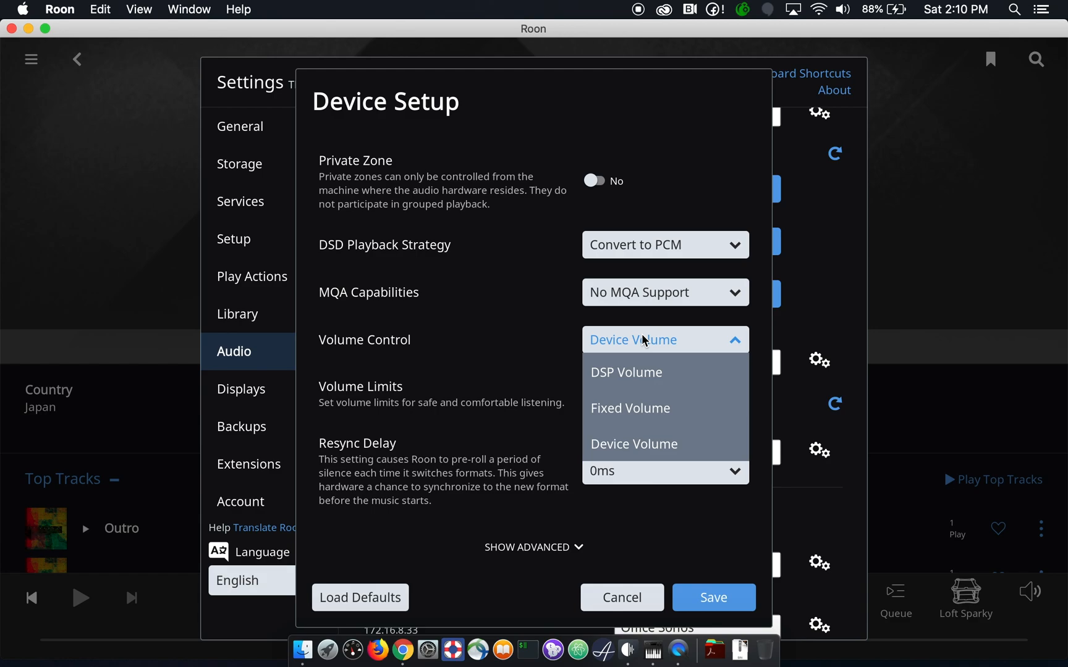
mouse_move(640, 353)
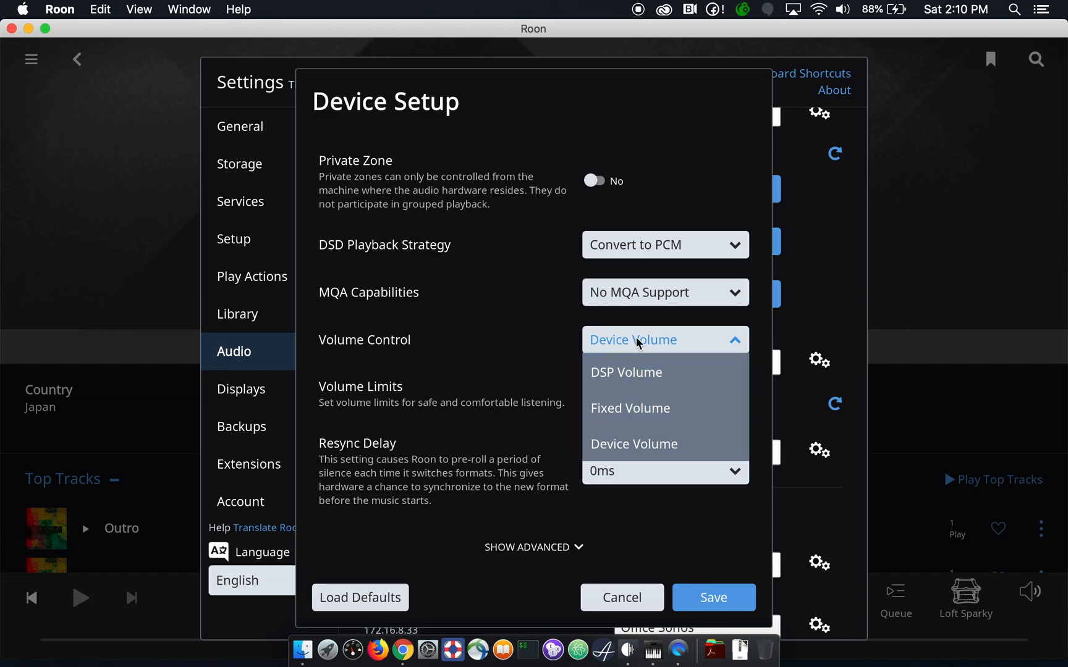
left_click(634, 443)
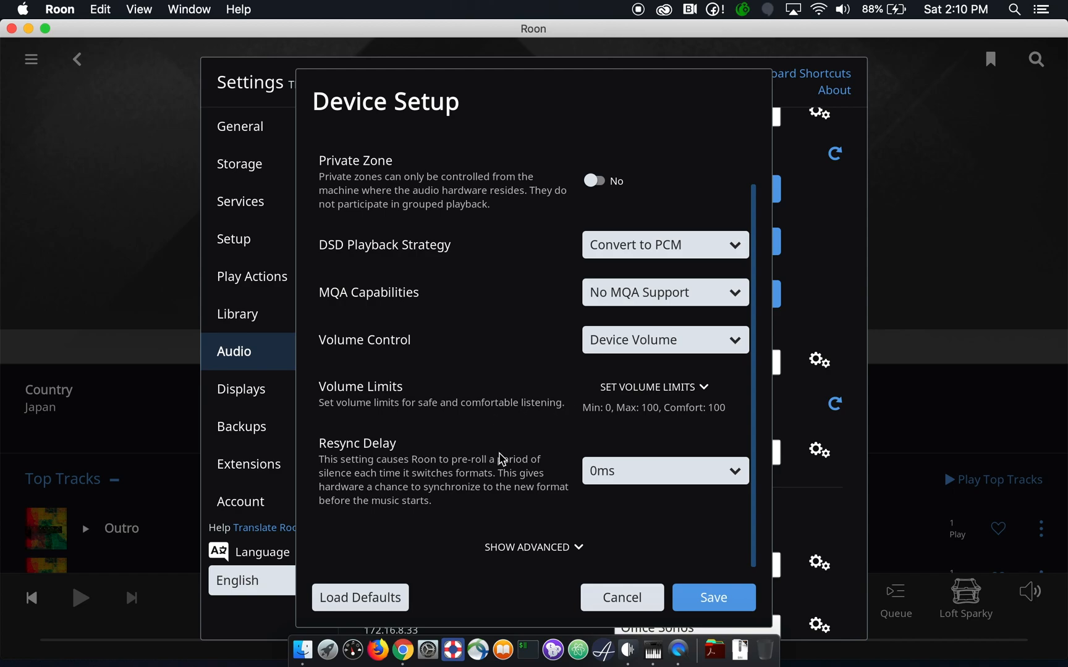
Change Max Sample Rate (PCM) from Up to 384kHz to Up to 192kHz and save
left_click(533, 546)
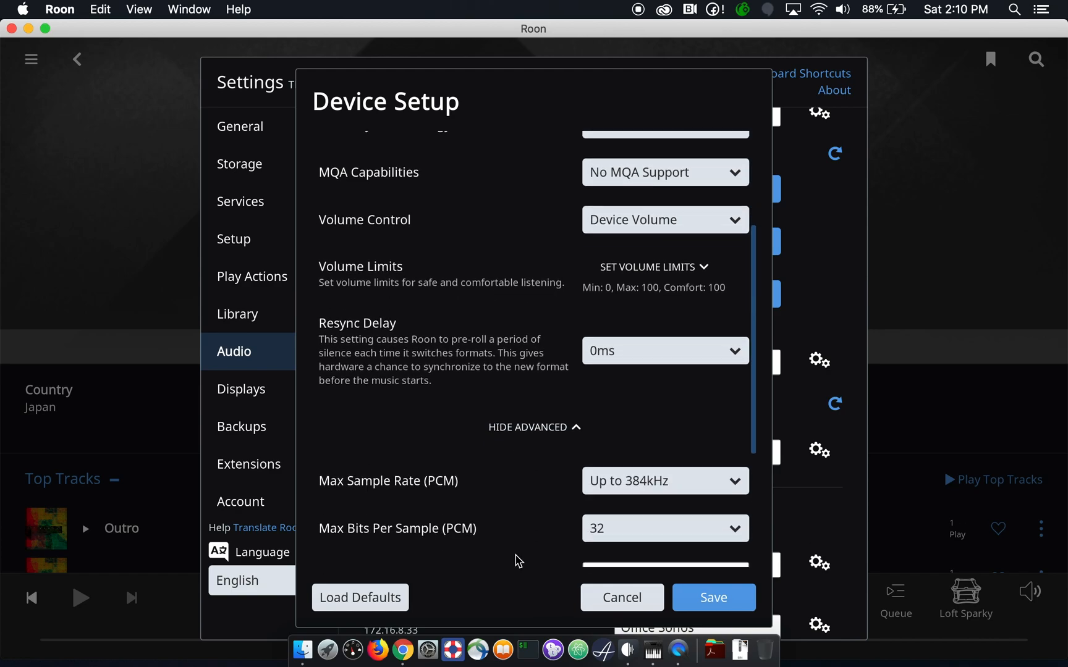
scroll("down", 3)
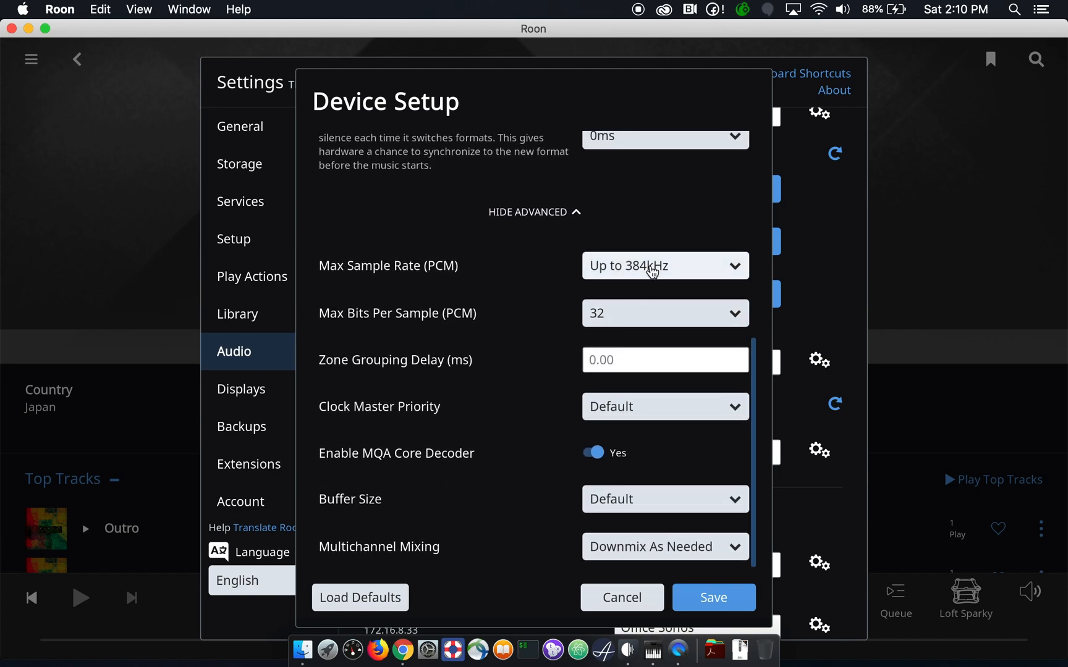
left_click(663, 265)
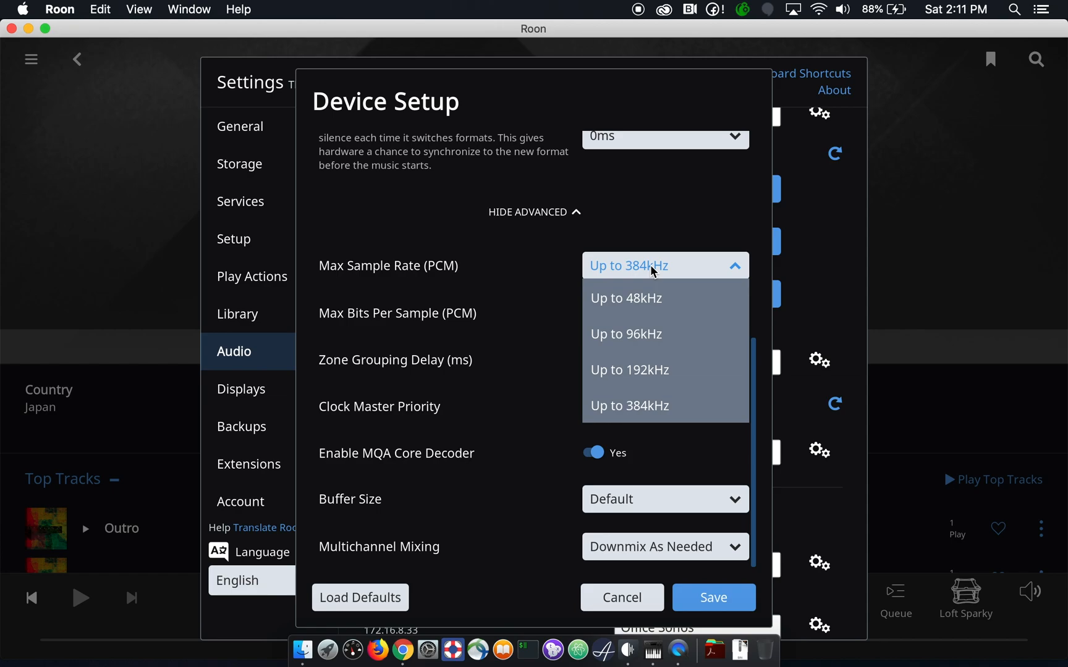
mouse_move(671, 370)
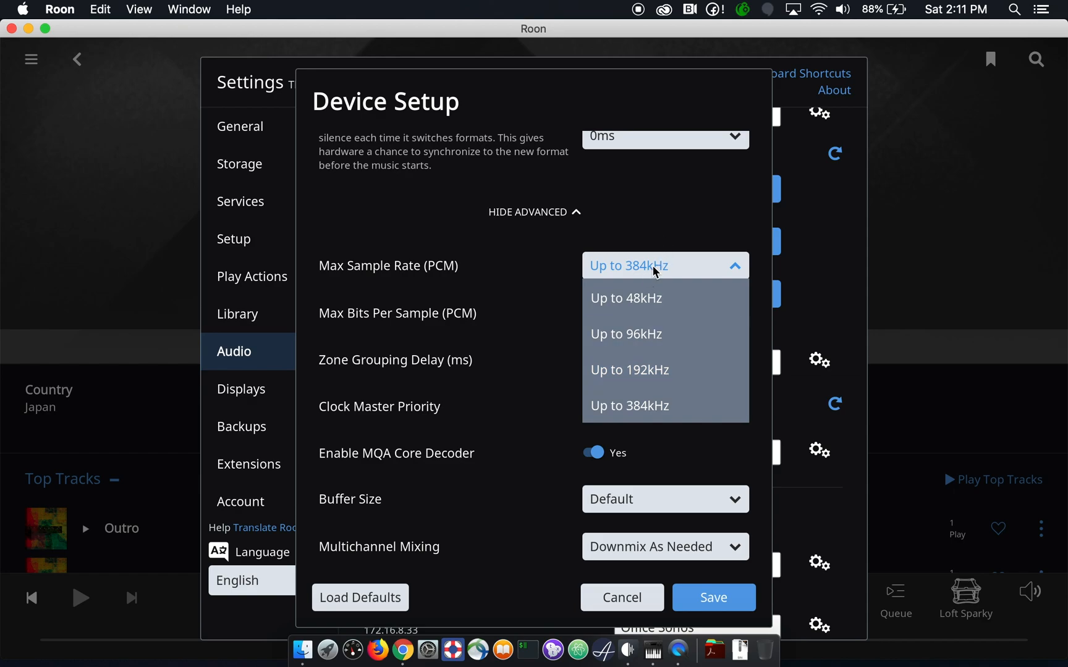
mouse_move(657, 369)
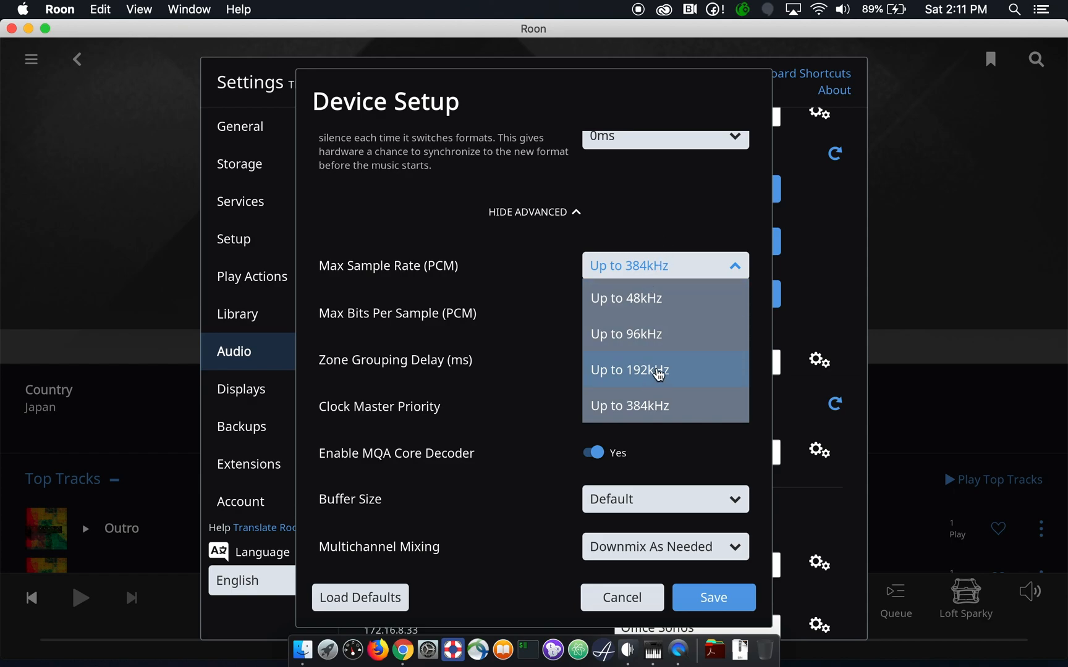
left_click(627, 370)
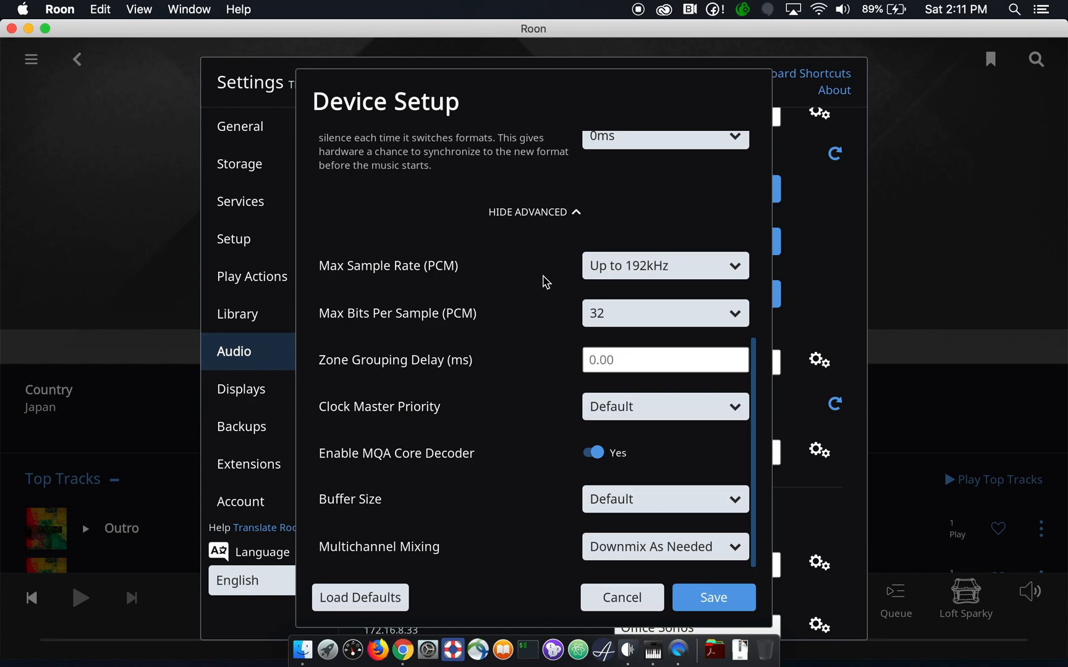
mouse_move(501, 344)
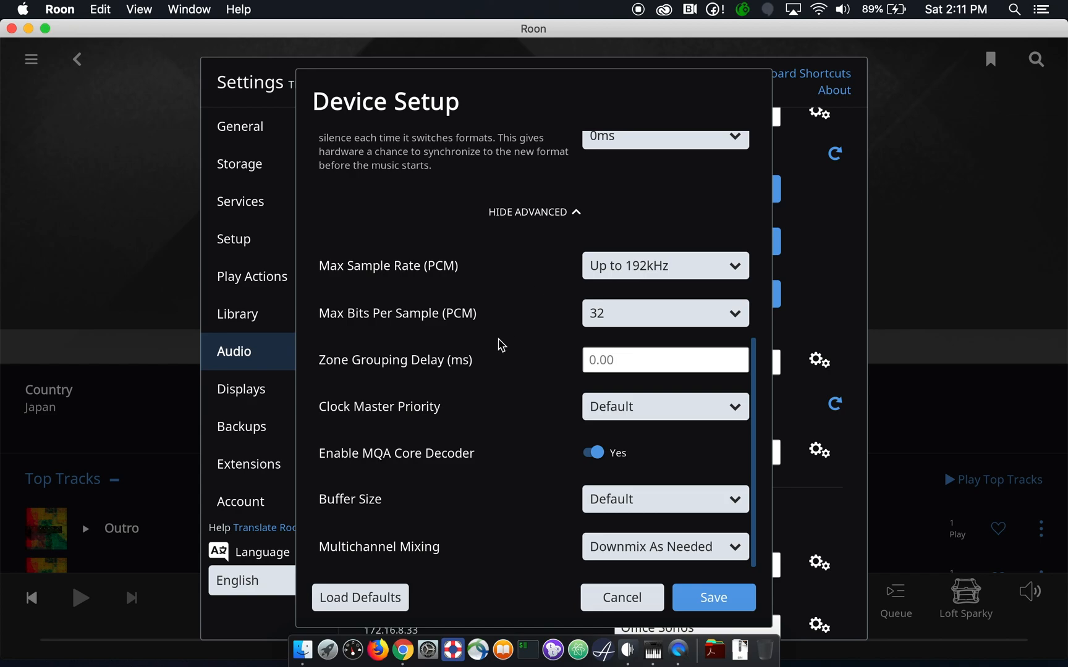
mouse_move(533, 330)
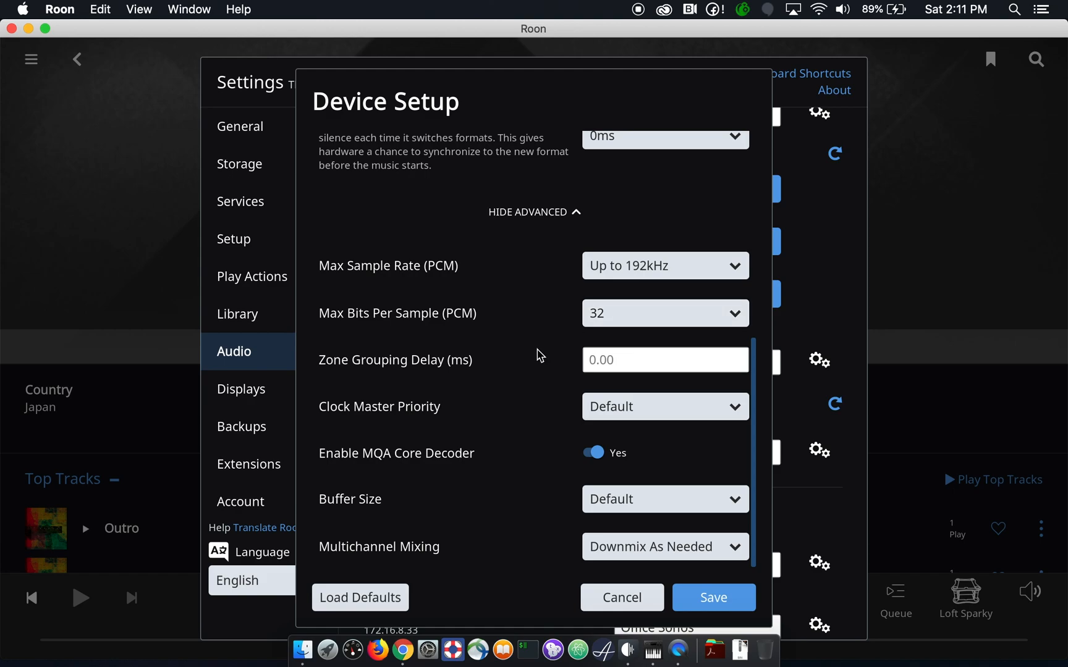
mouse_move(490, 380)
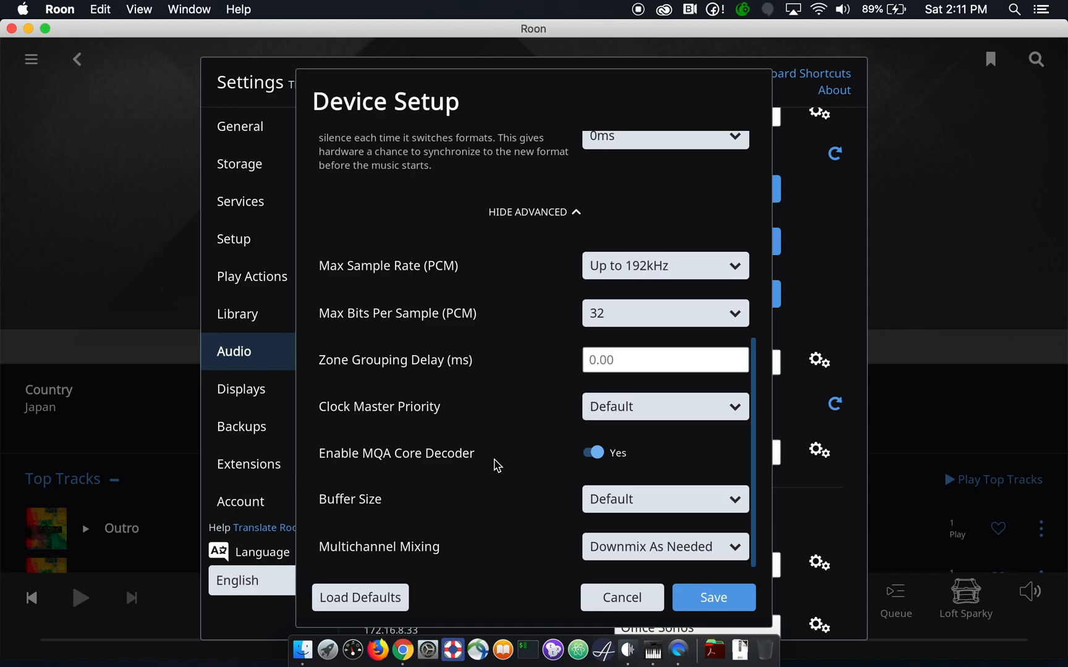
mouse_move(495, 412)
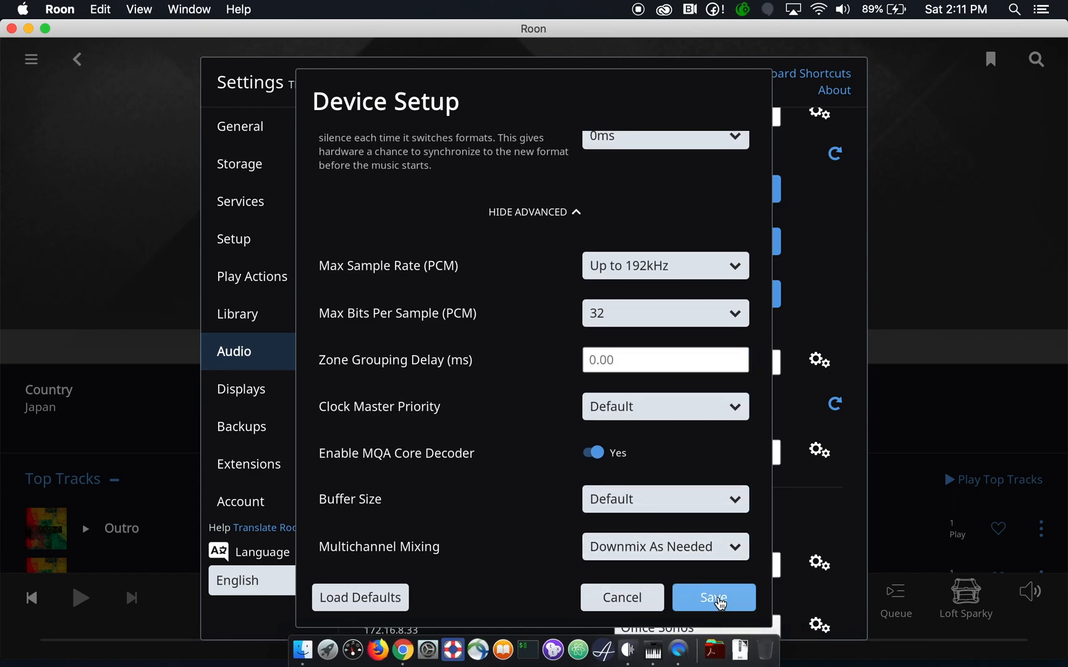
left_click(713, 598)
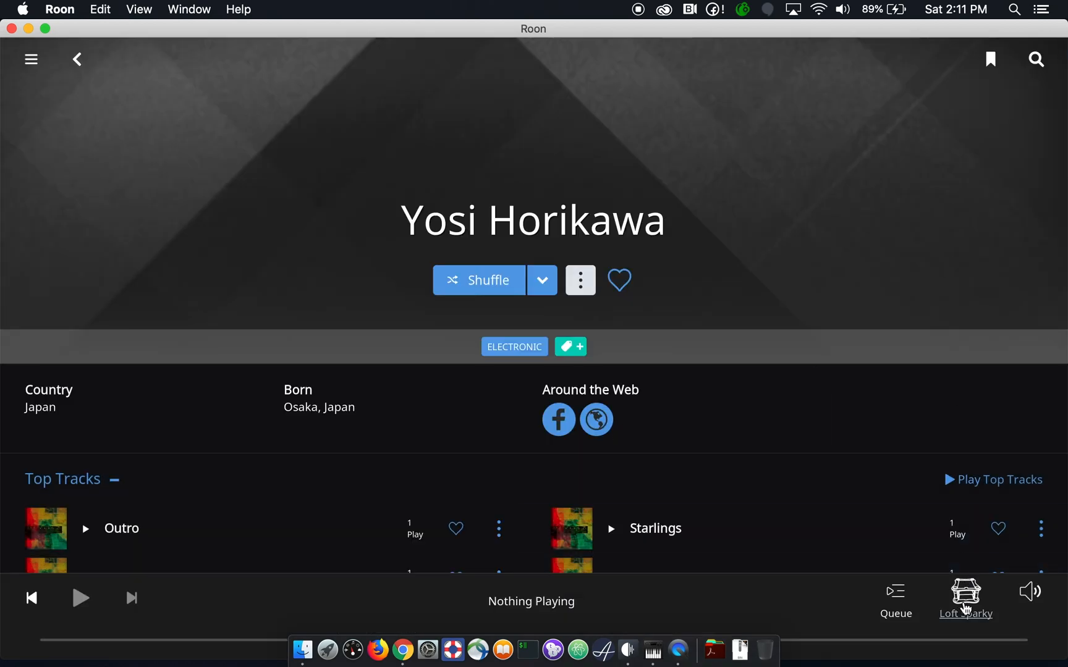
Select Roon Output in the Zones panel and lower its volume from 44 to 25
left_click(964, 598)
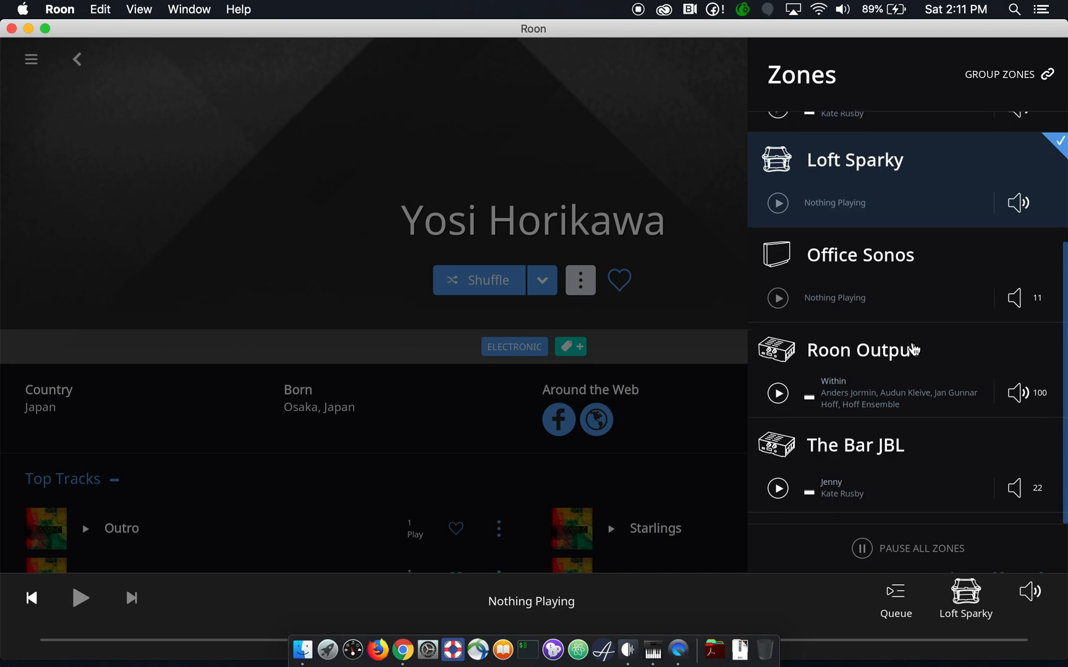
left_click(861, 349)
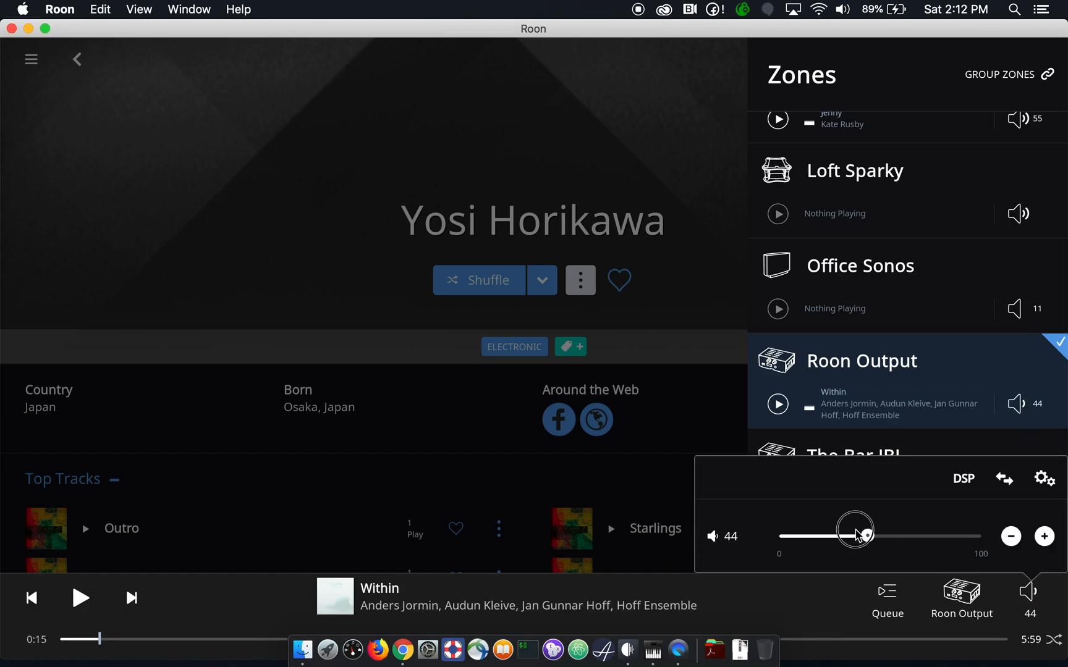
left_click_drag(854, 532, 827, 536)
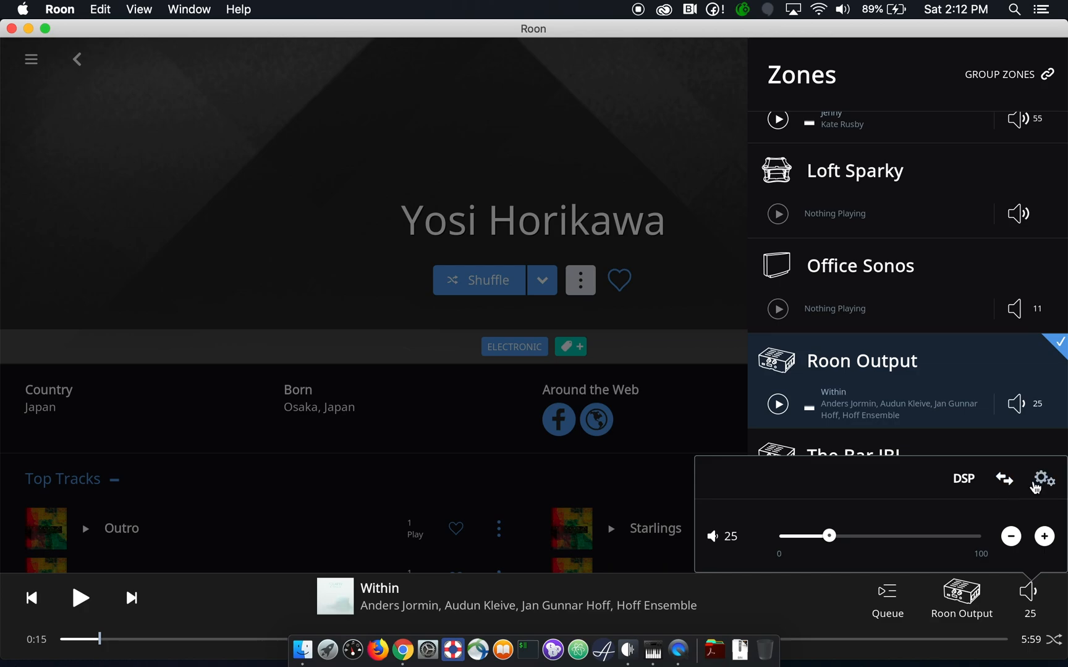
mouse_move(962, 479)
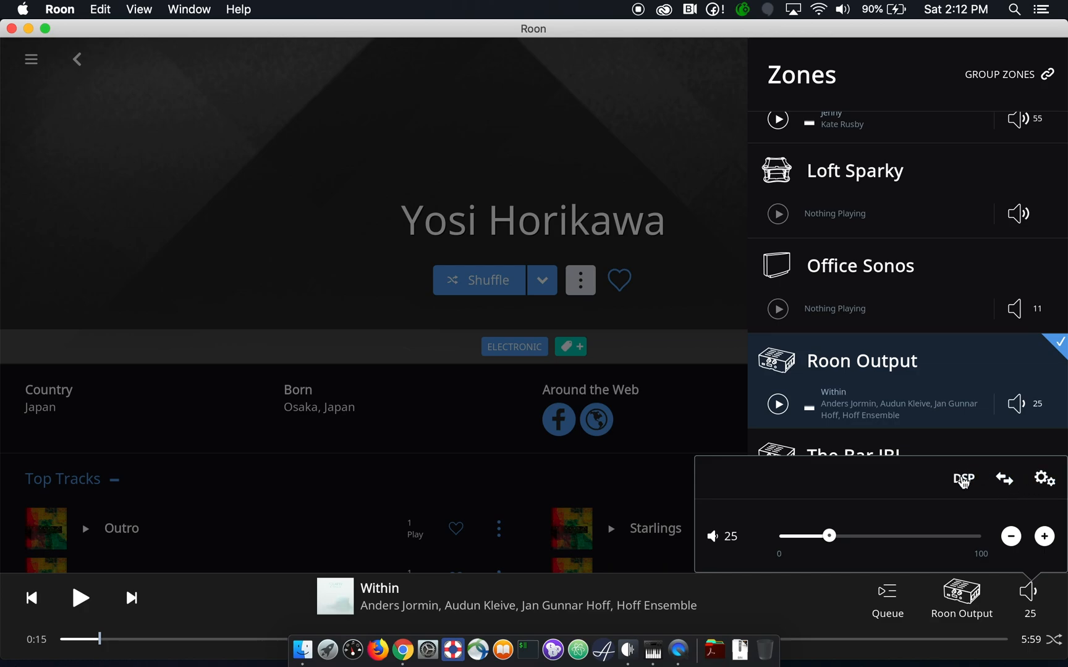
In Roon Output's DSP, disable sample rate conversion and set headroom adjustment to -2 dB
left_click(961, 479)
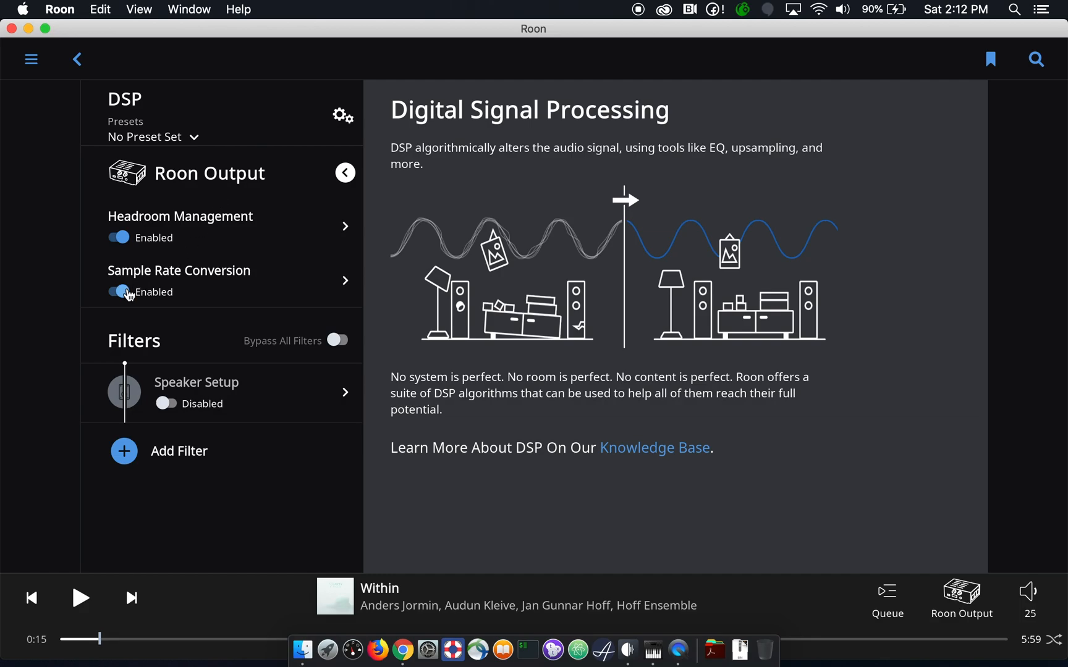
left_click(180, 217)
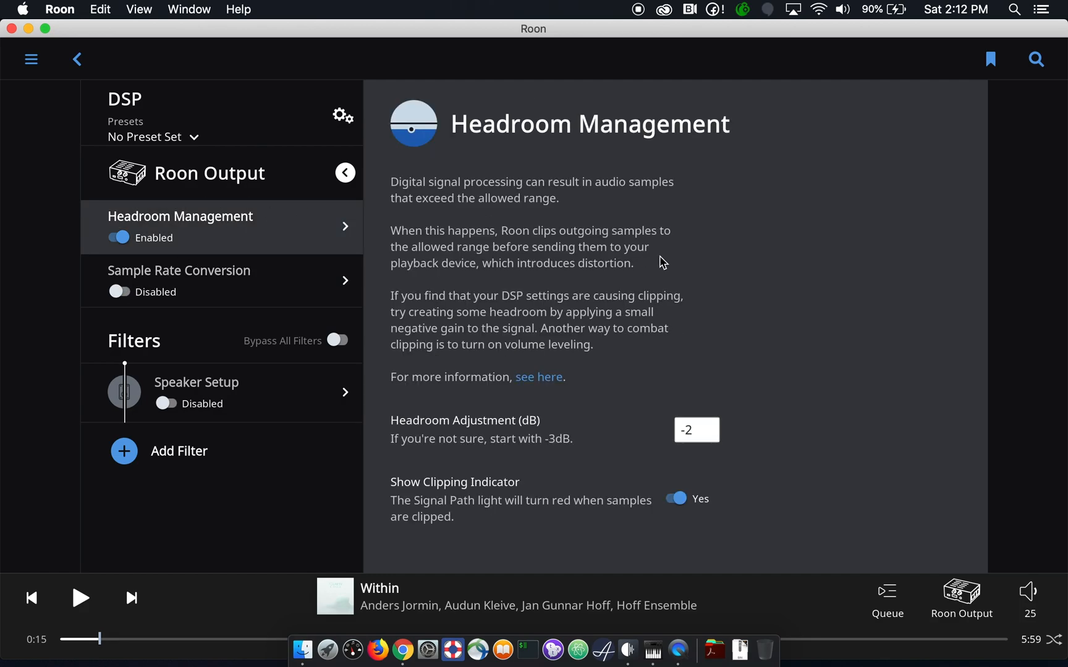
mouse_move(729, 422)
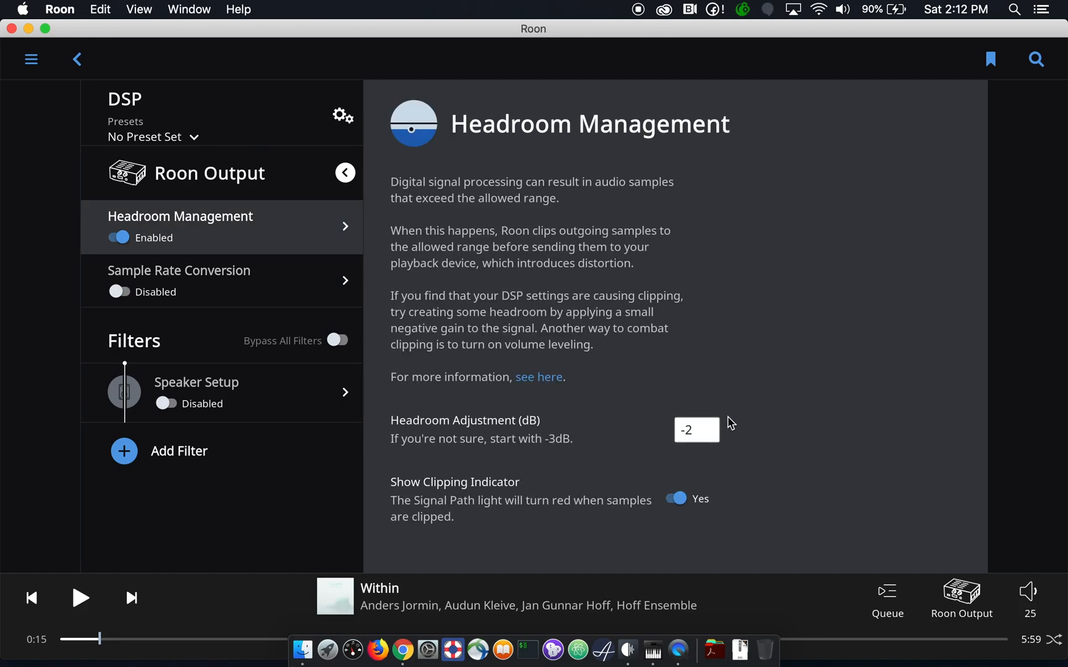
left_click(696, 429)
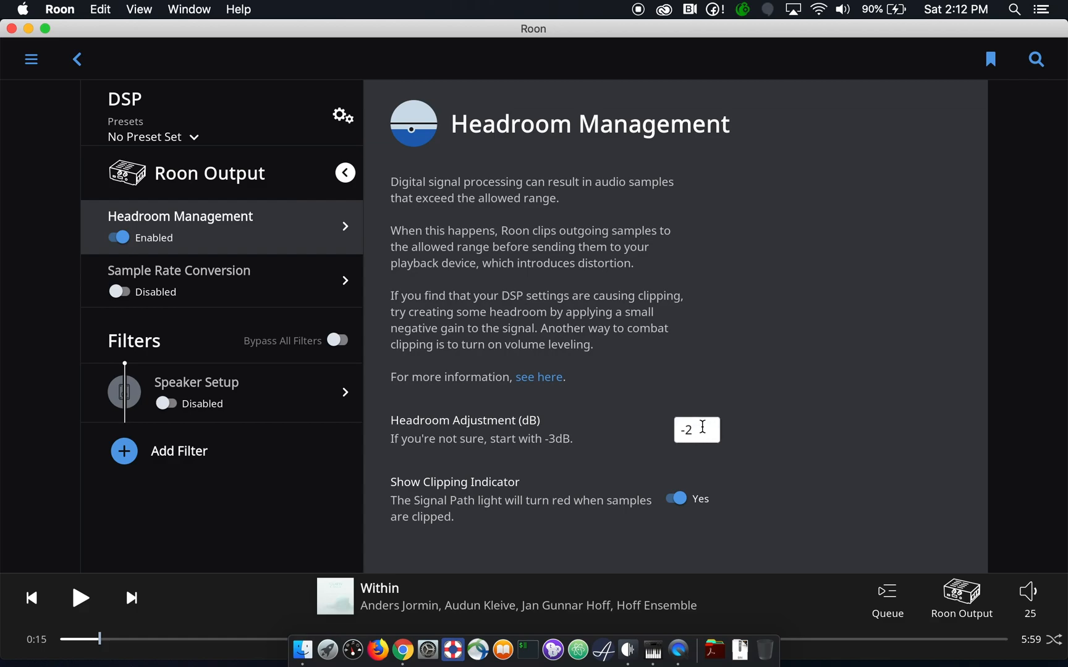
mouse_move(710, 428)
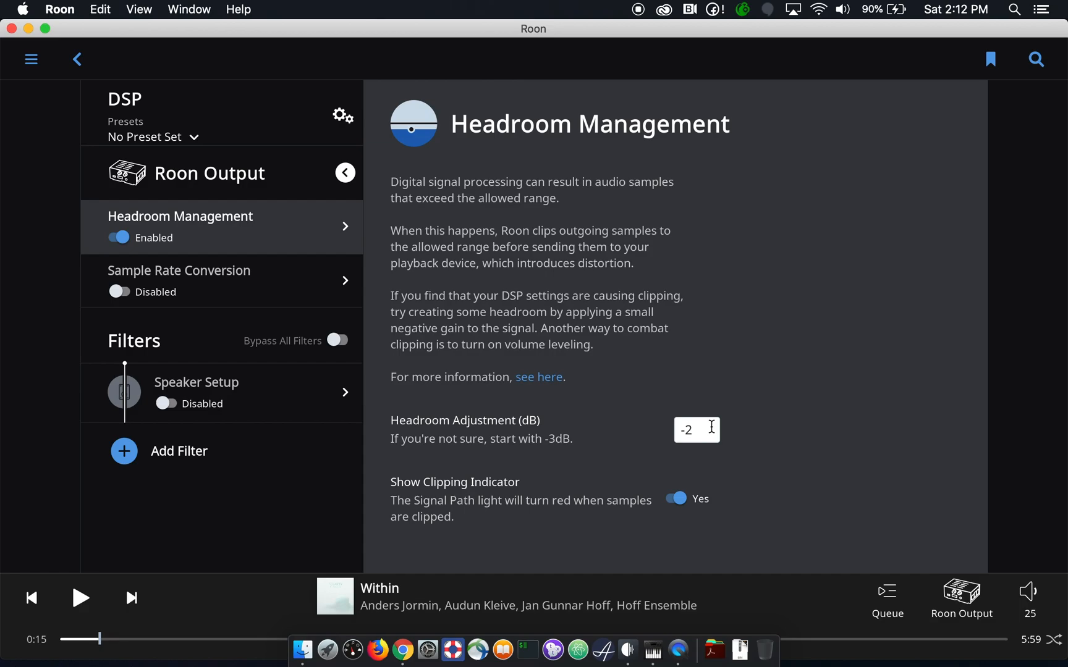
mouse_move(688, 406)
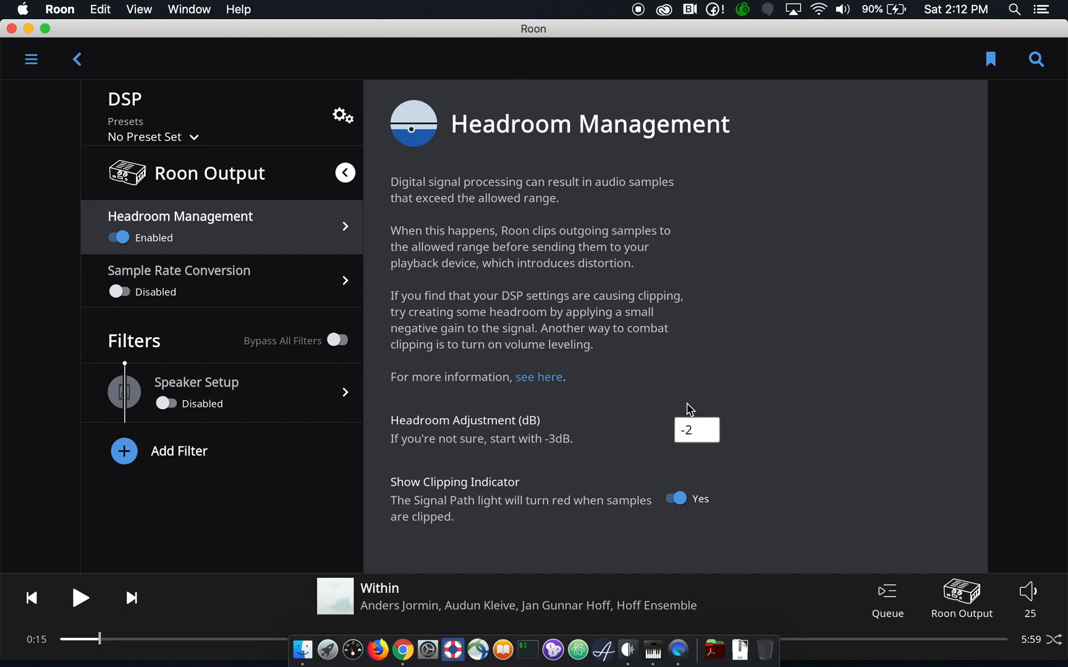
left_click(696, 429)
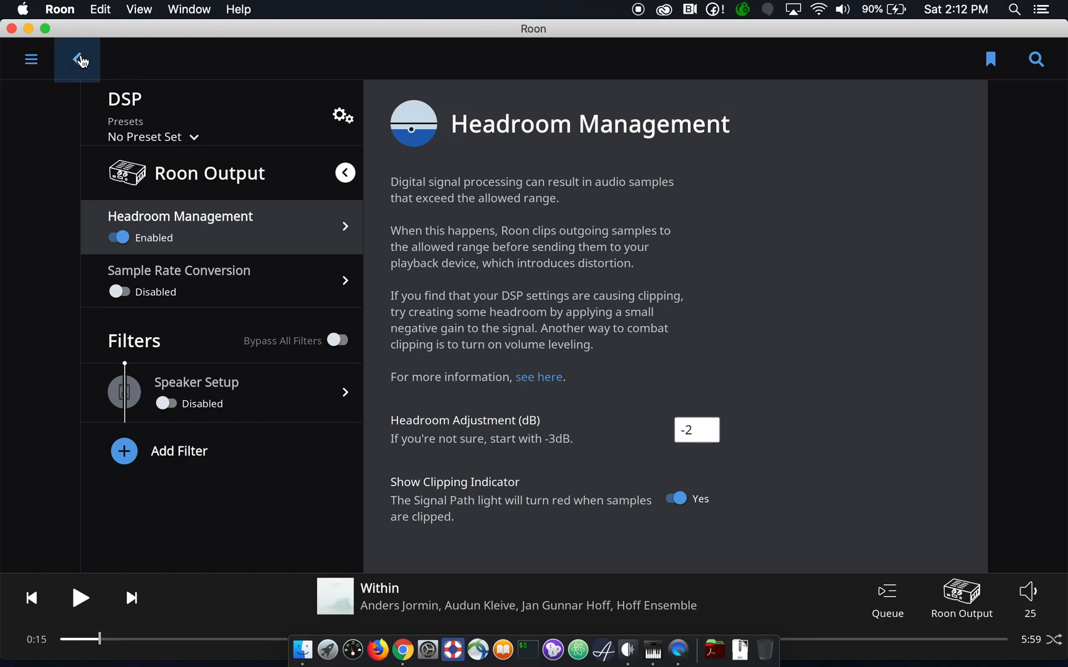
left_click(78, 59)
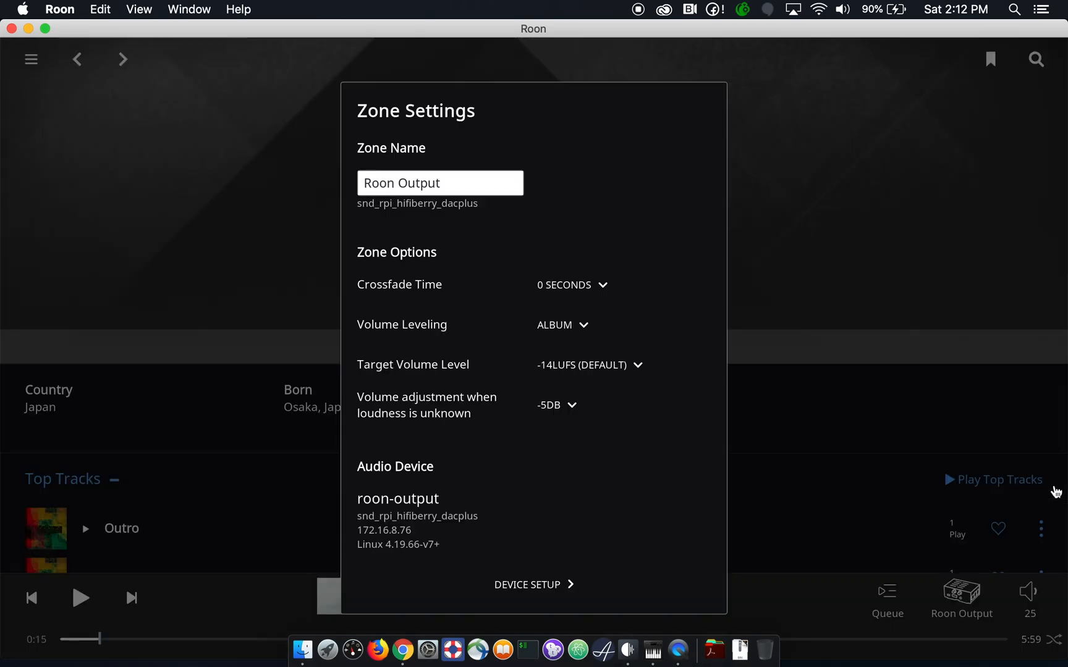
mouse_move(467, 317)
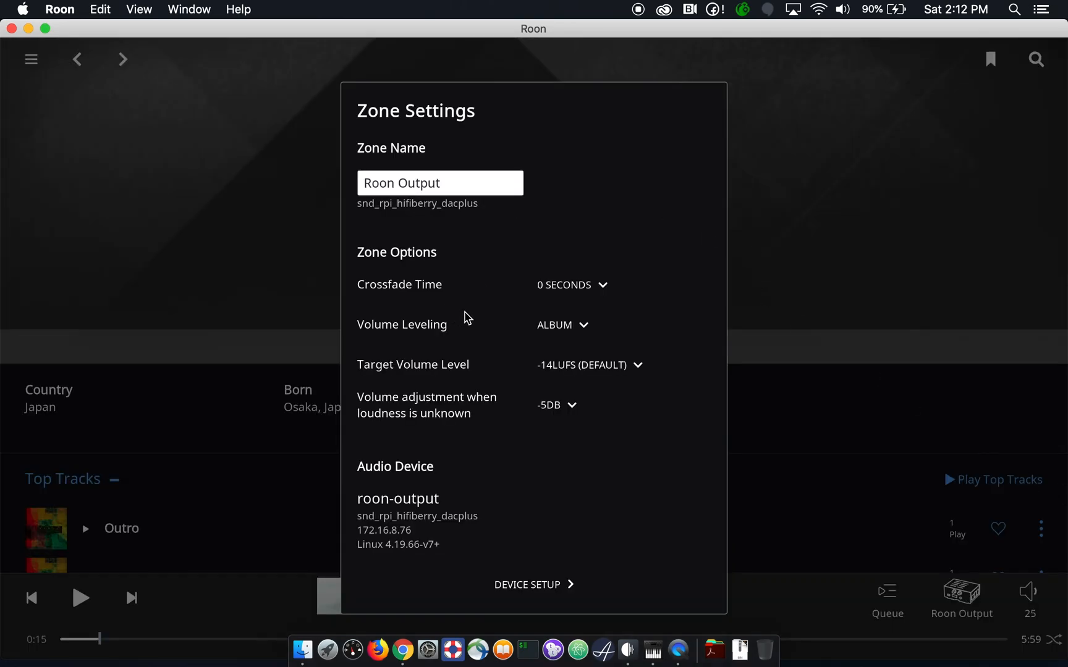
Keep the album volume leveling target at the -14 LUFS default
left_click(589, 365)
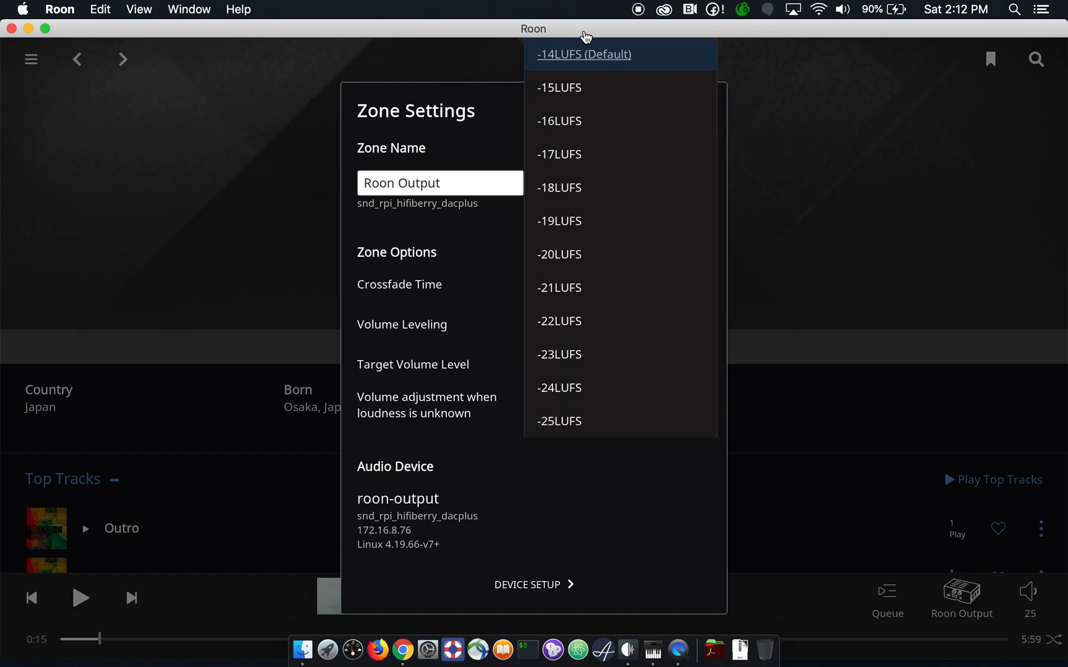
left_click(584, 54)
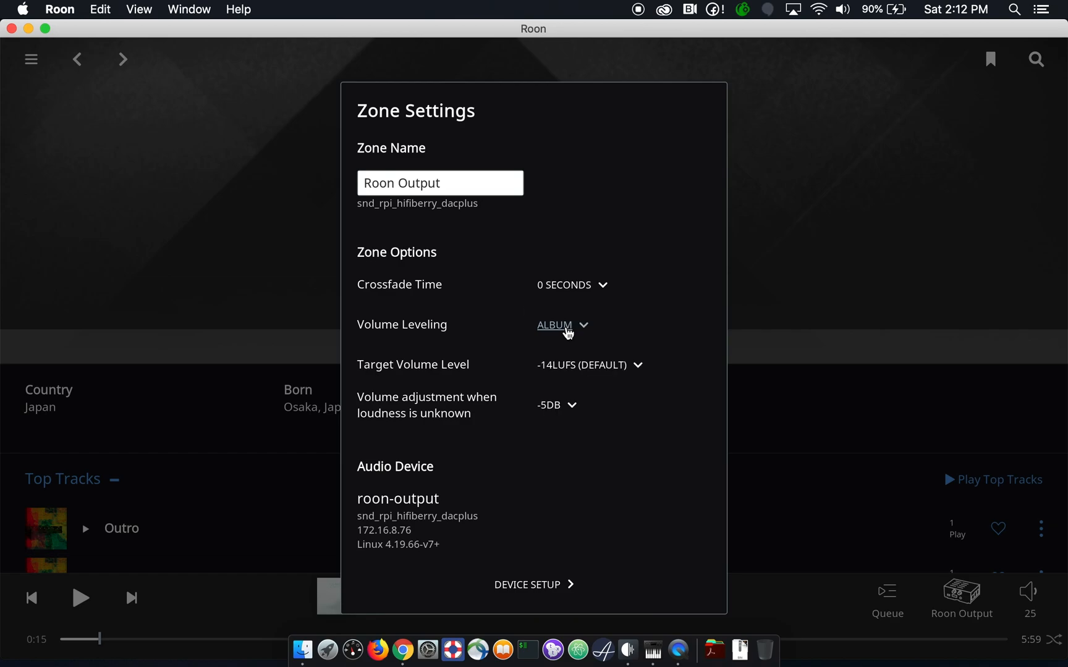
mouse_move(582, 365)
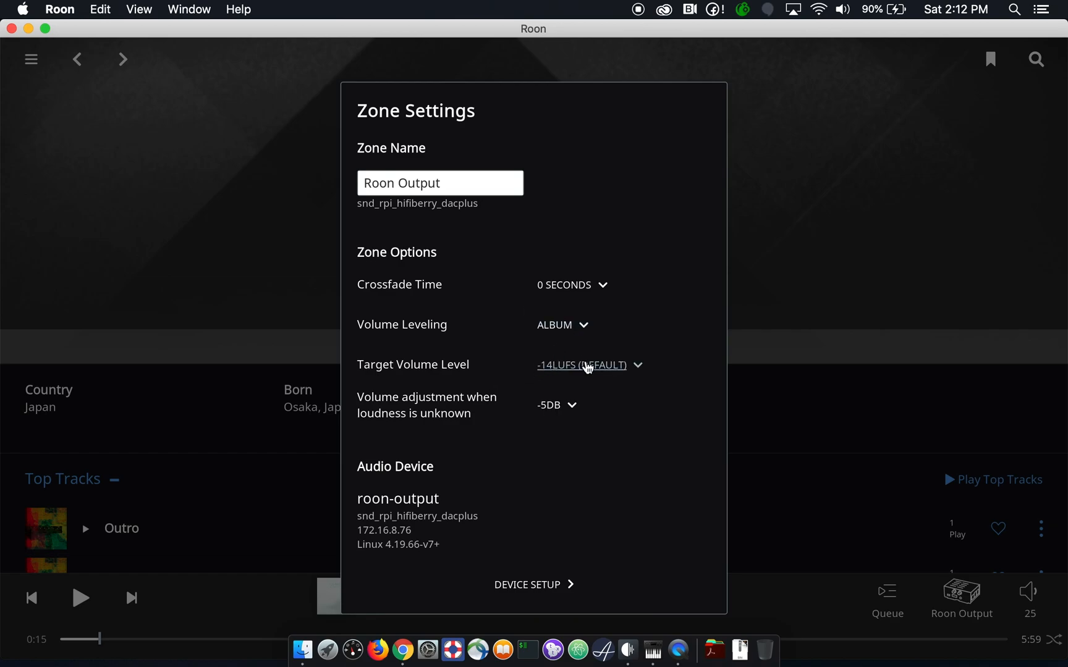
left_click(589, 365)
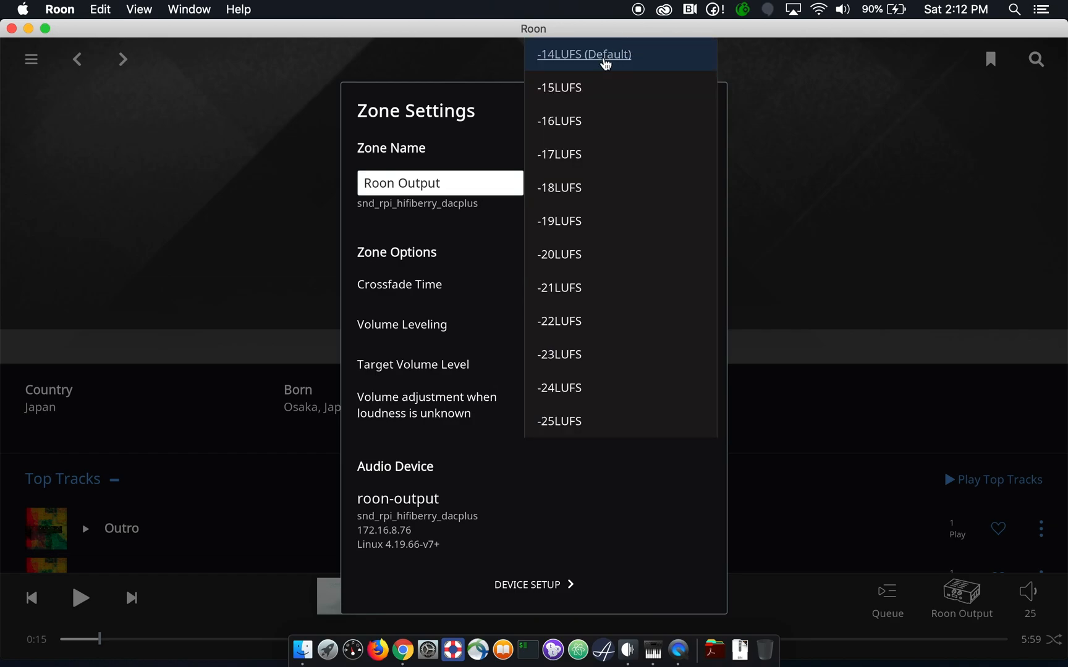
left_click(583, 54)
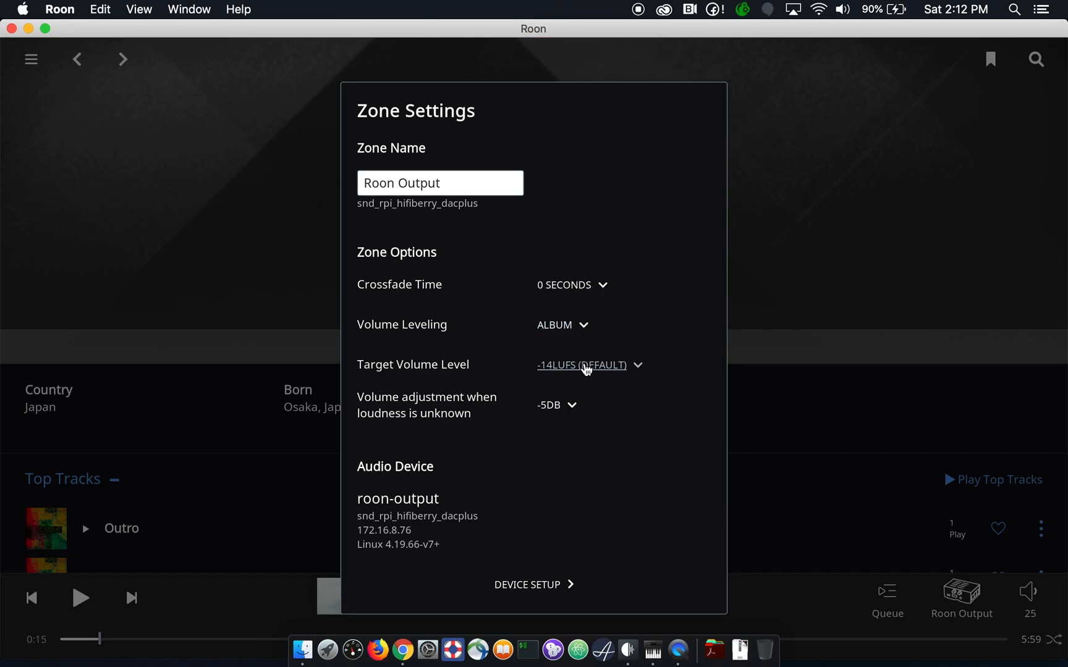
left_click(588, 364)
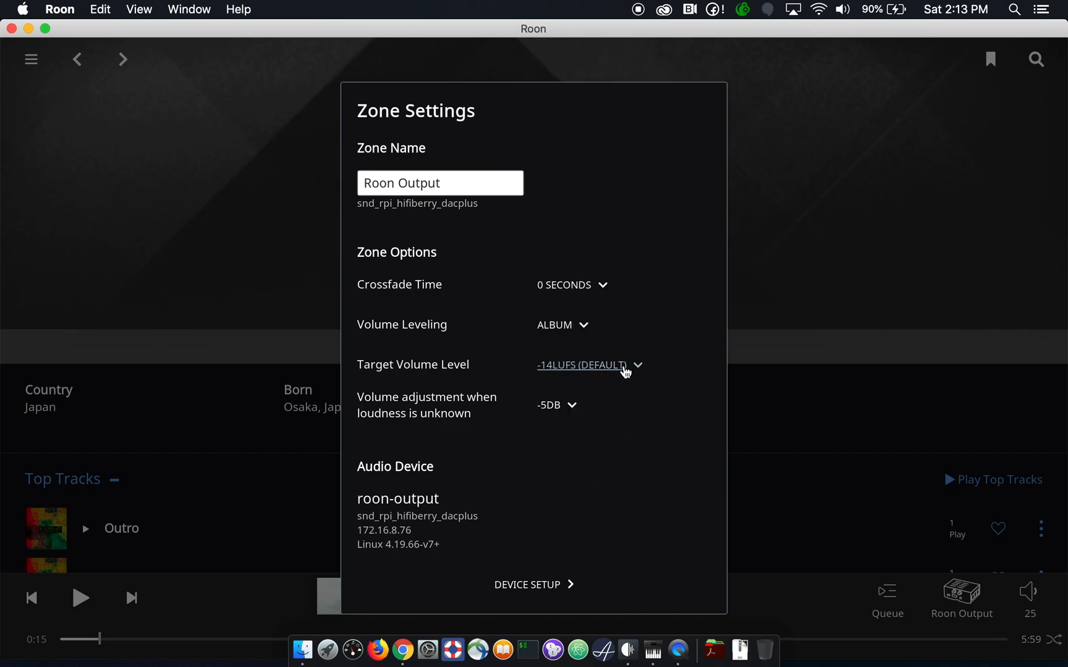
mouse_move(702, 312)
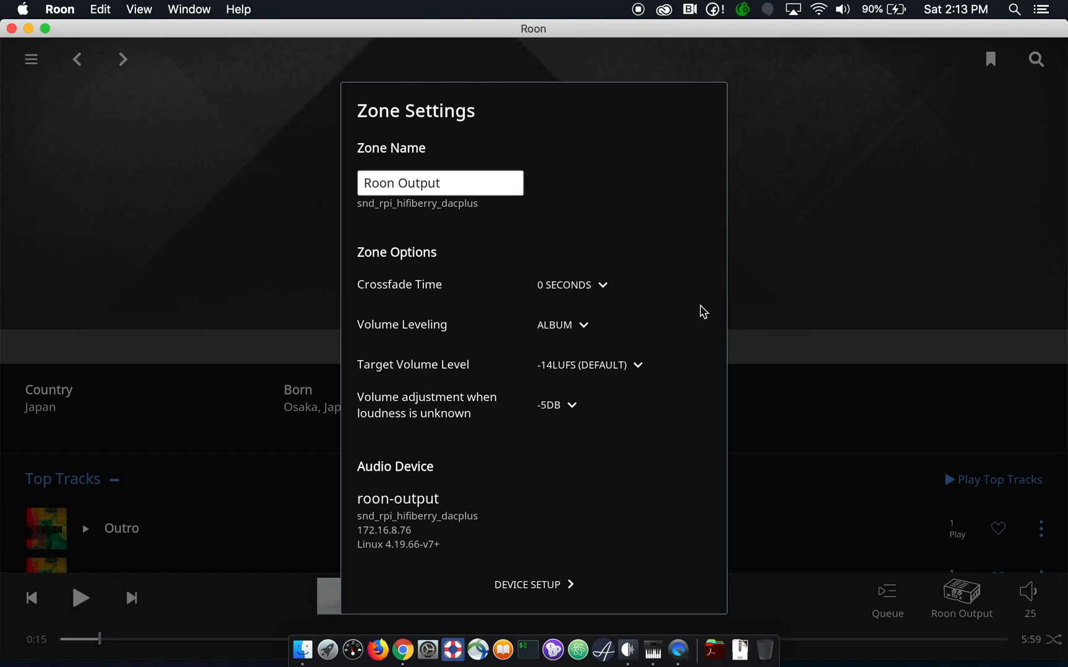
mouse_move(626, 441)
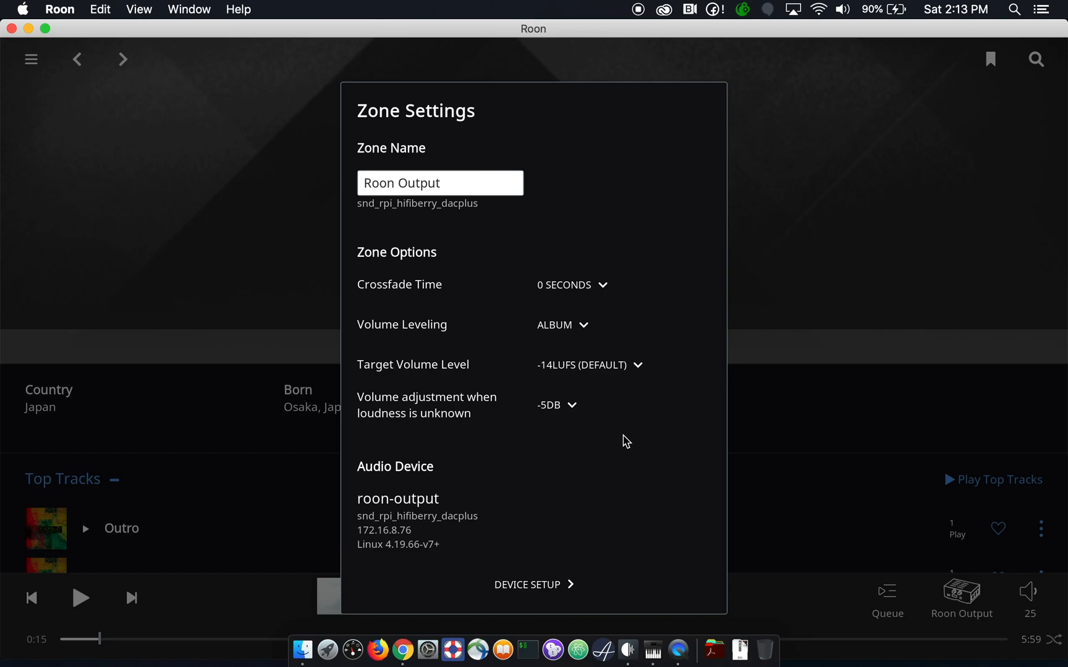
mouse_move(454, 443)
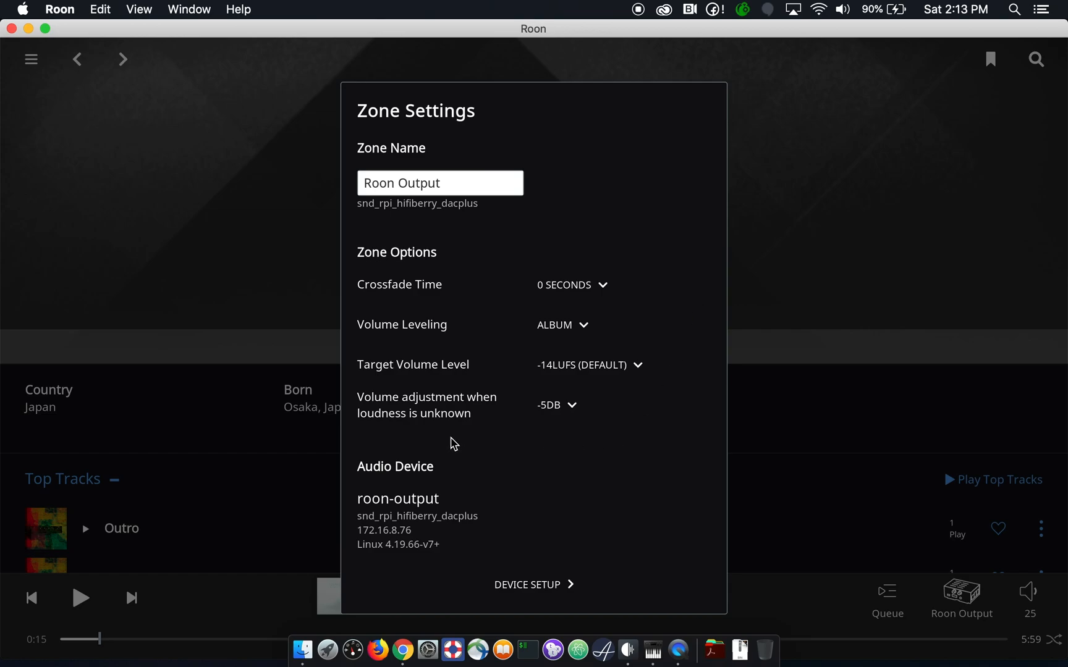
mouse_move(522, 459)
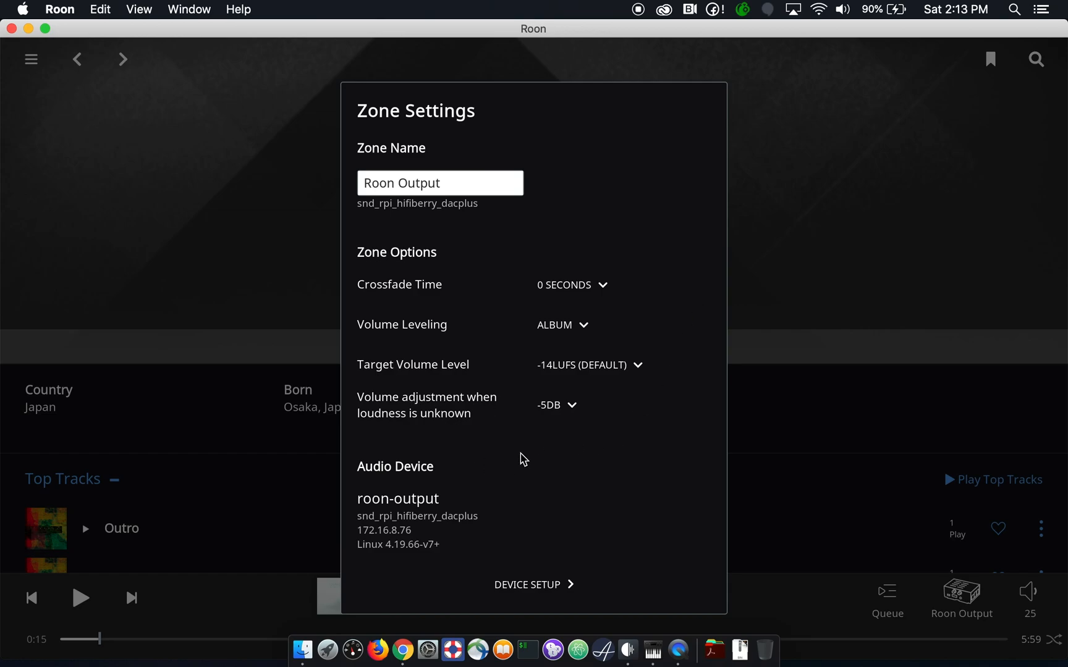
mouse_move(578, 458)
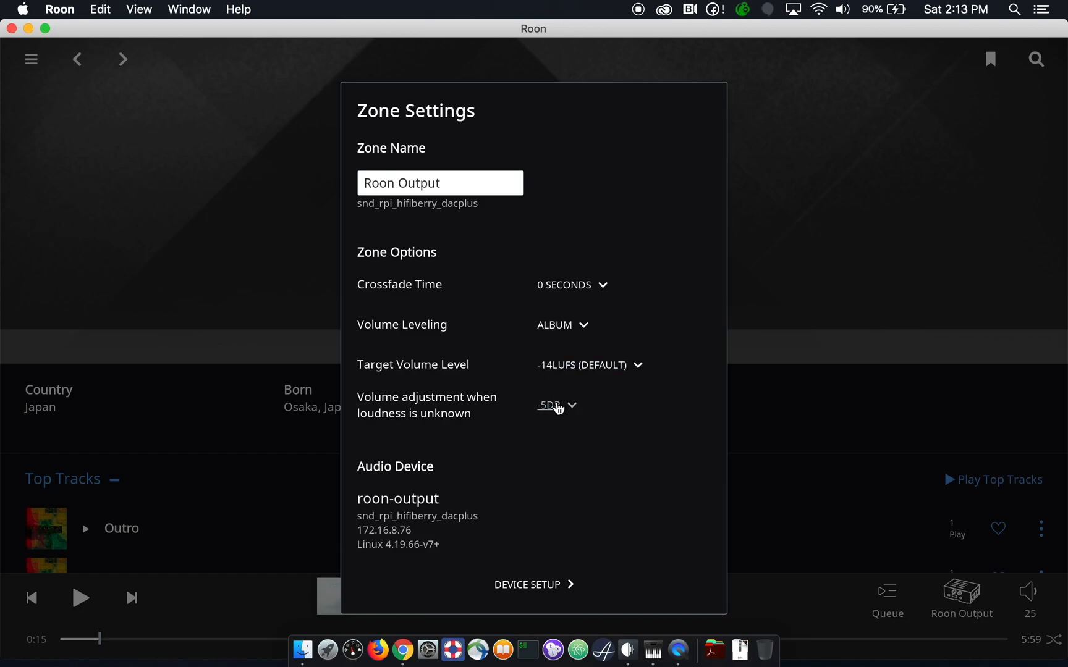
mouse_move(581, 422)
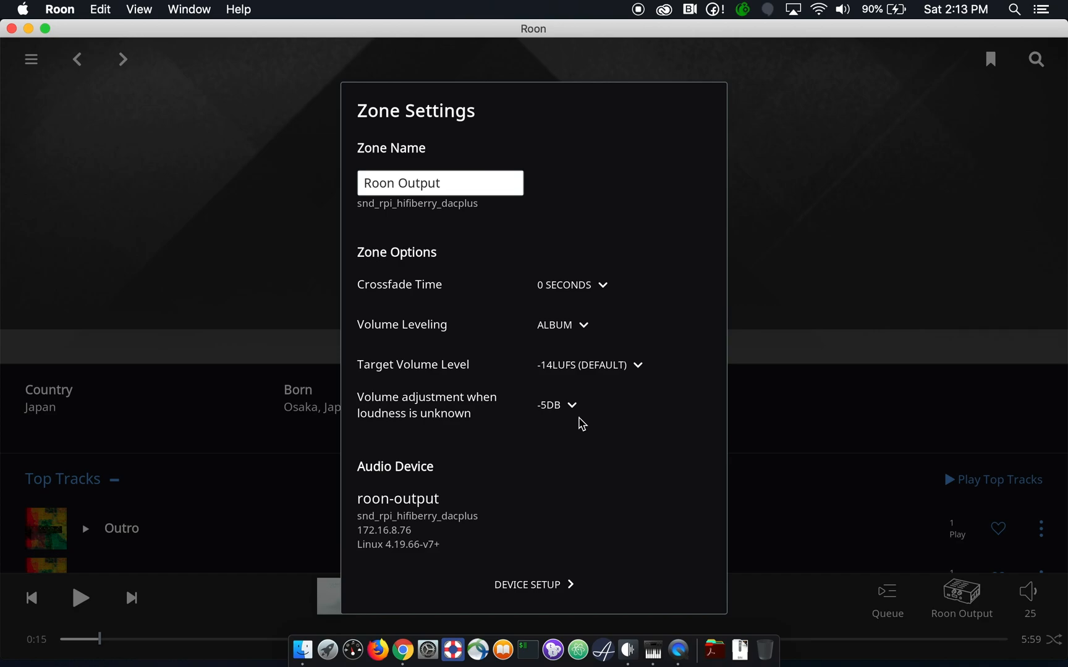
mouse_move(607, 343)
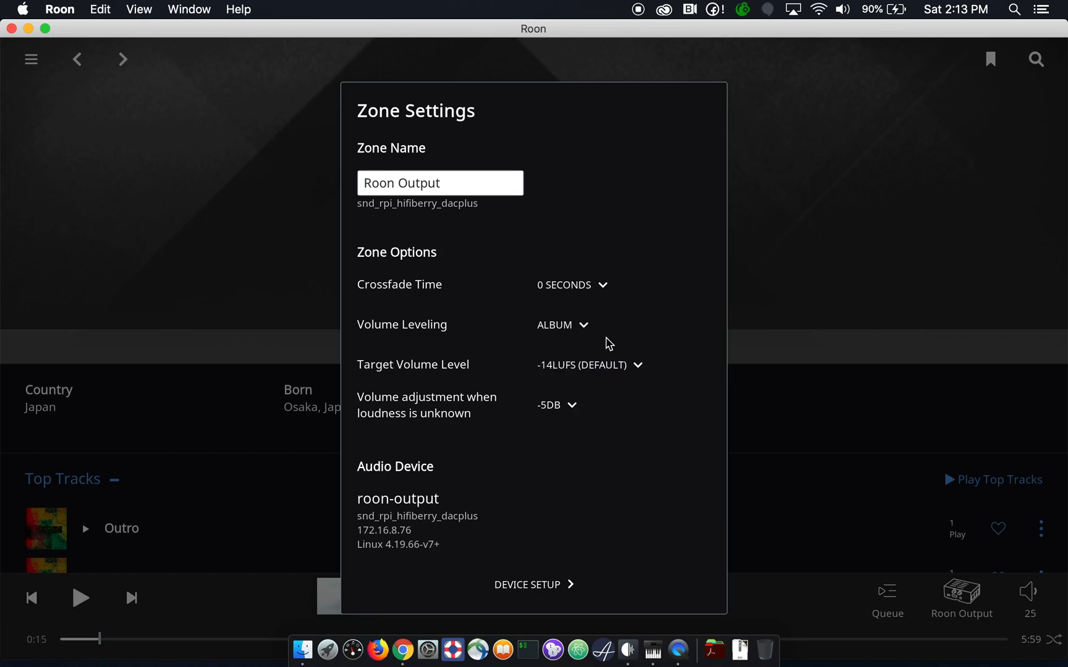
mouse_move(626, 338)
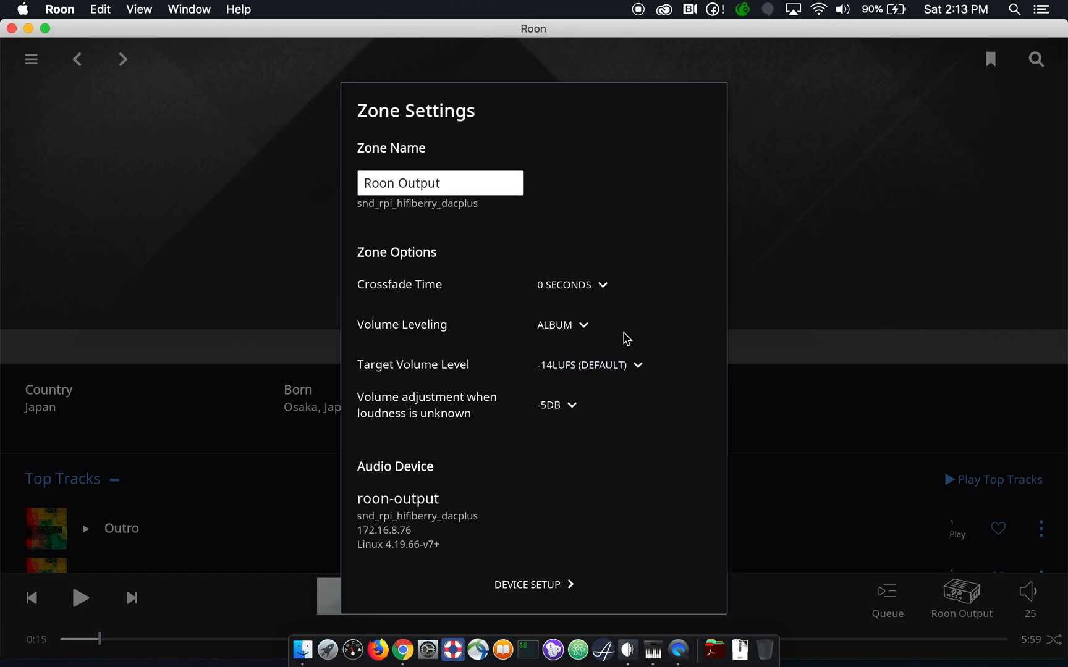
mouse_move(602, 413)
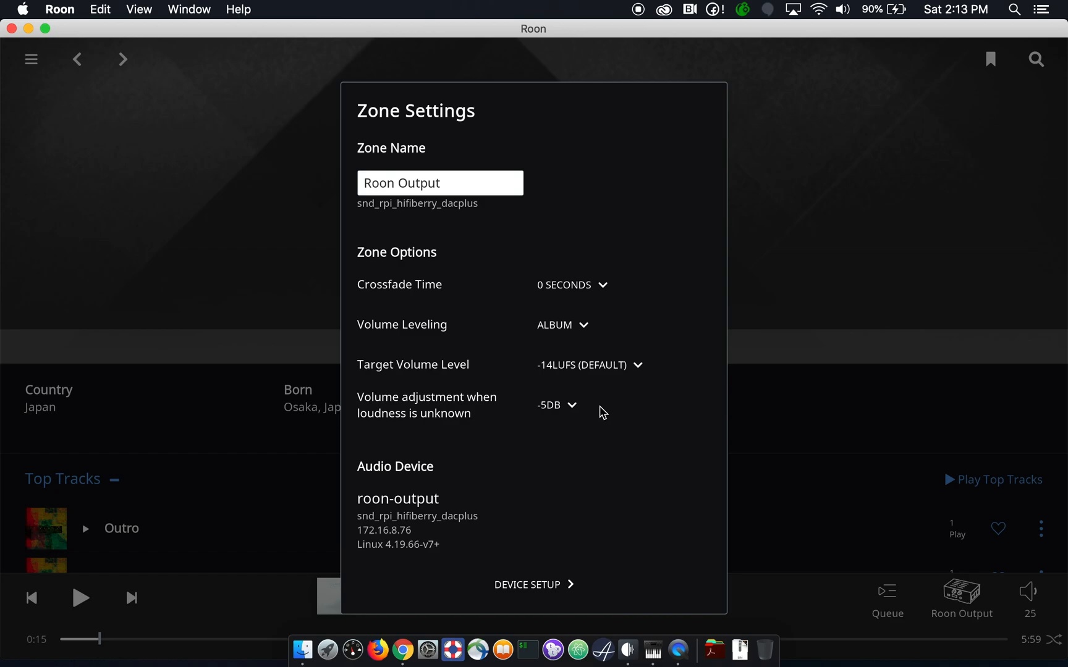
mouse_move(598, 435)
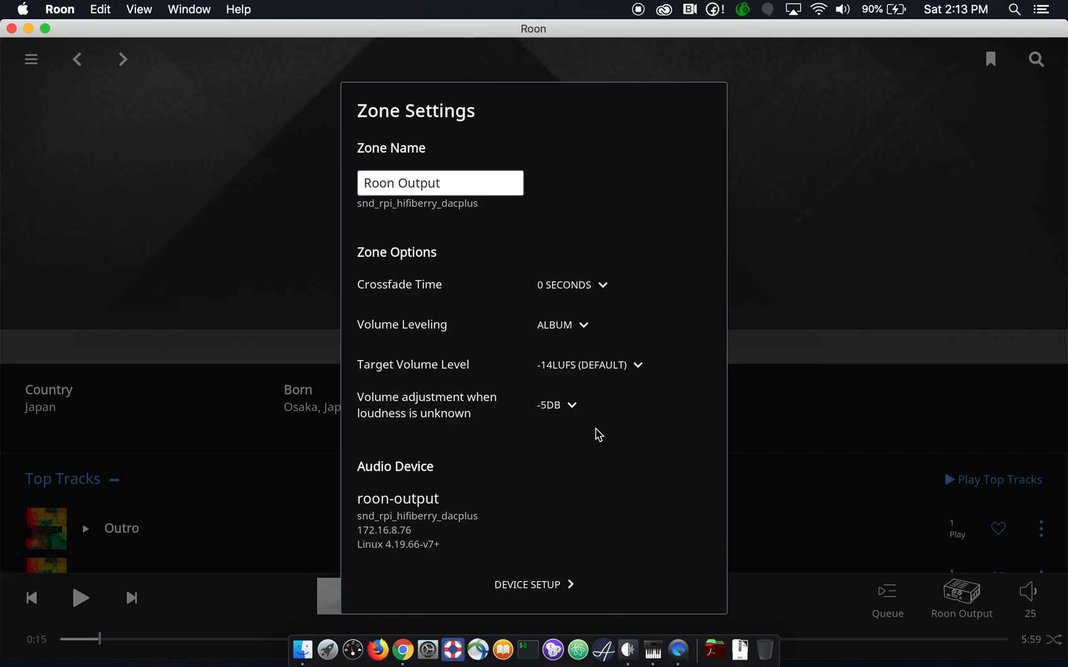
mouse_move(542, 528)
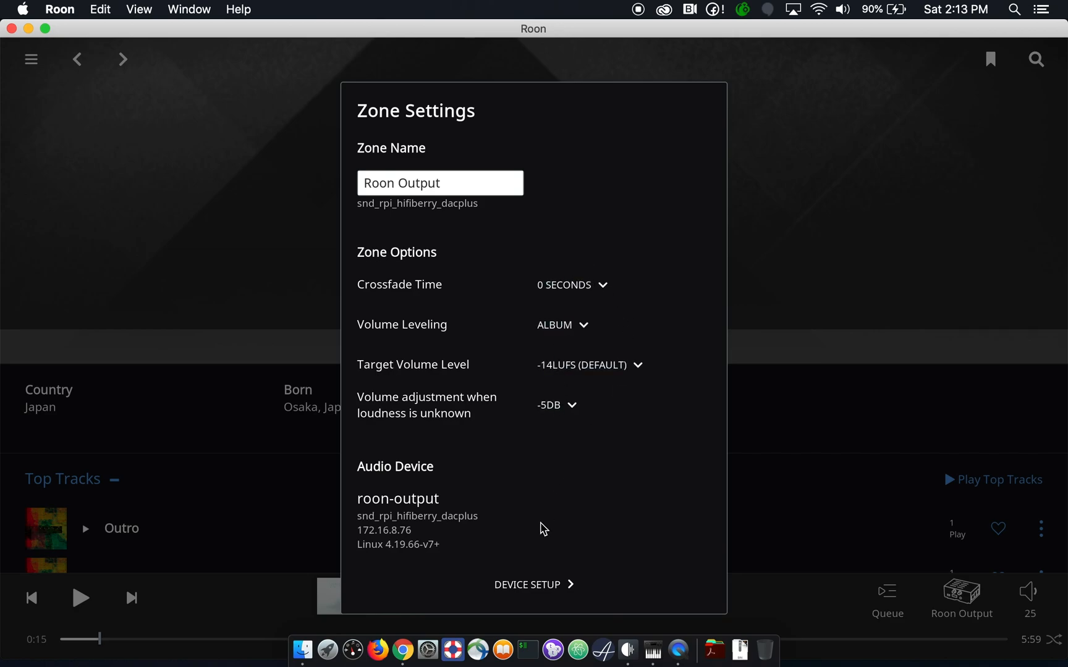
mouse_move(520, 589)
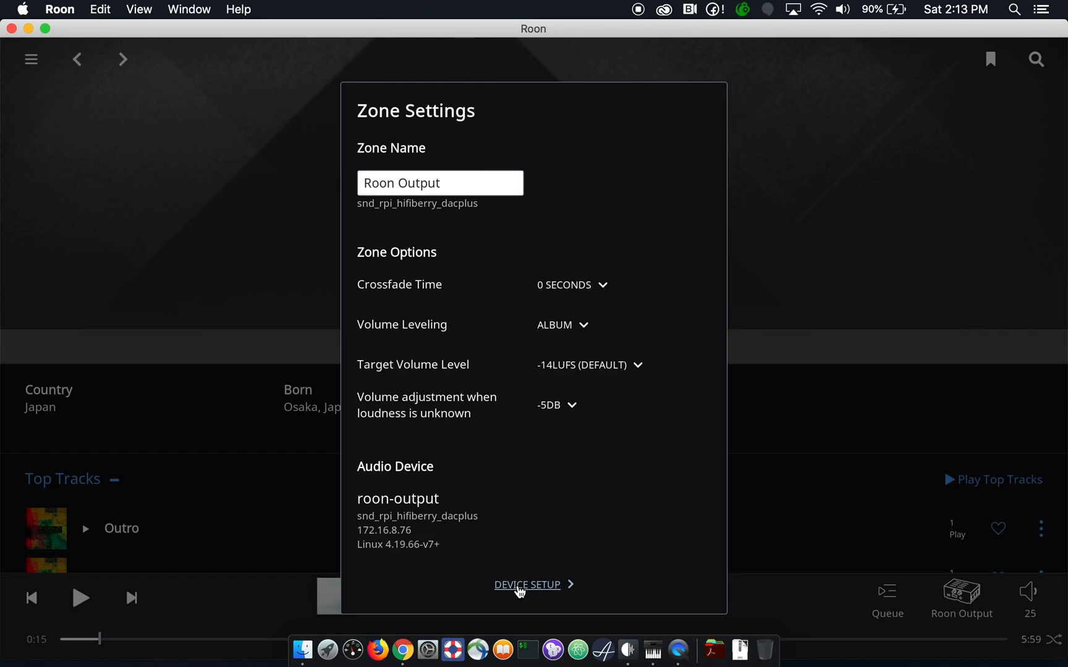
mouse_move(815, 268)
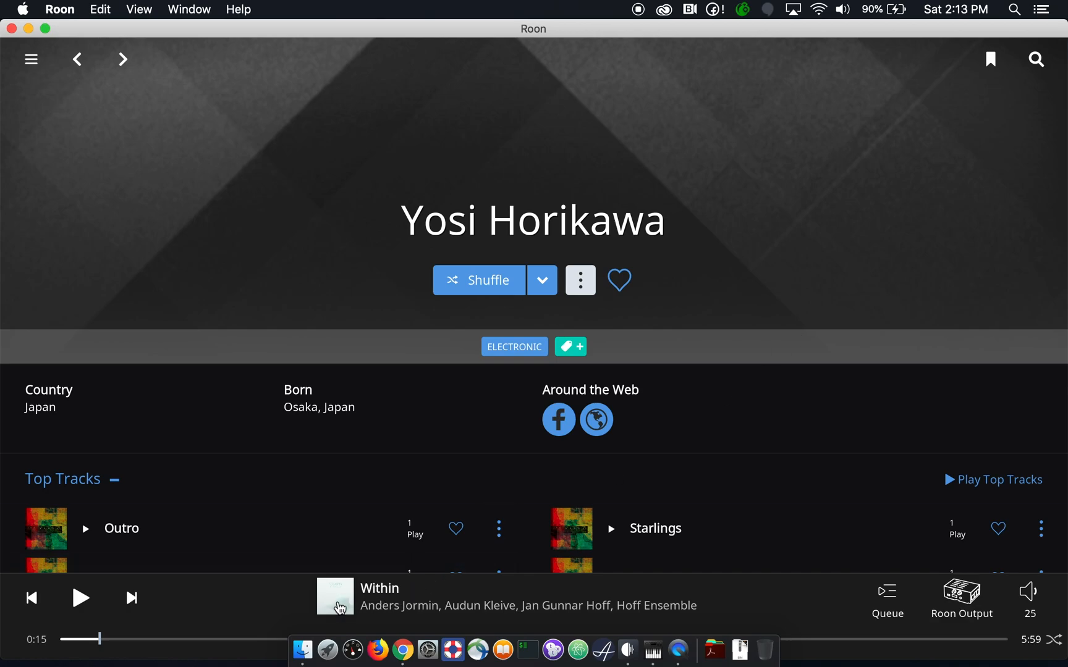
Play Hoff Ensemble's Polarity album from the now-playing artwork and bring up its signal path
left_click(333, 596)
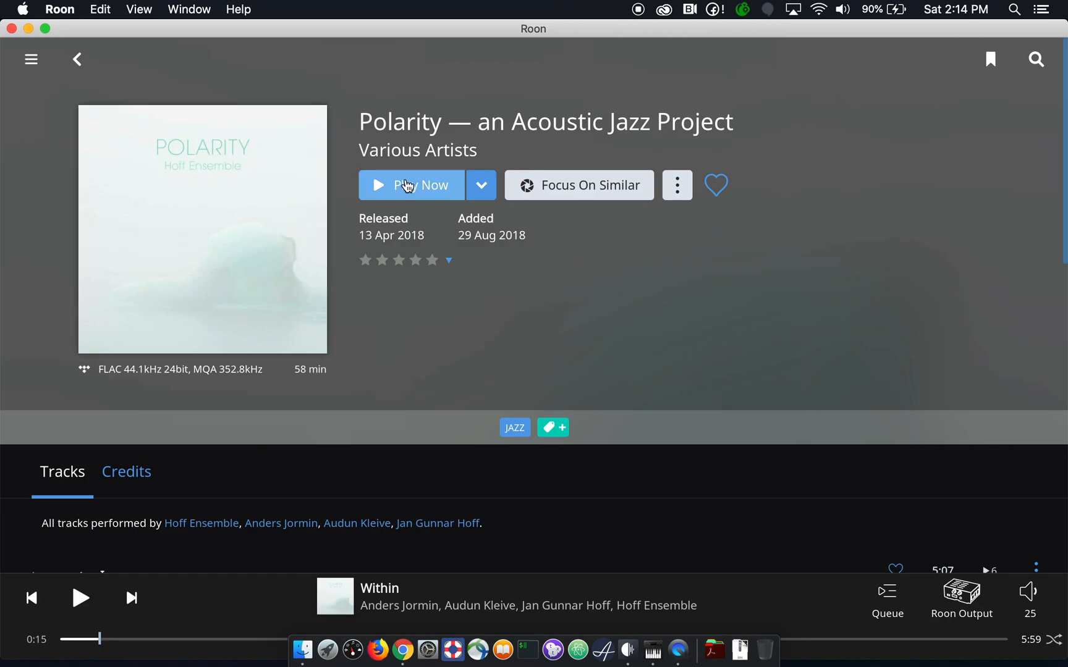
left_click(412, 185)
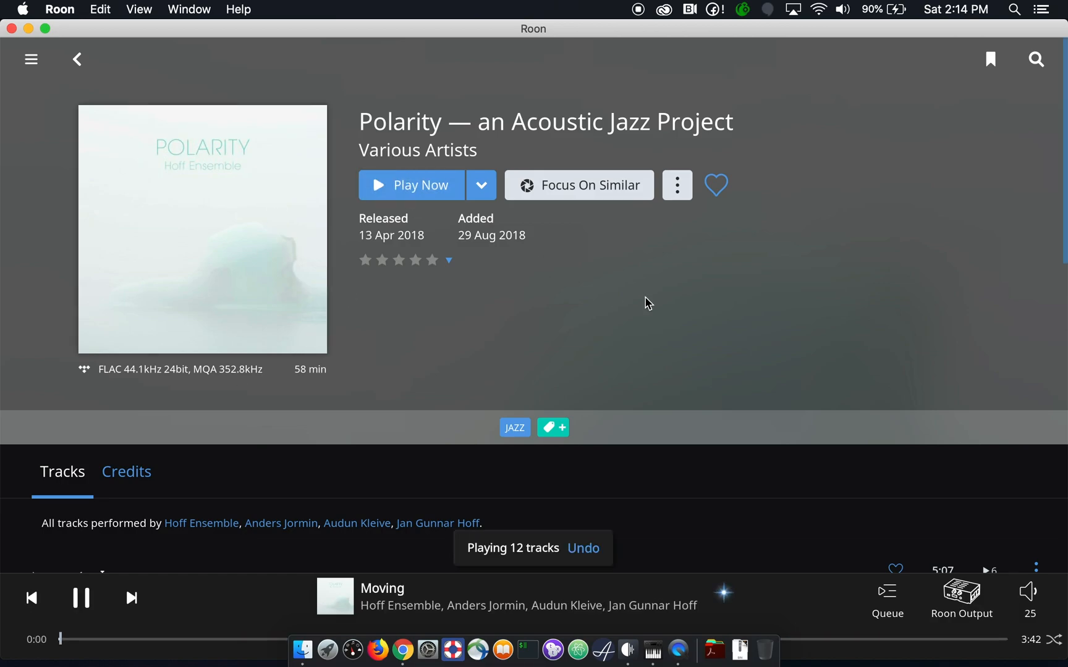
mouse_move(808, 399)
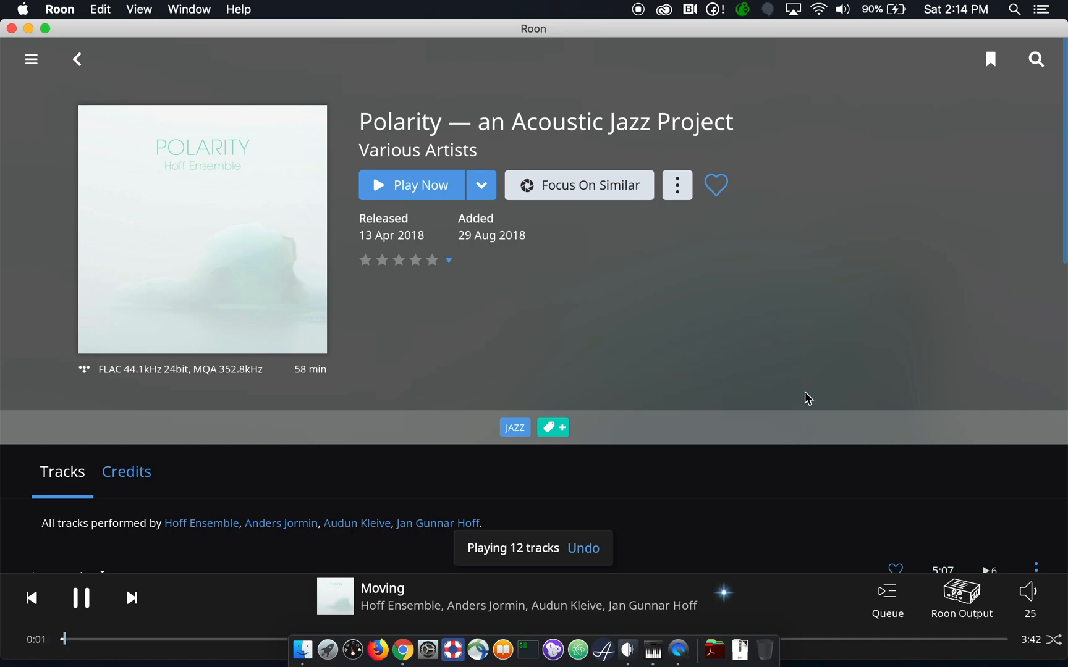
mouse_move(719, 593)
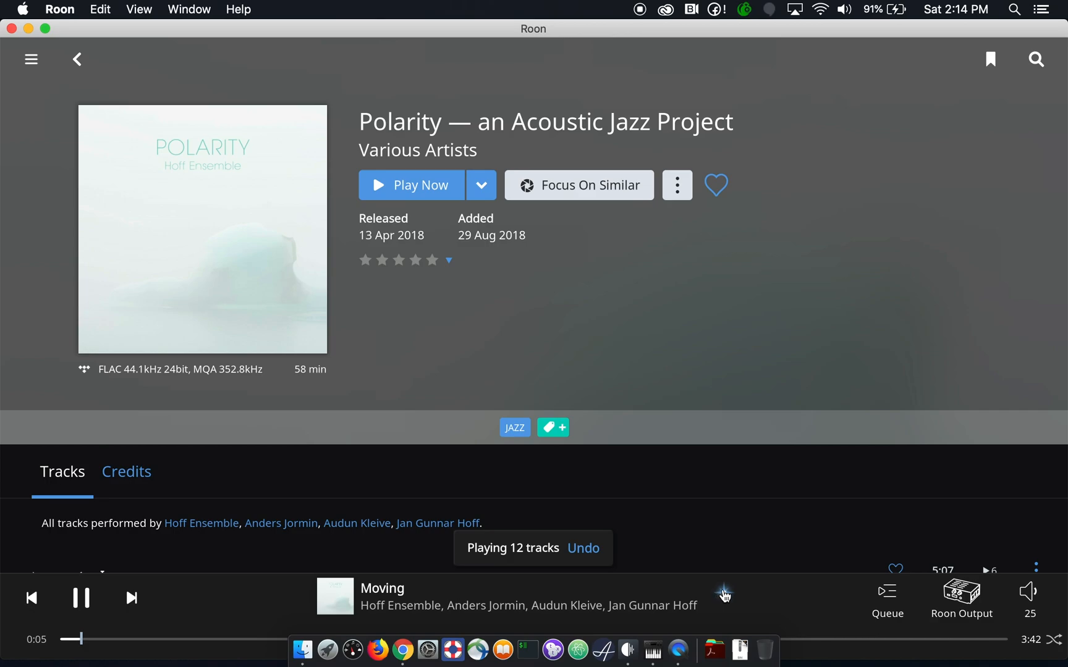
left_click(721, 595)
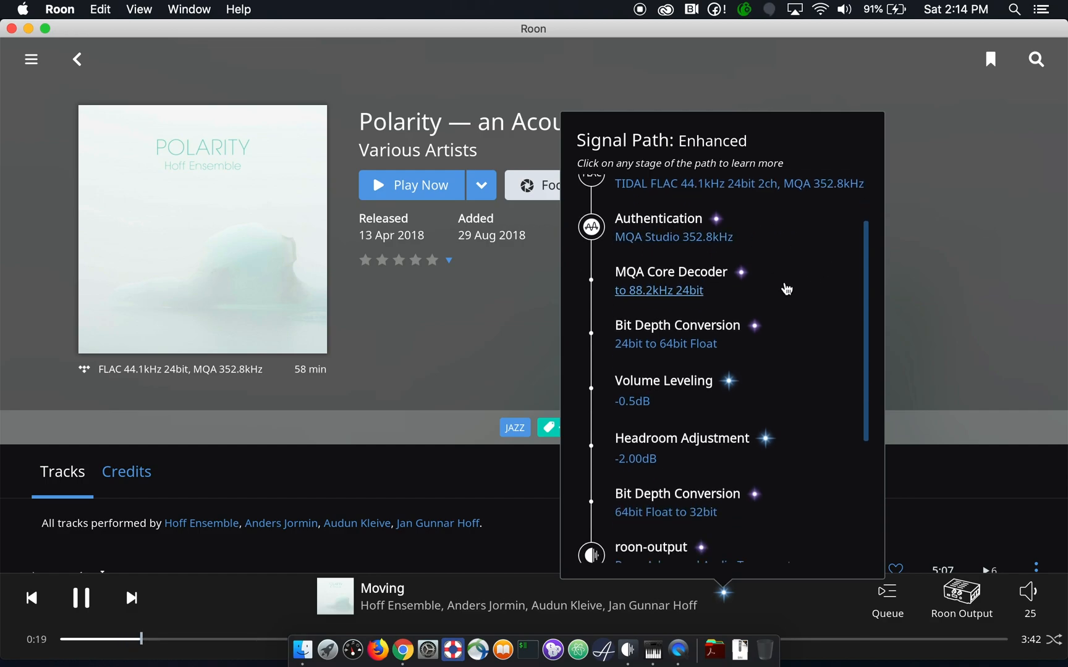
mouse_move(741, 279)
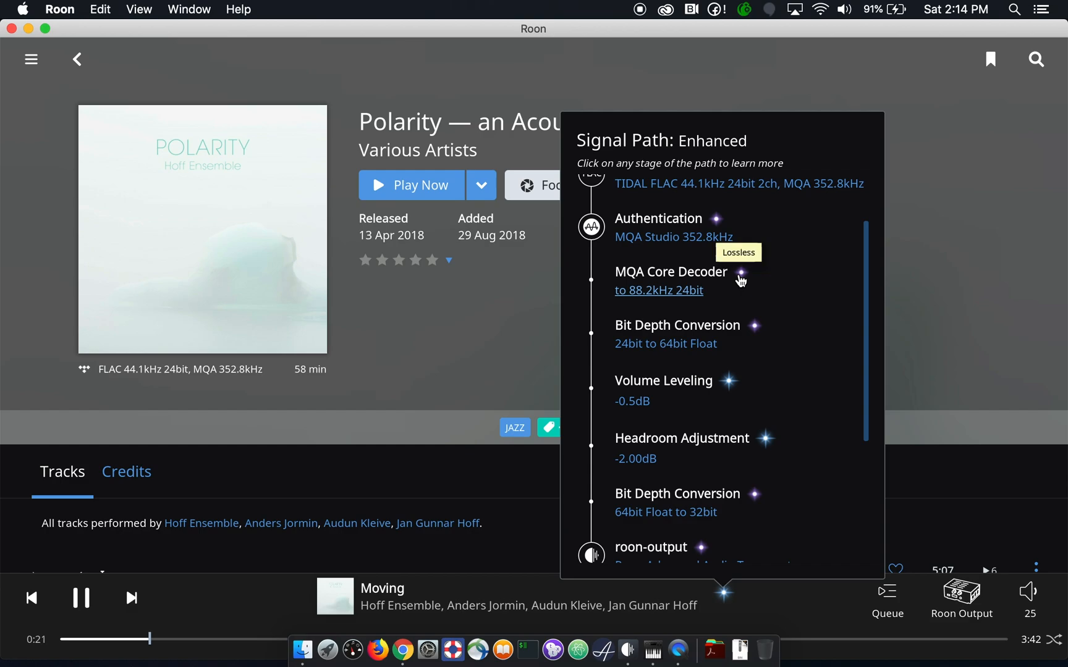
mouse_move(695, 207)
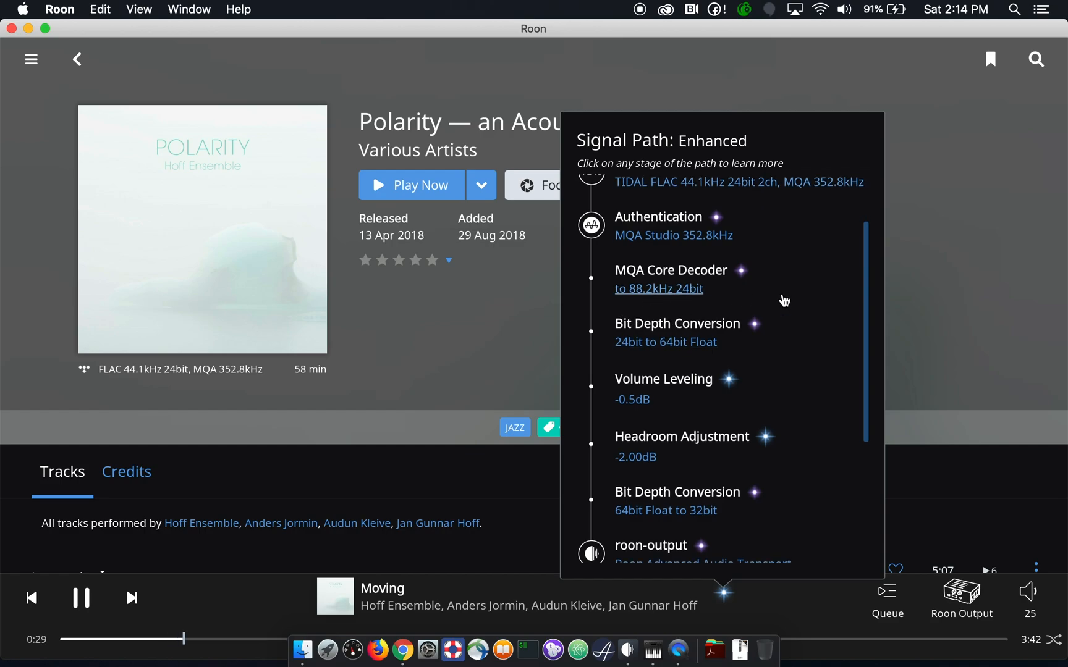
Scroll the Signal Path popup to the roon-output RAAT and HiFiBerry DAC+ ALSA stages
scroll("down", 3)
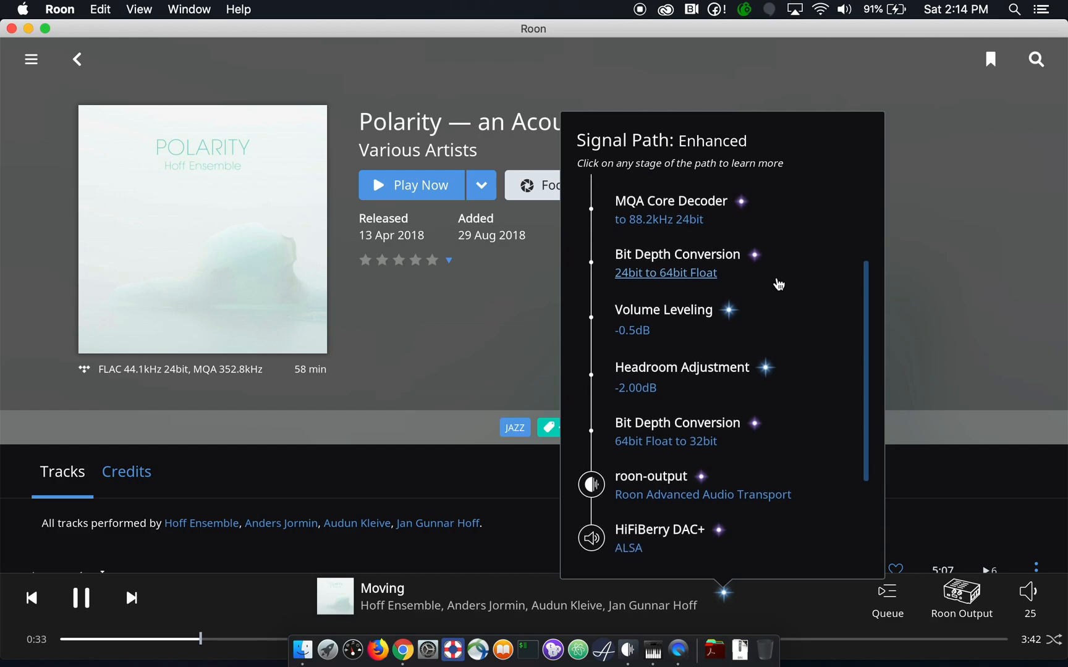
mouse_move(697, 380)
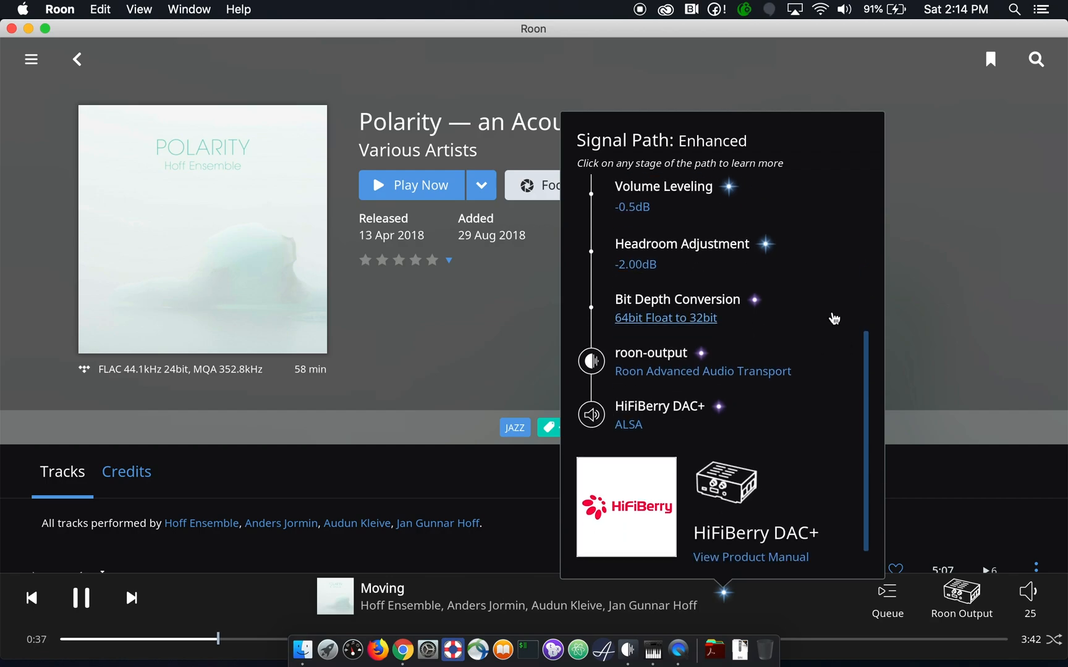
mouse_move(769, 327)
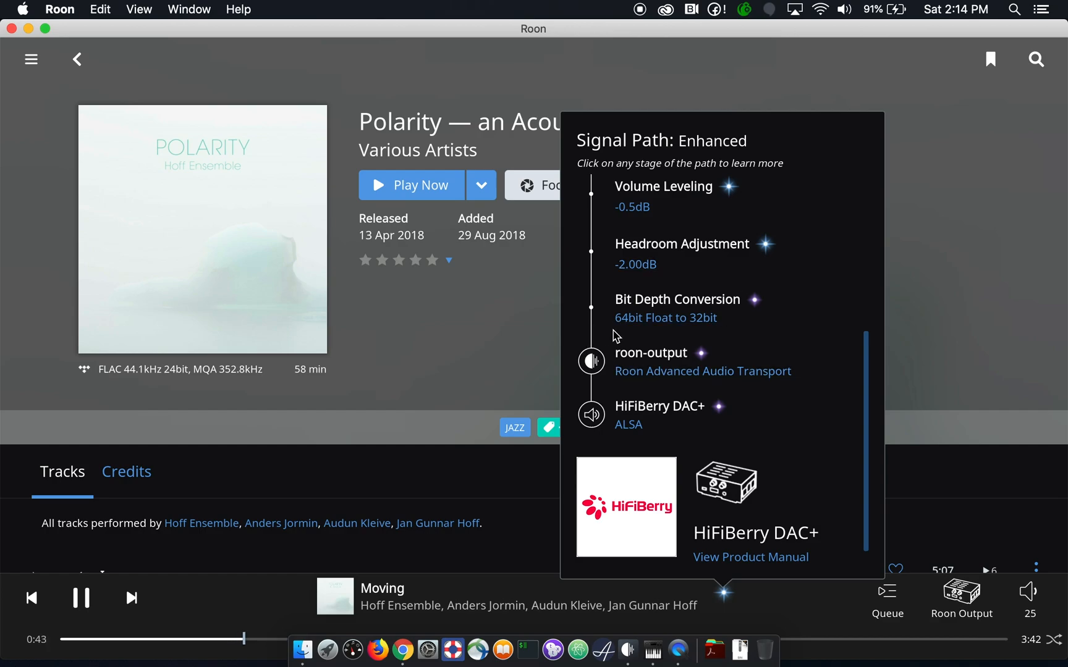
mouse_move(720, 332)
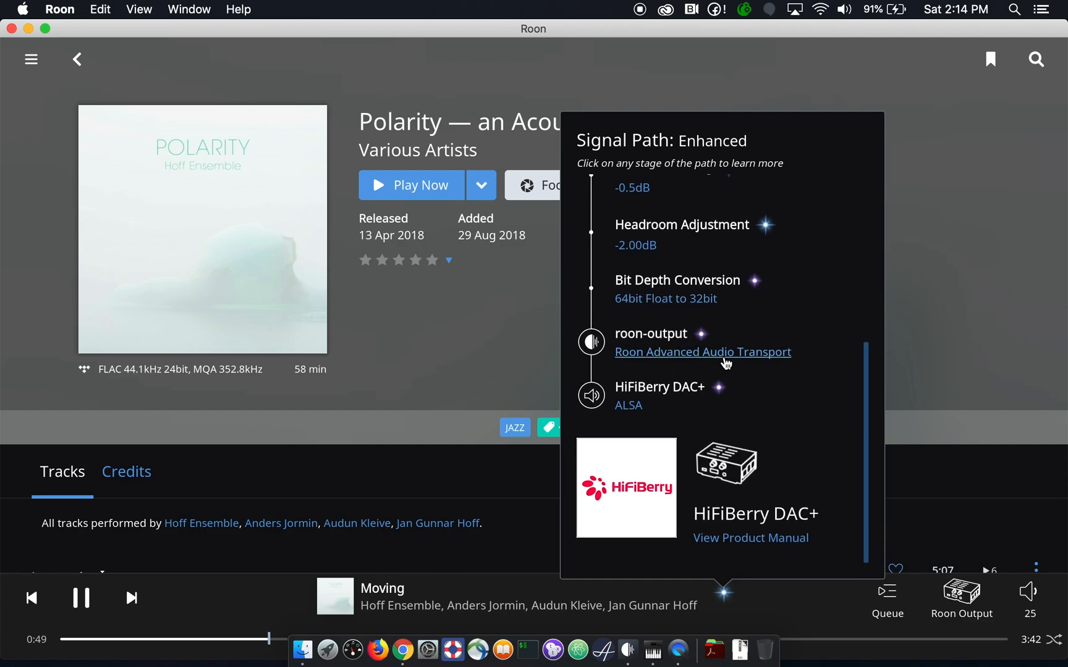
mouse_move(632, 498)
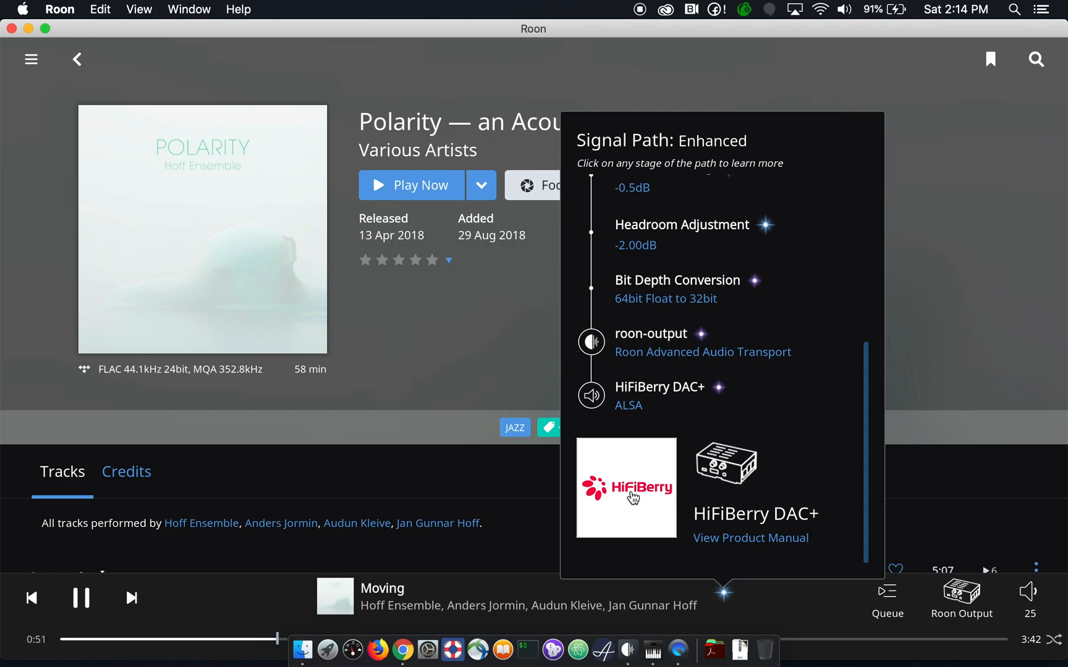
mouse_move(776, 543)
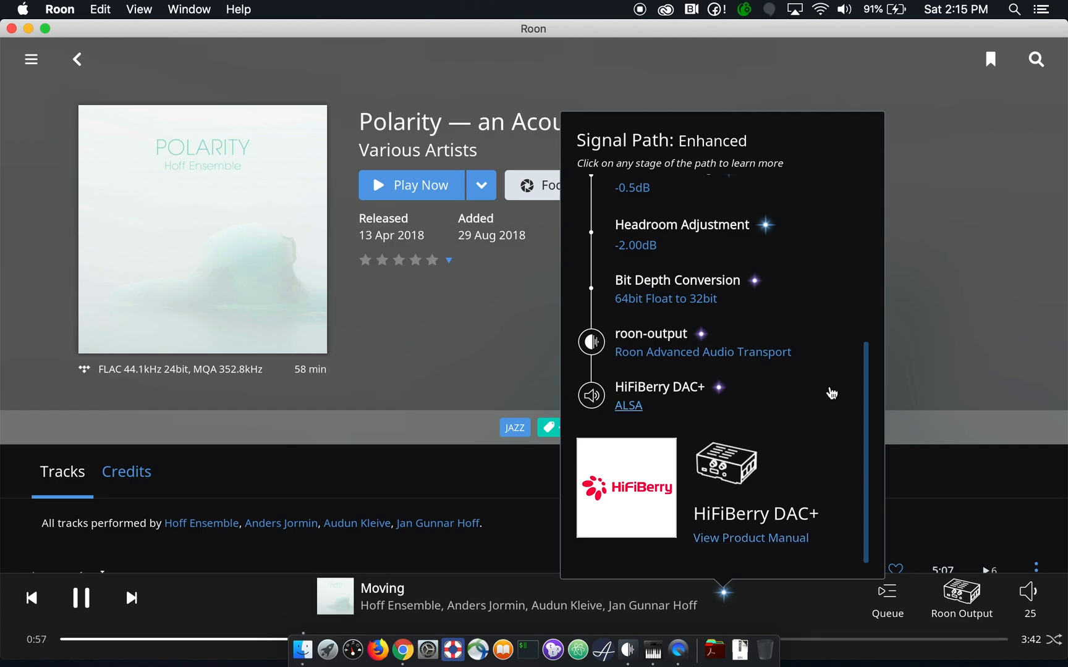
mouse_move(856, 368)
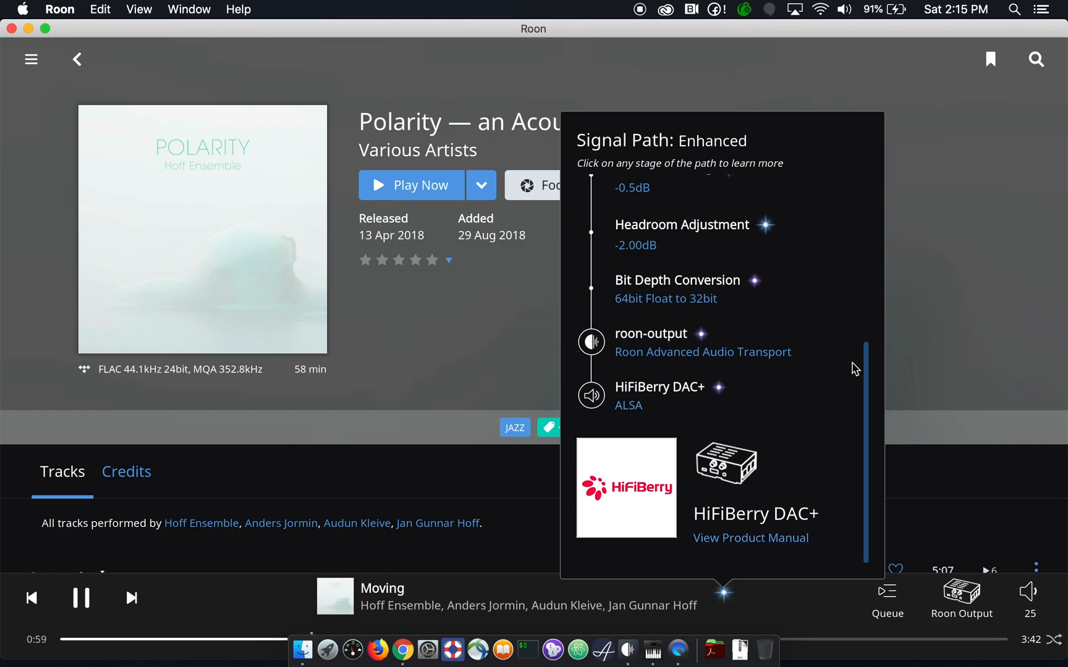
mouse_move(753, 399)
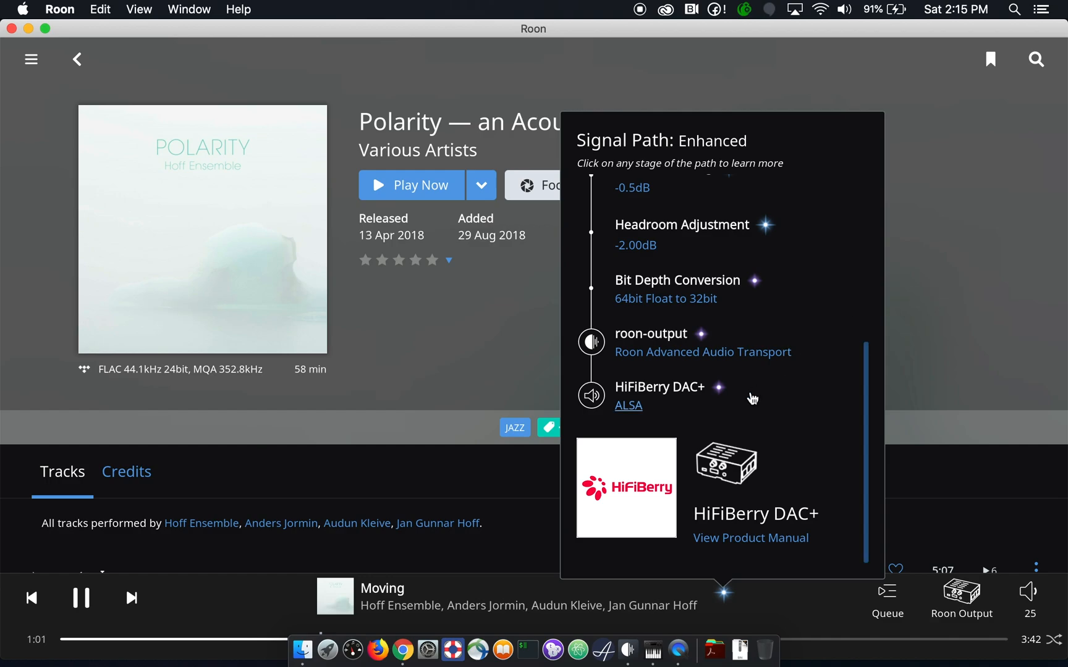
mouse_move(689, 483)
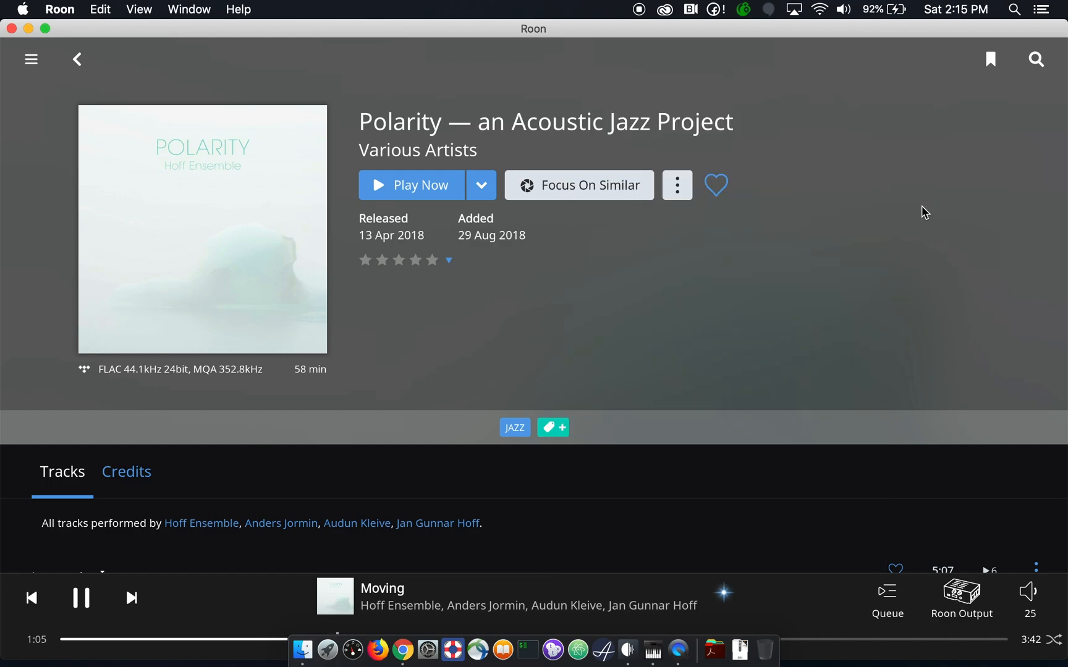
mouse_move(315, 415)
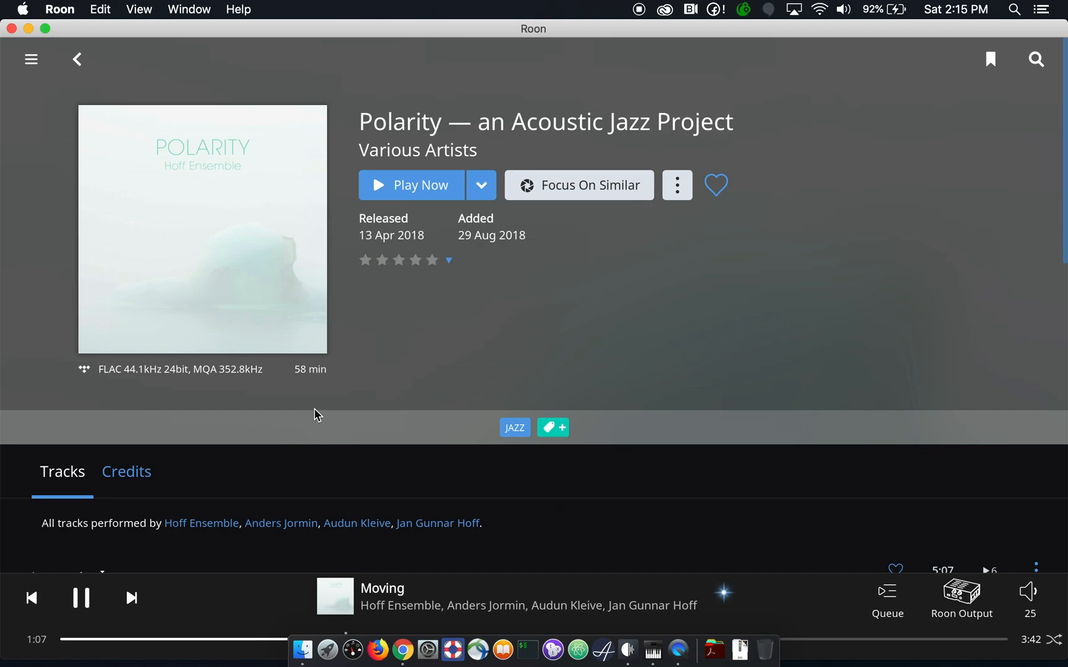